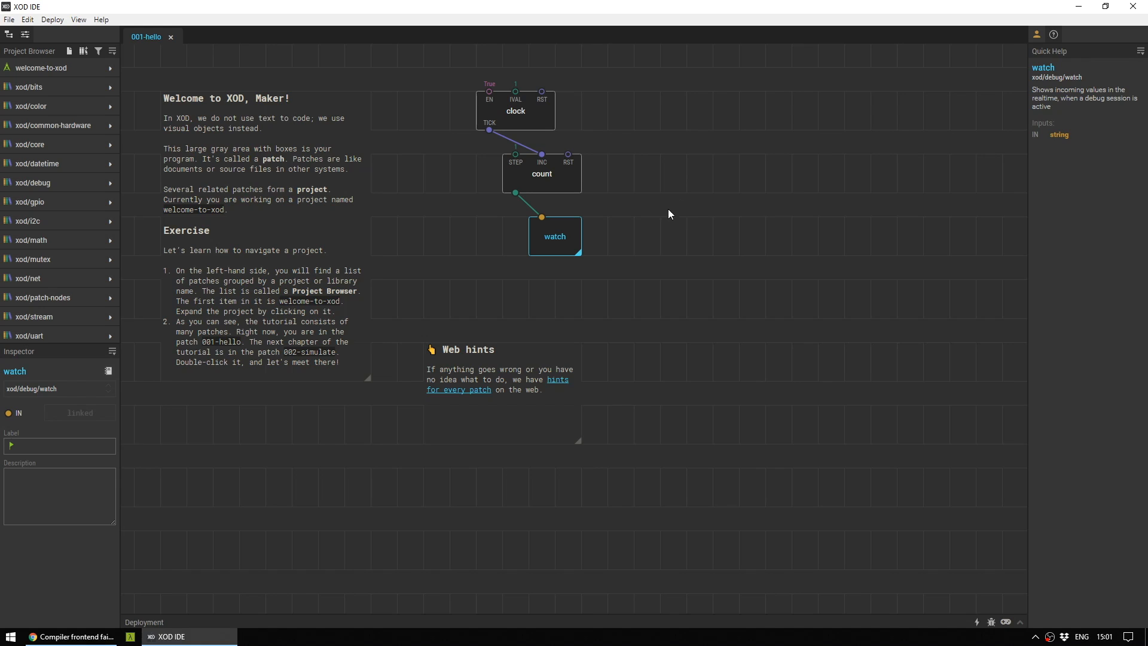
Move the count and watch nodes rightward on the 001-hello canvas, keeping their clock links
left_click(541, 174)
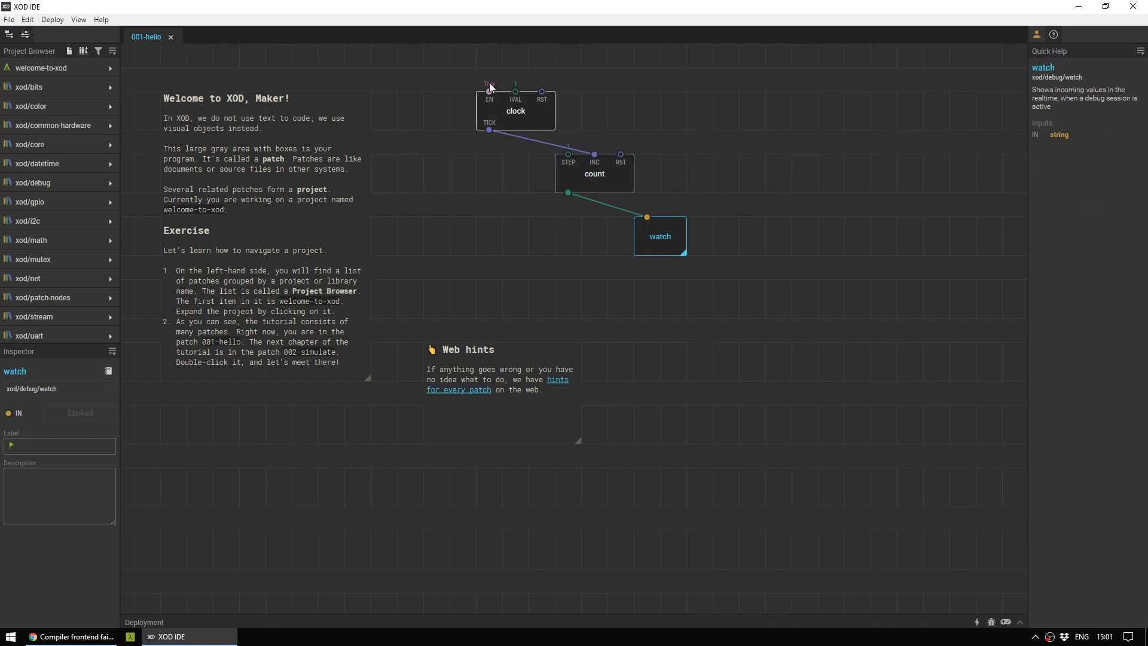
mouse_move(460, 81)
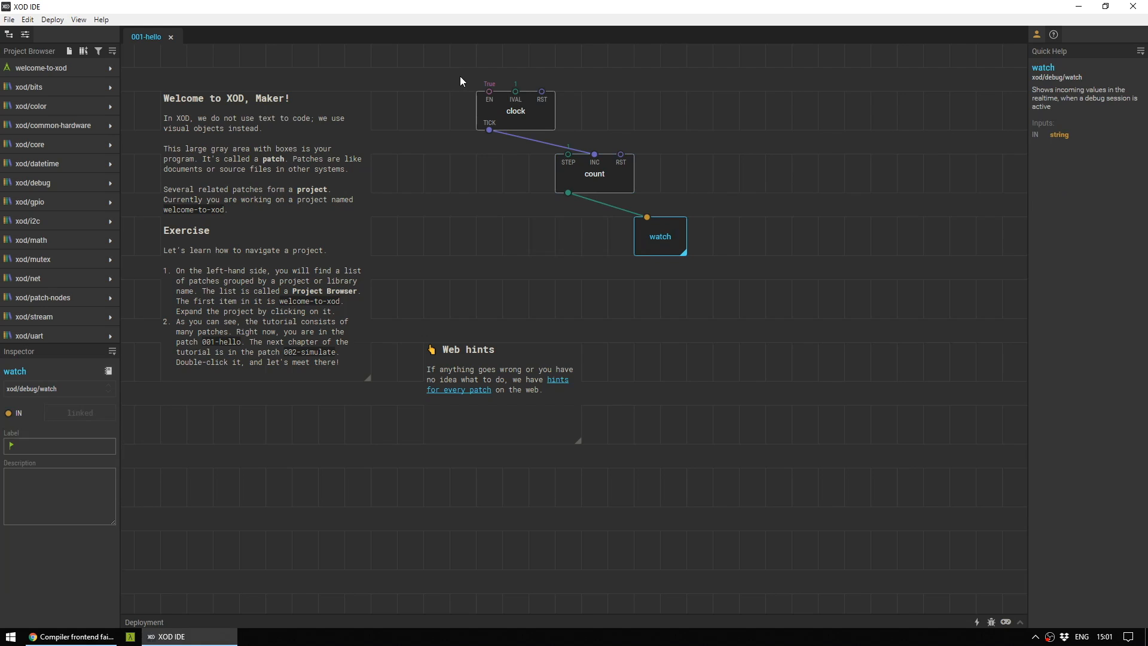
mouse_move(613, 183)
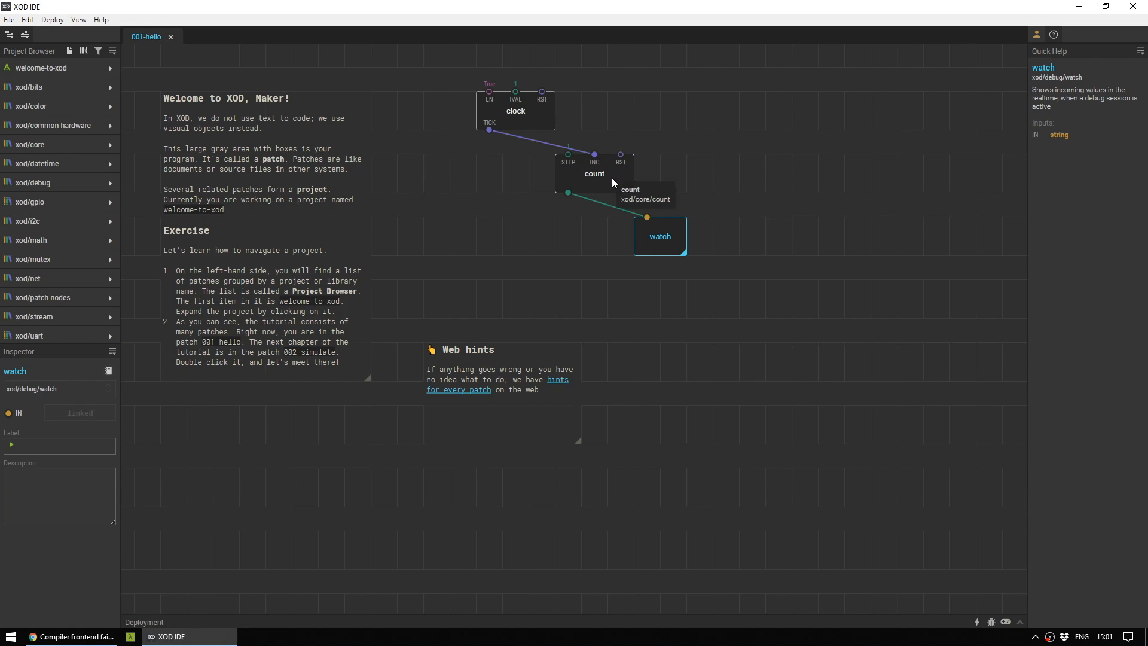
mouse_move(510, 237)
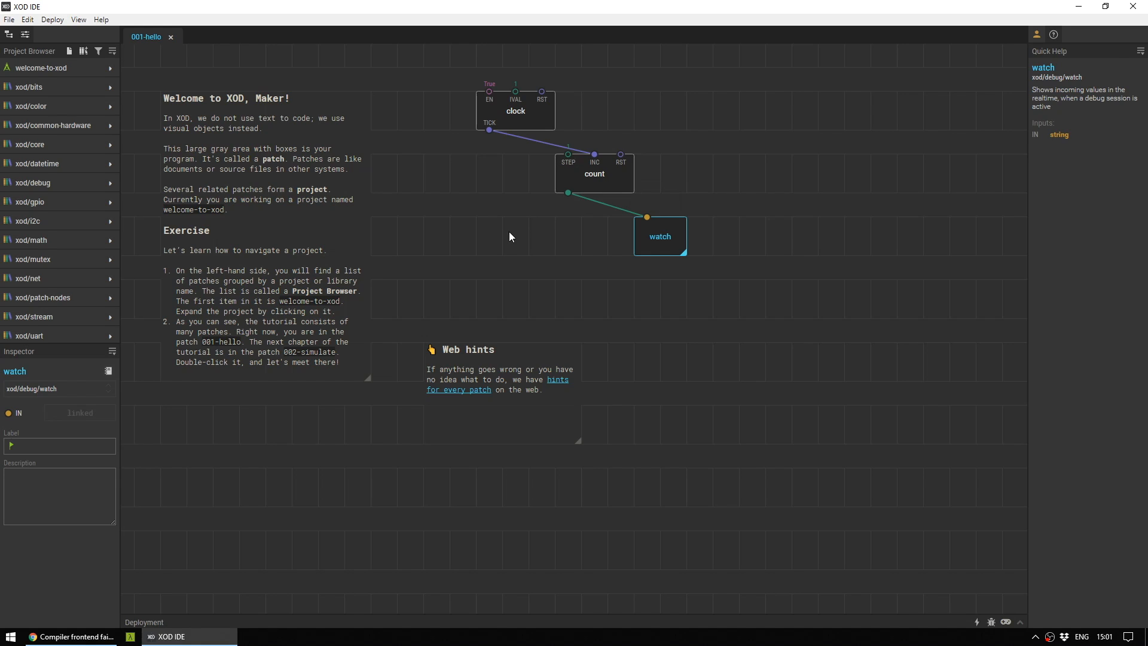
mouse_move(896, 193)
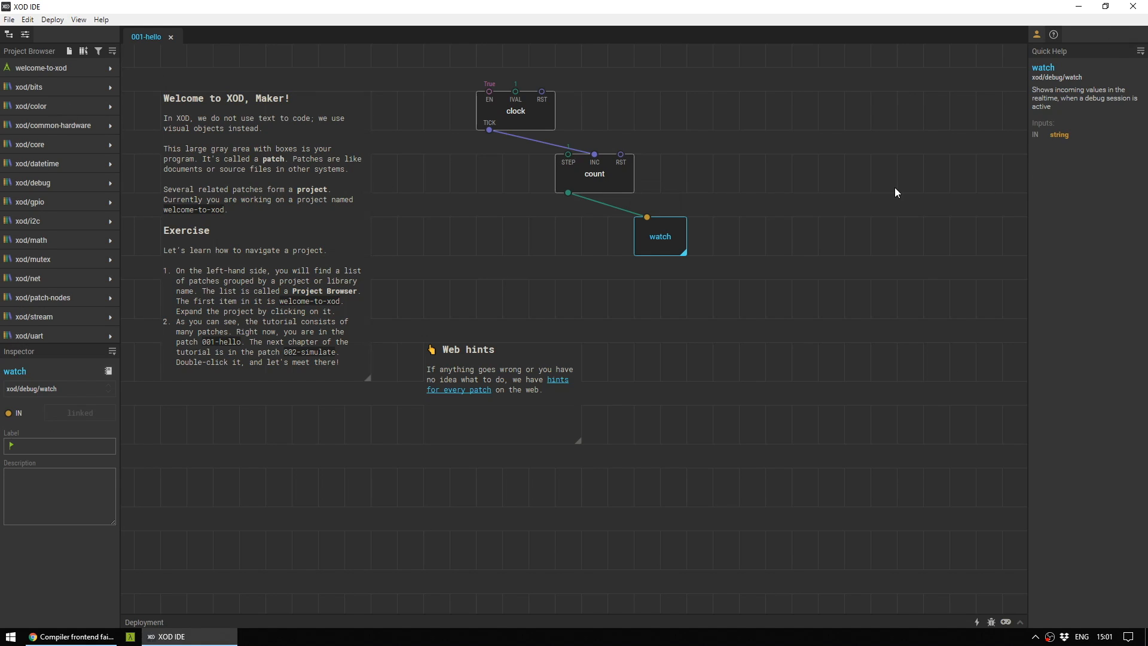
mouse_move(714, 86)
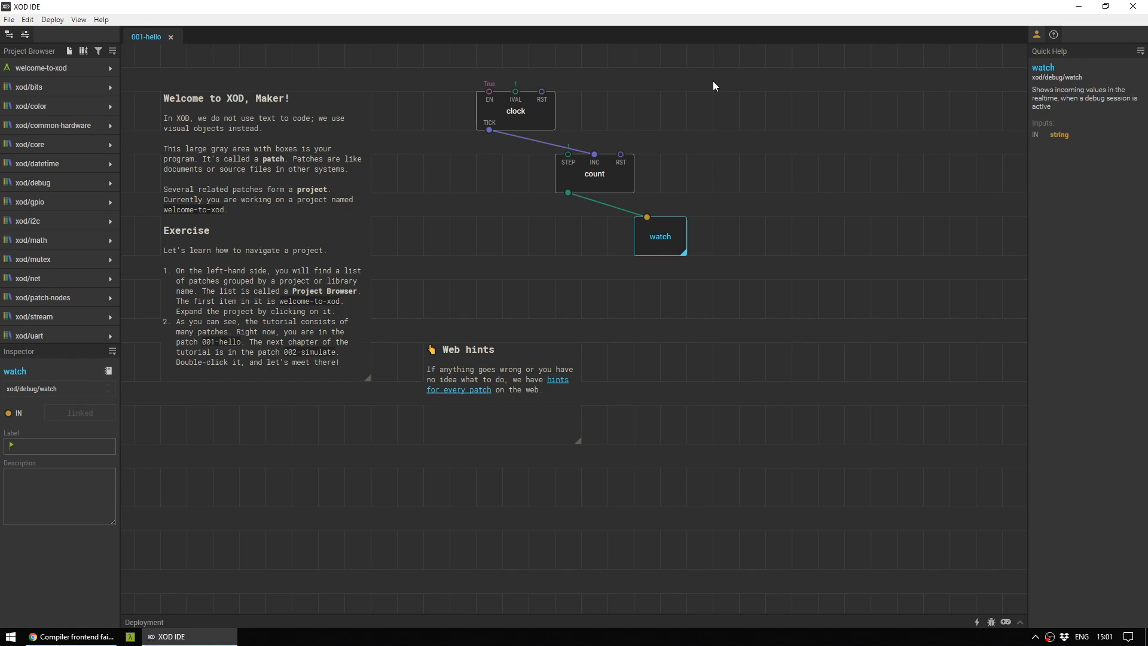
mouse_move(824, 152)
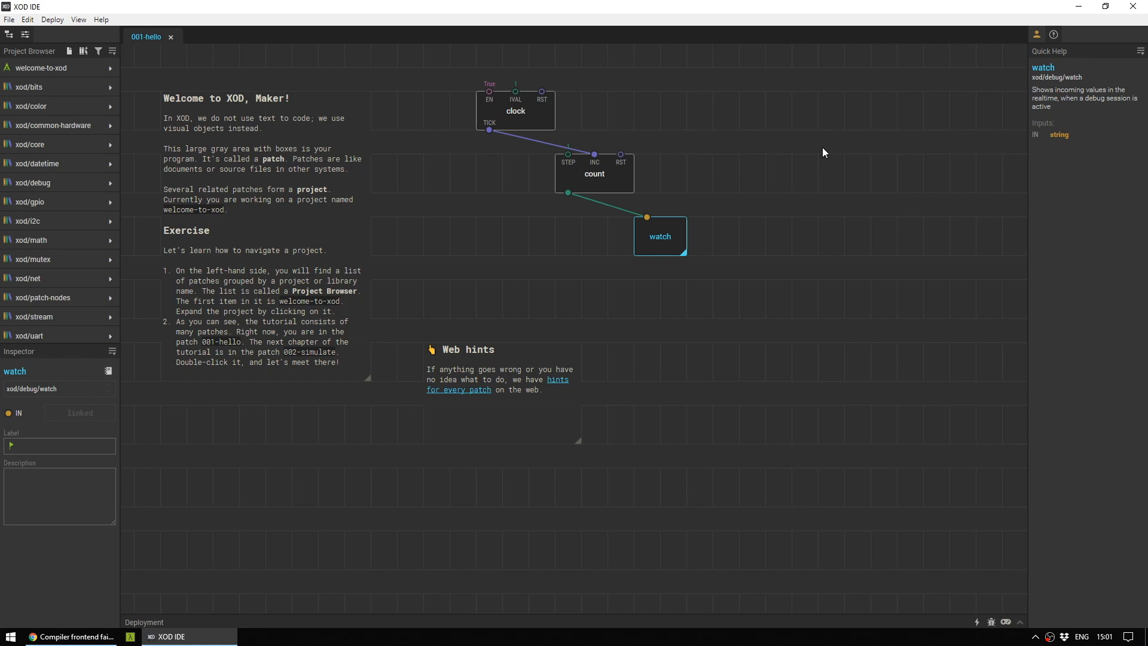
mouse_move(739, 166)
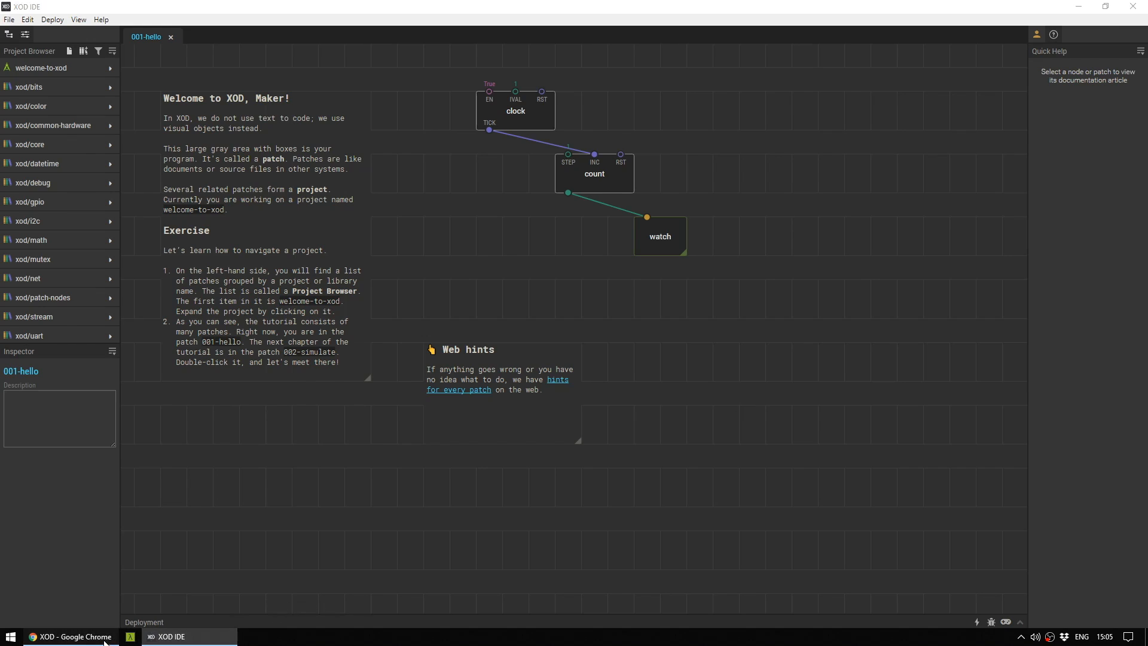
Visit xod.io in Chrome and view the Download Desktop IDE option
left_click(69, 636)
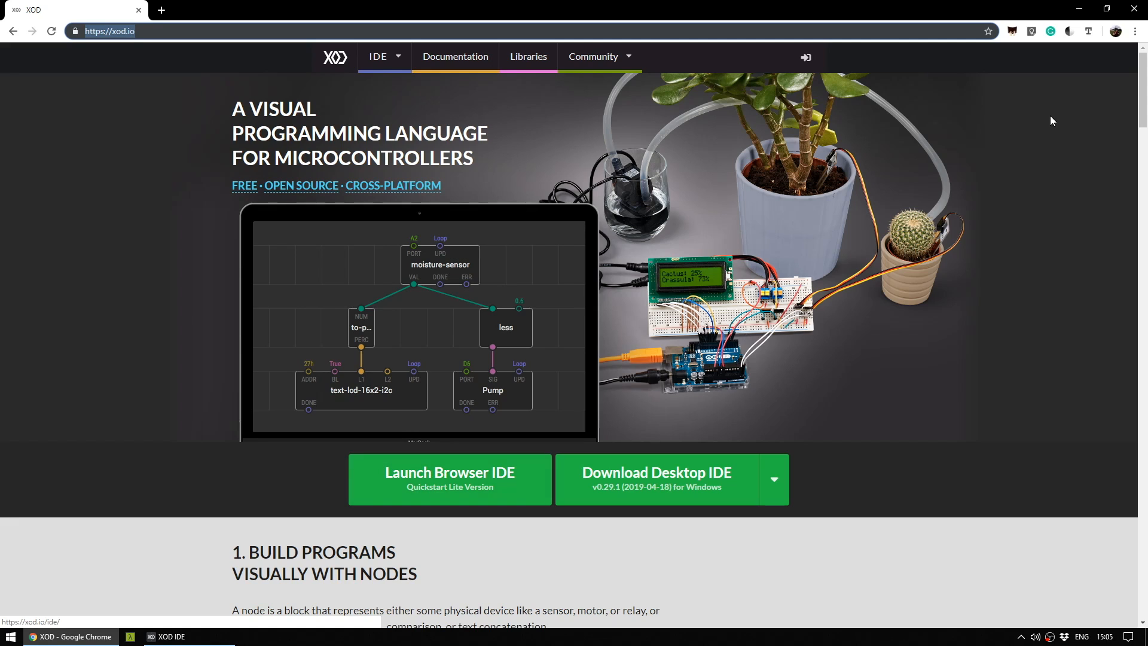
mouse_move(656, 479)
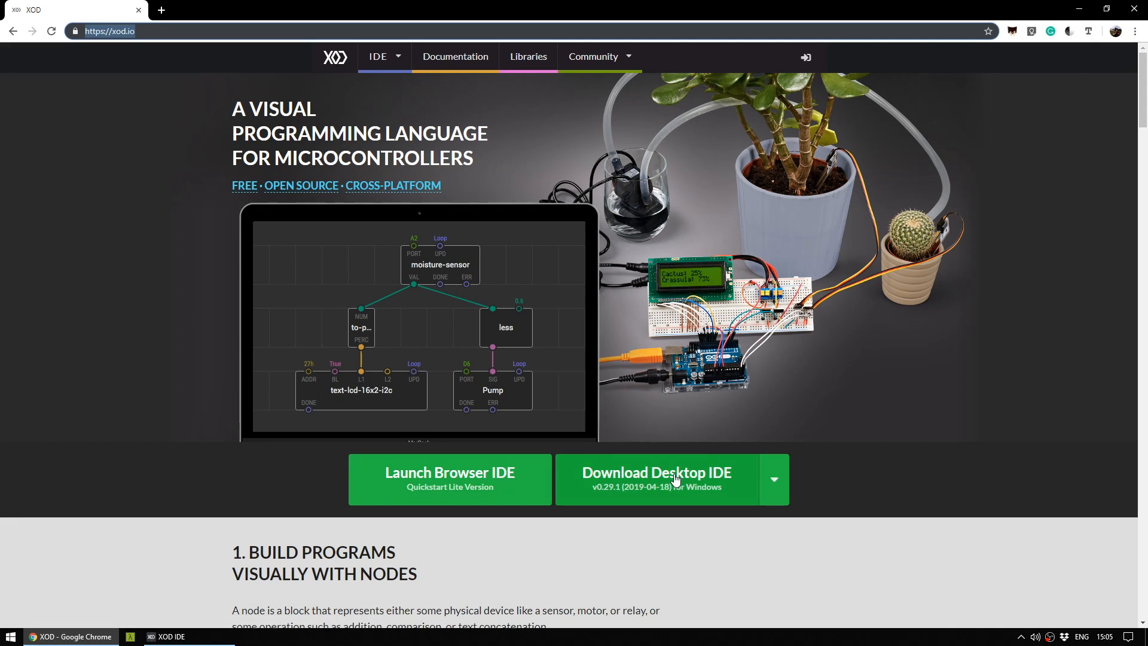
left_click(773, 479)
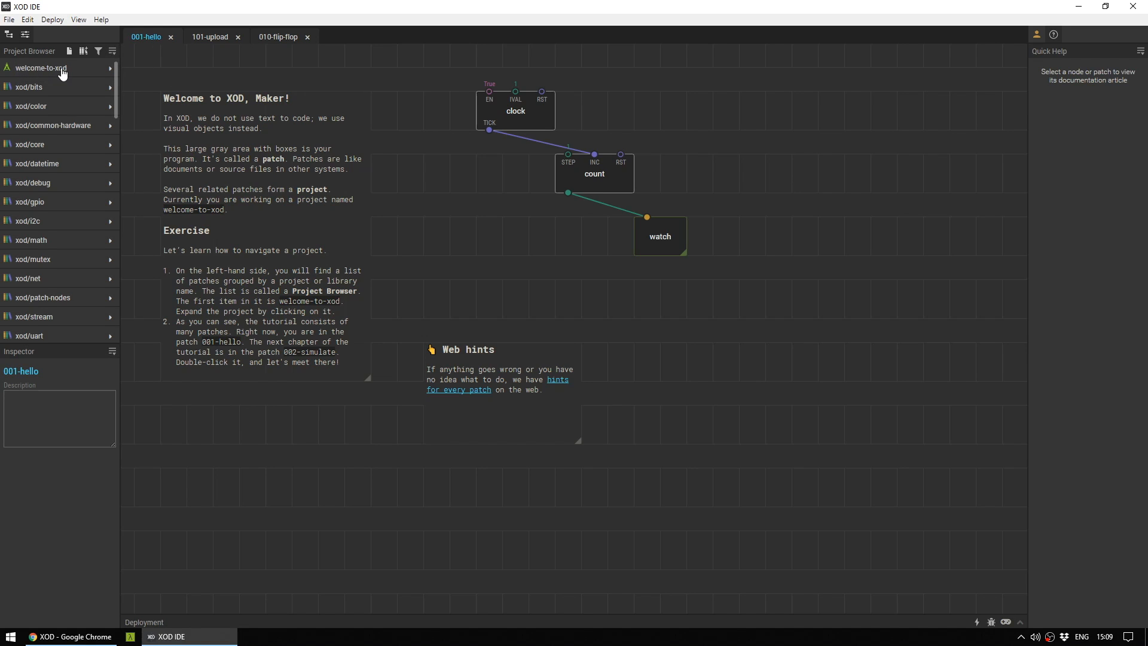
Open 010-flip-flop from welcome-to-xod and inspect its clock, flip-flop and watch nodes
left_click(42, 68)
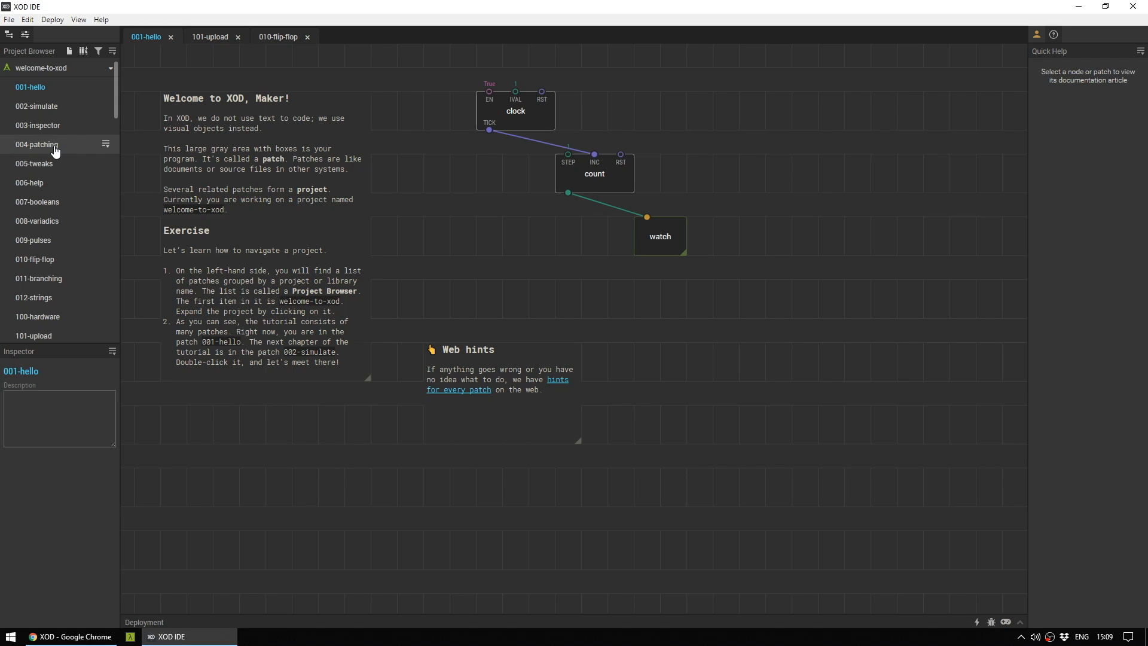
mouse_move(48, 262)
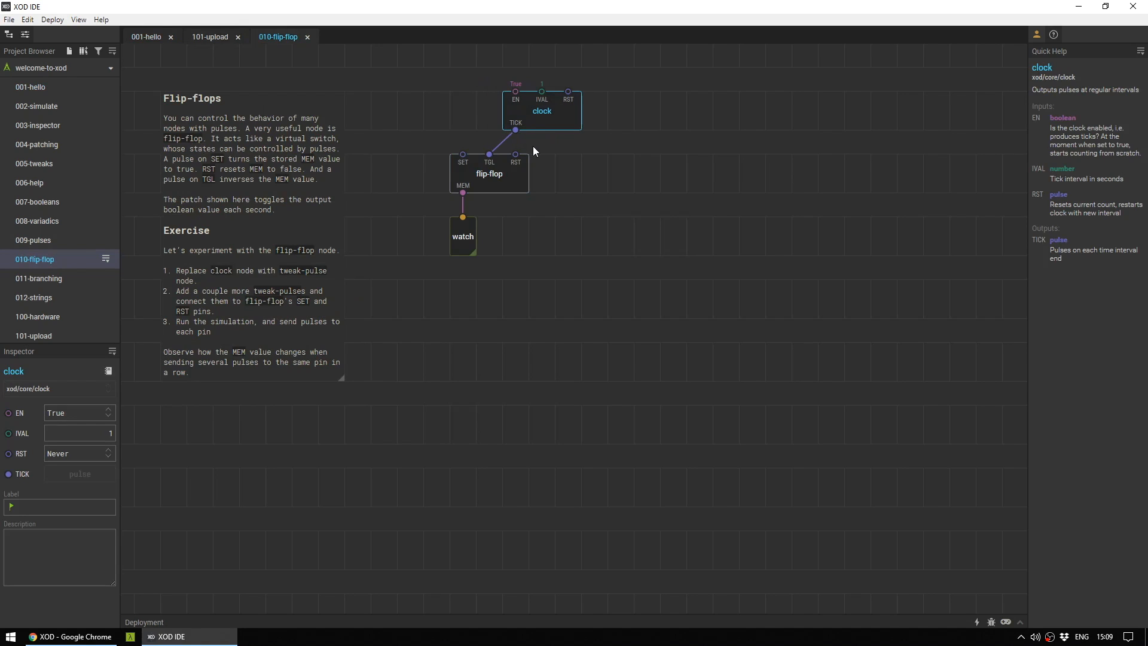
mouse_move(555, 117)
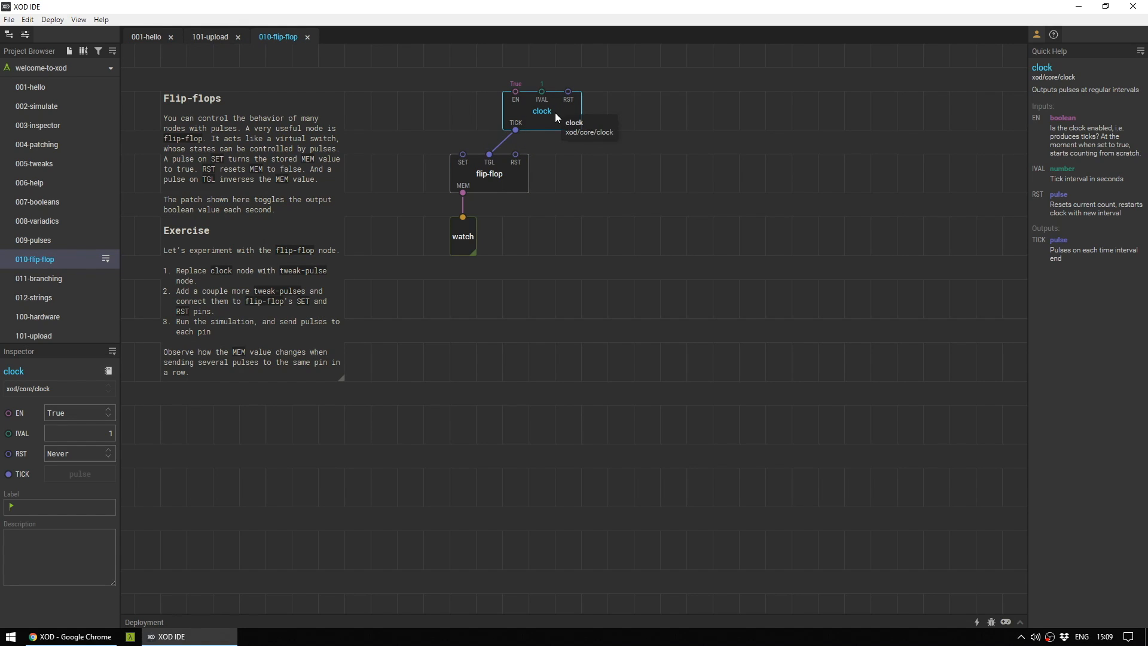
mouse_move(551, 111)
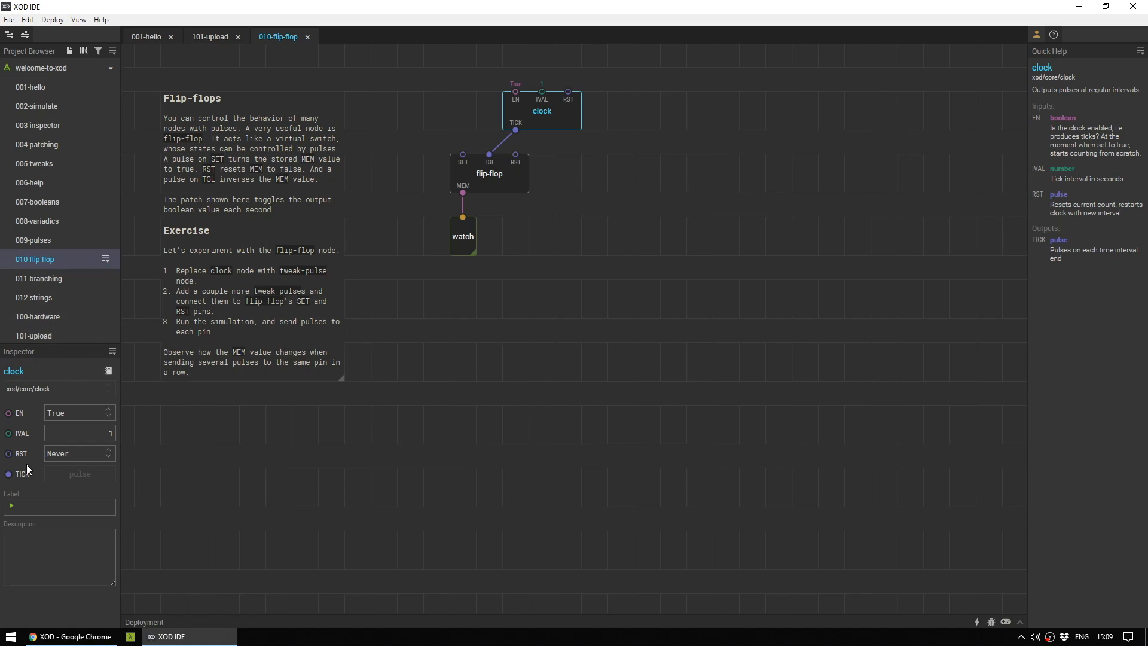
mouse_move(152, 450)
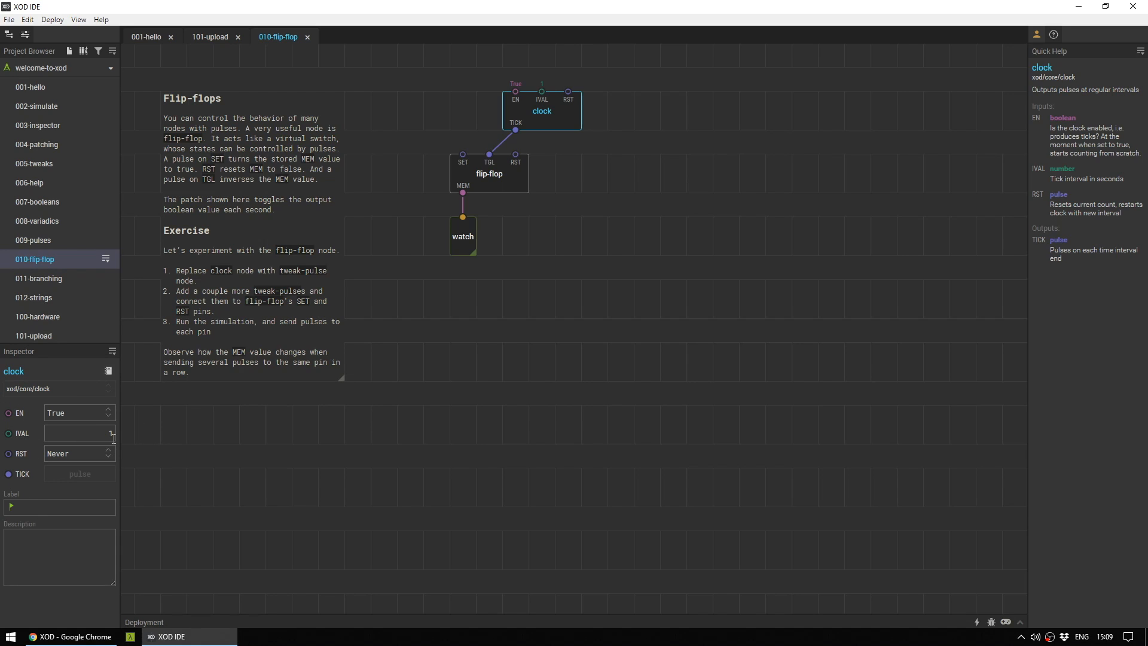
left_click(79, 433)
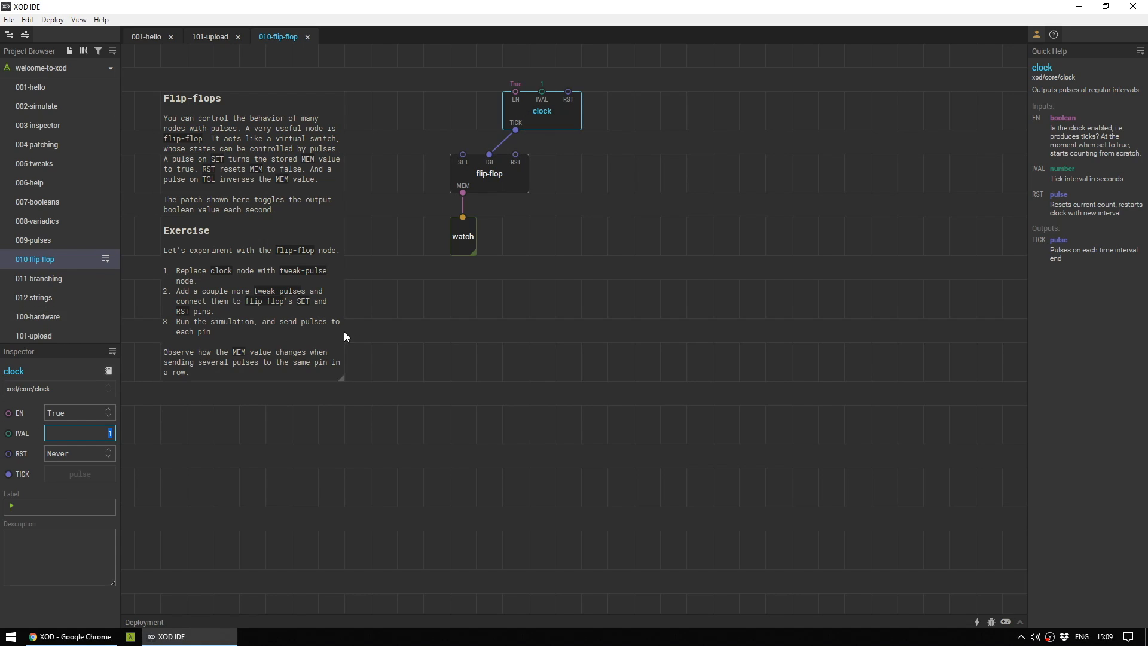
left_click(489, 173)
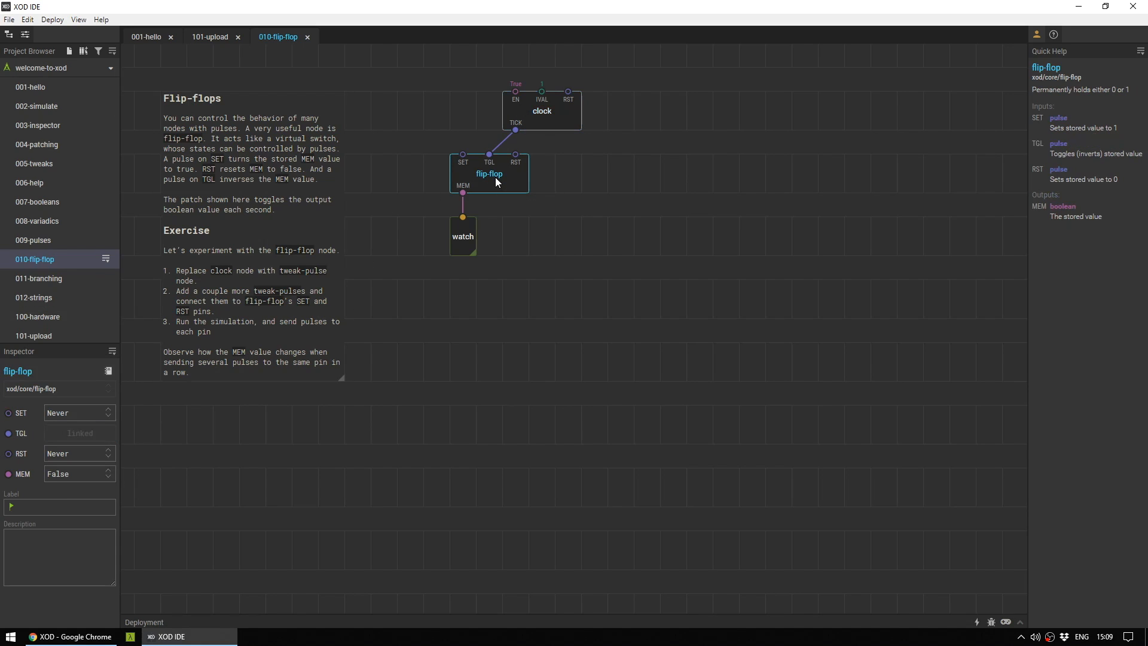
mouse_move(499, 179)
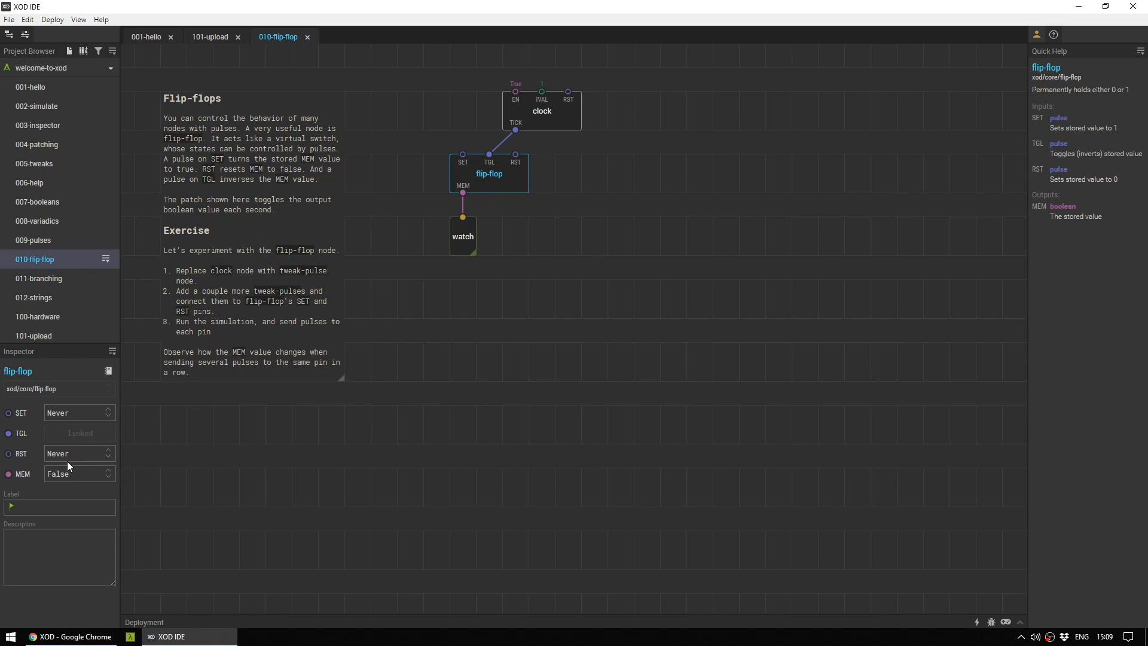
mouse_move(102, 466)
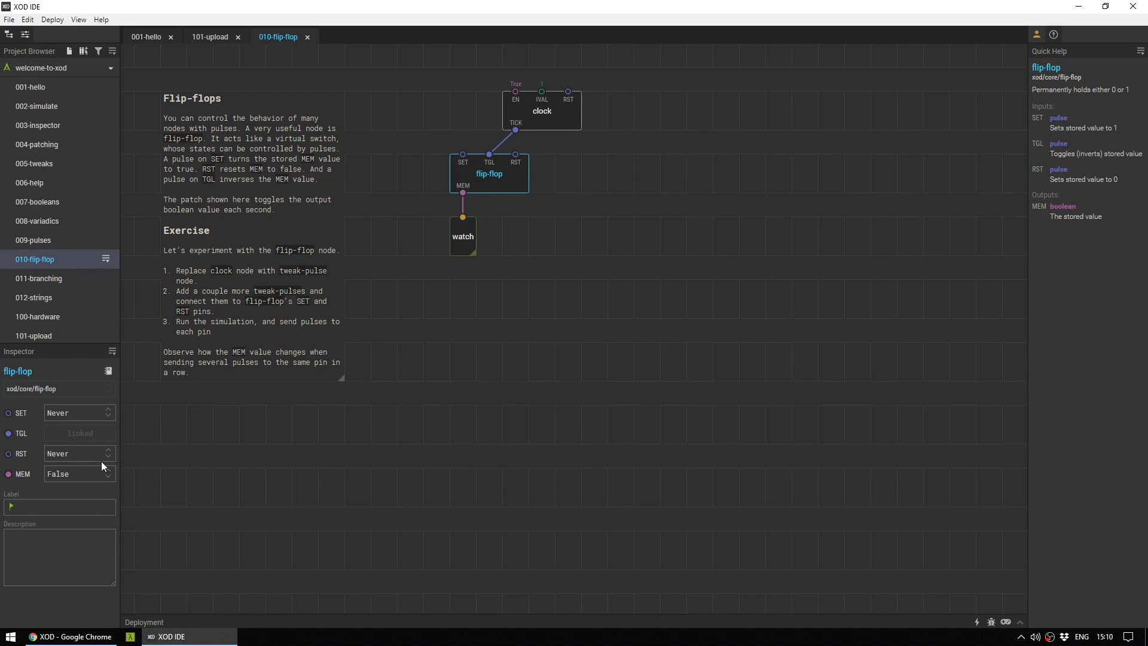
left_click(463, 236)
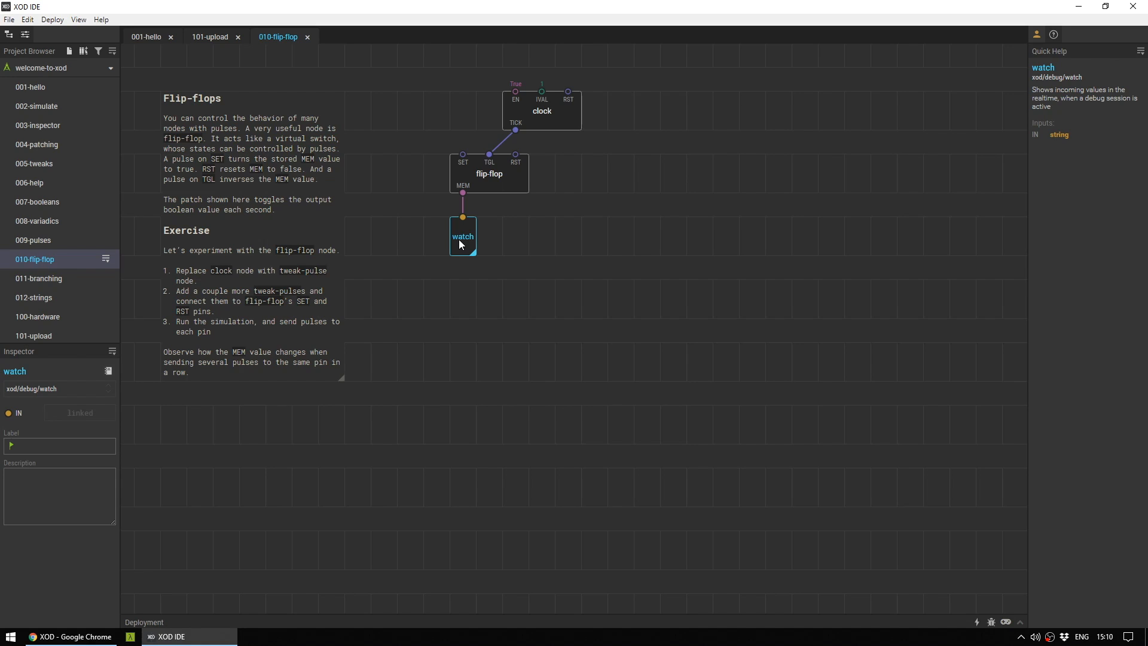
mouse_move(862, 411)
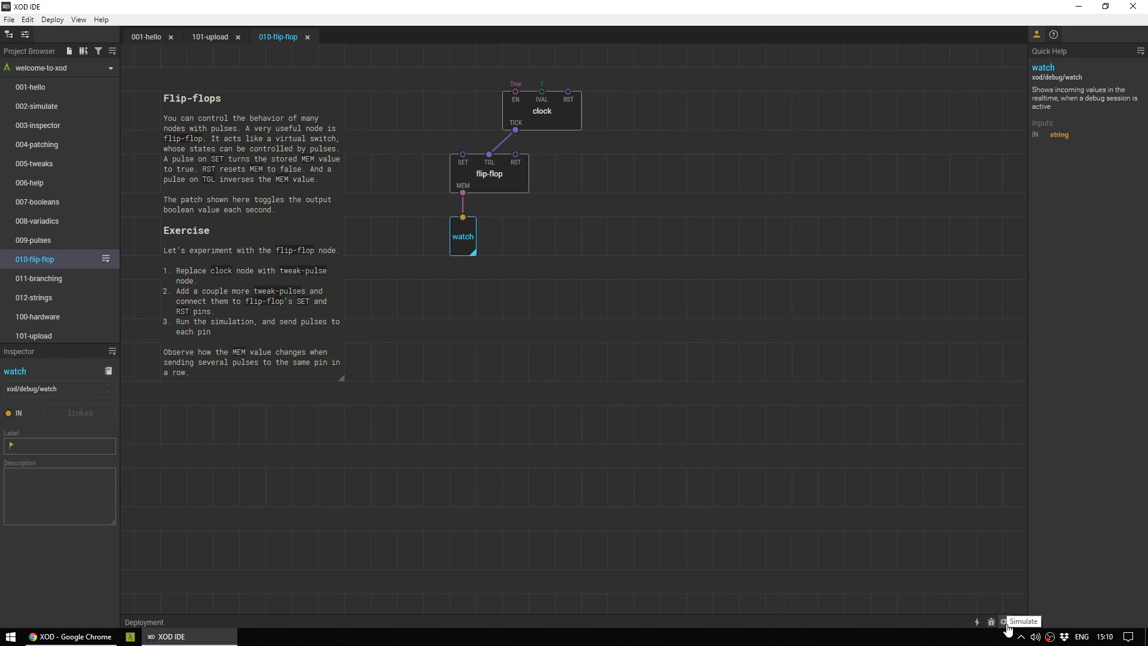
Launch the 010-flip-flop simulation from the Deployment bar
left_click(1004, 622)
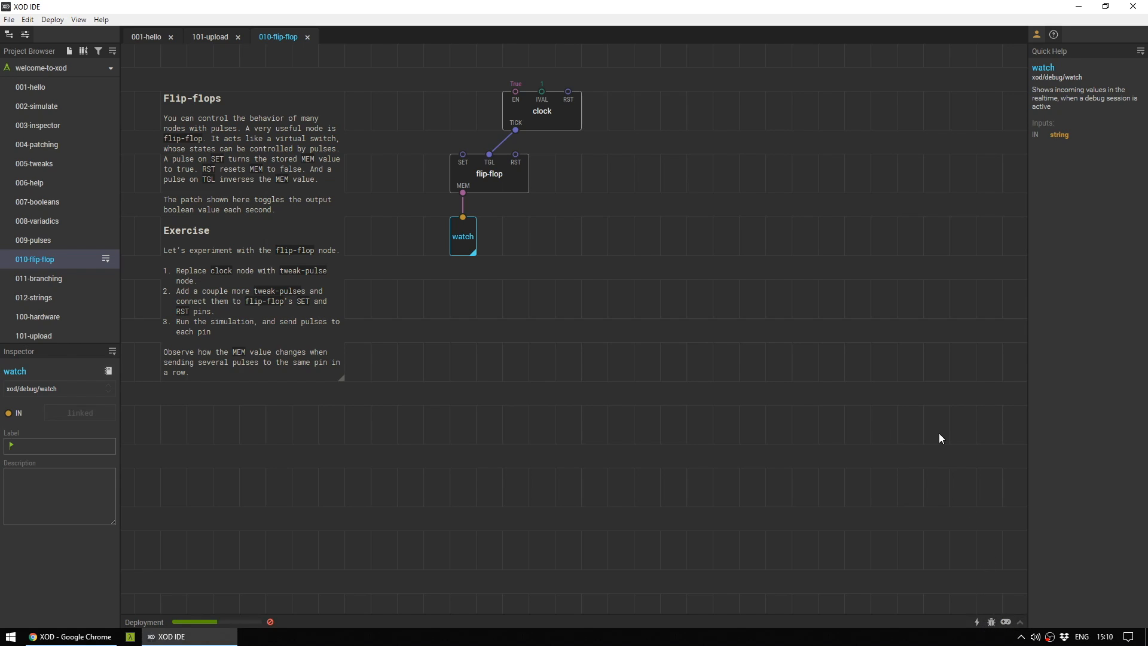
mouse_move(160, 624)
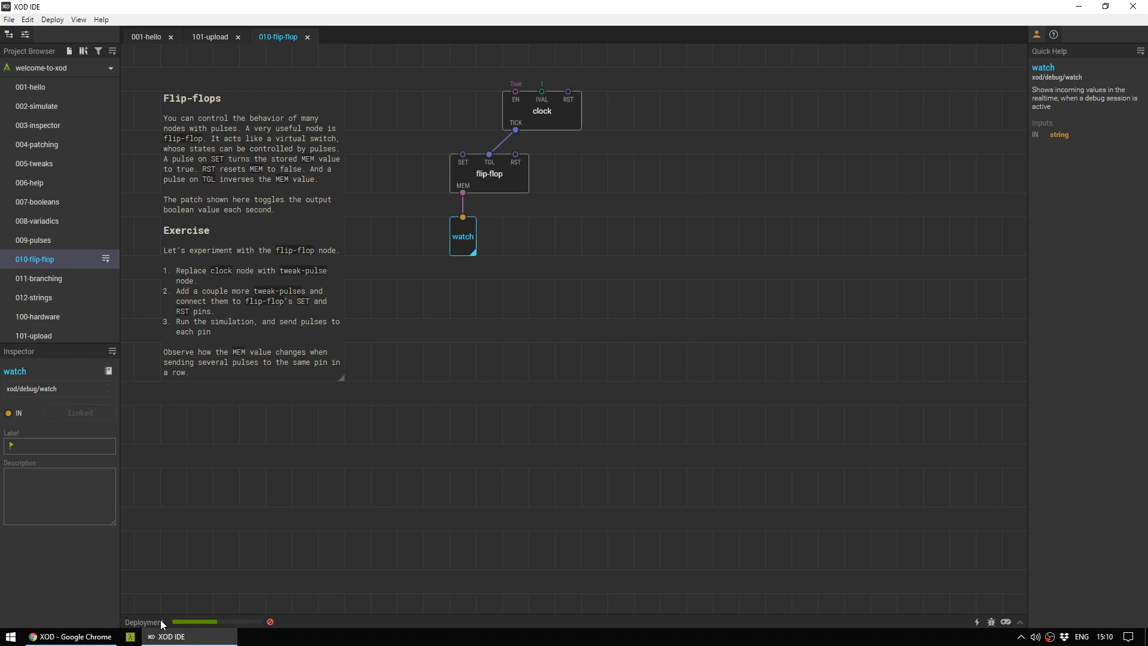
mouse_move(558, 407)
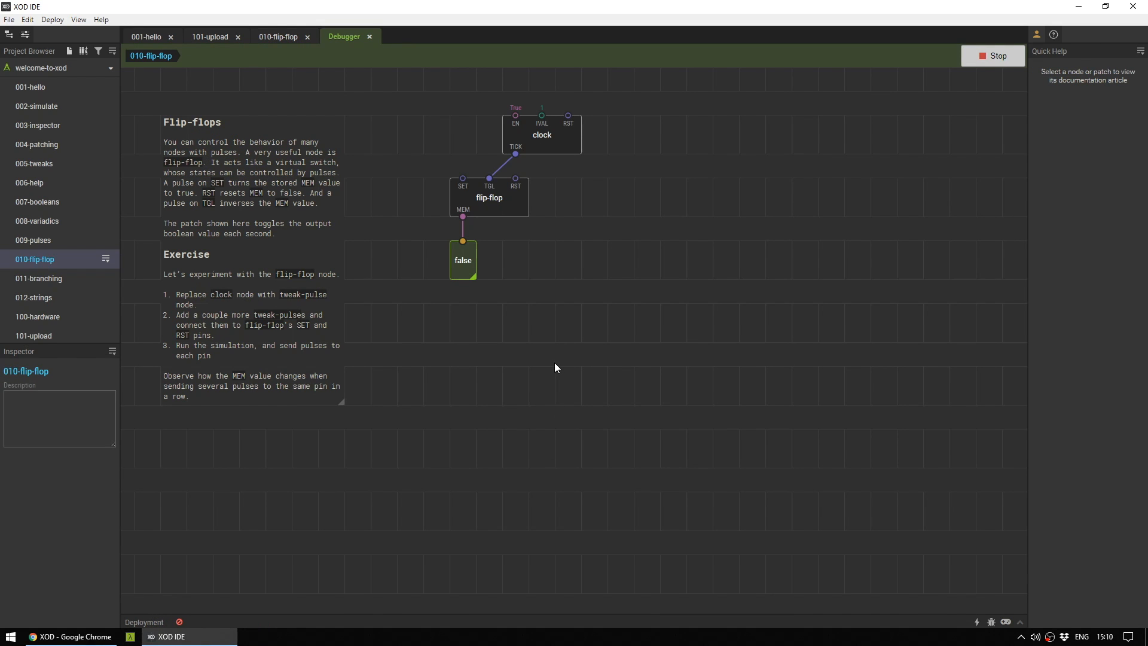
mouse_move(536, 350)
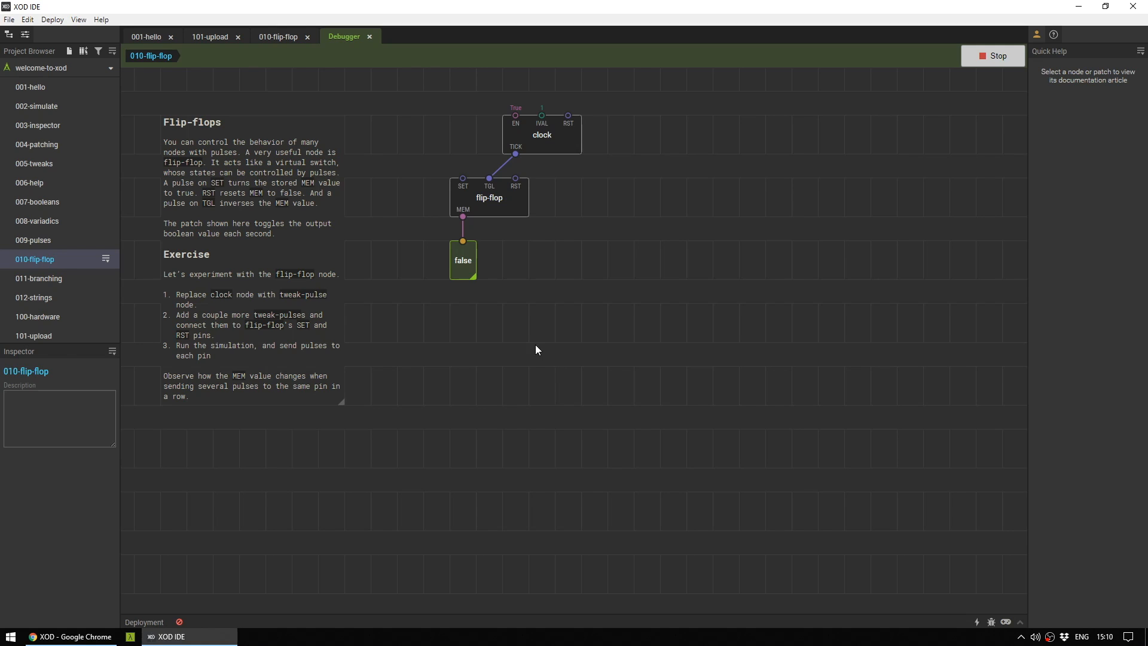
mouse_move(462, 277)
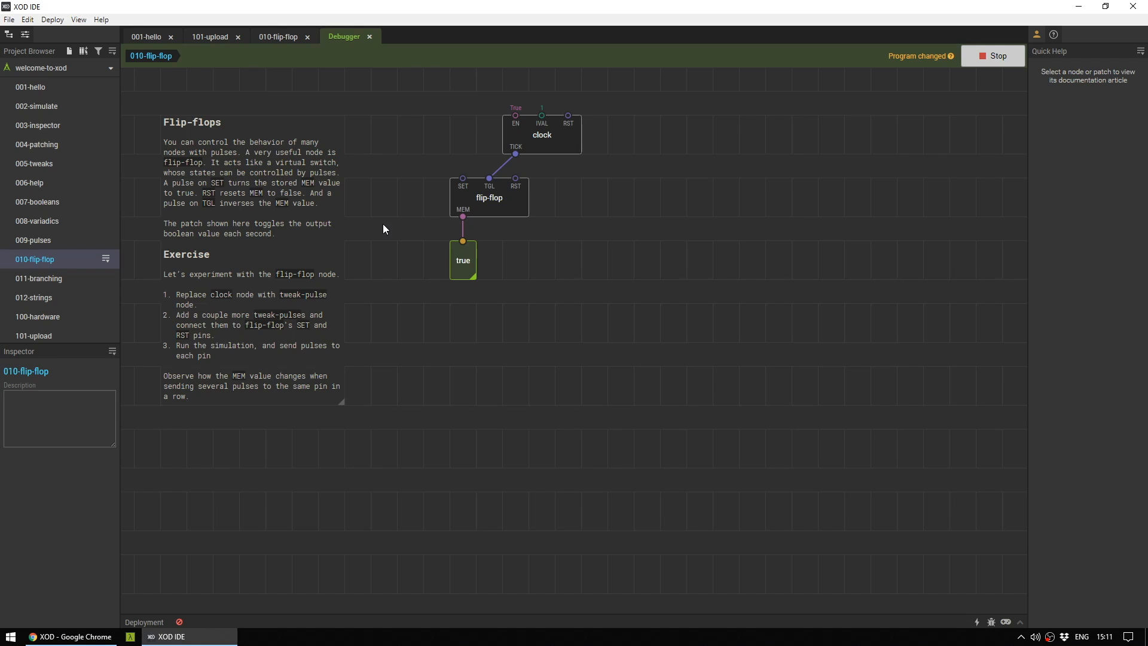
Open the 101-upload patch and inspect the led node's D13 port
left_click(370, 36)
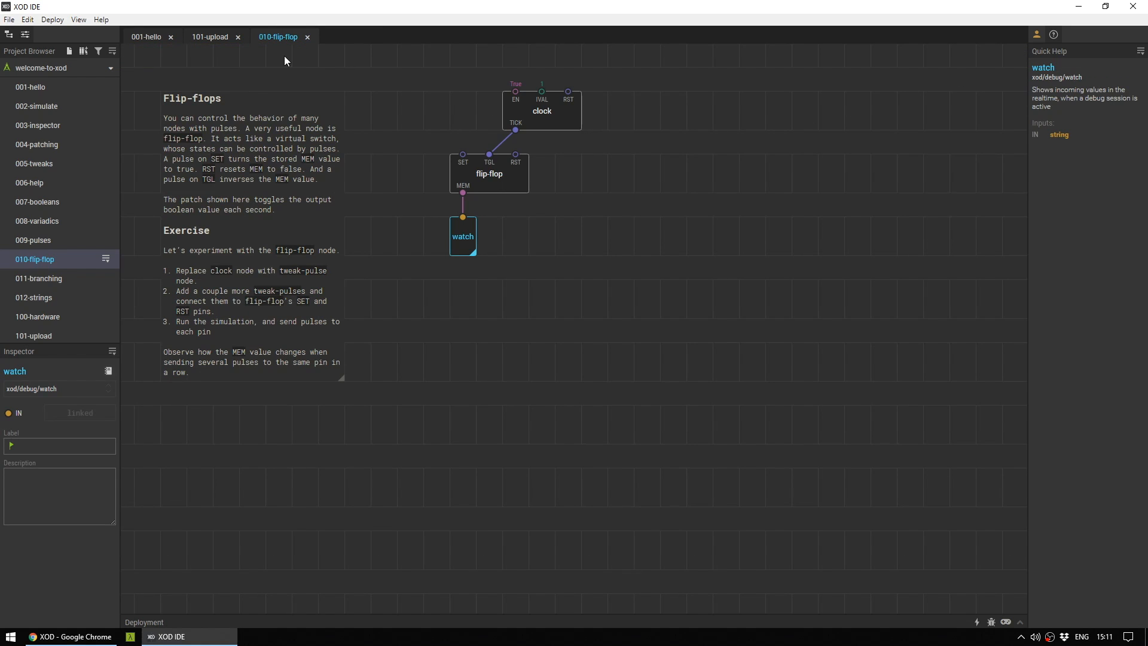
mouse_move(365, 151)
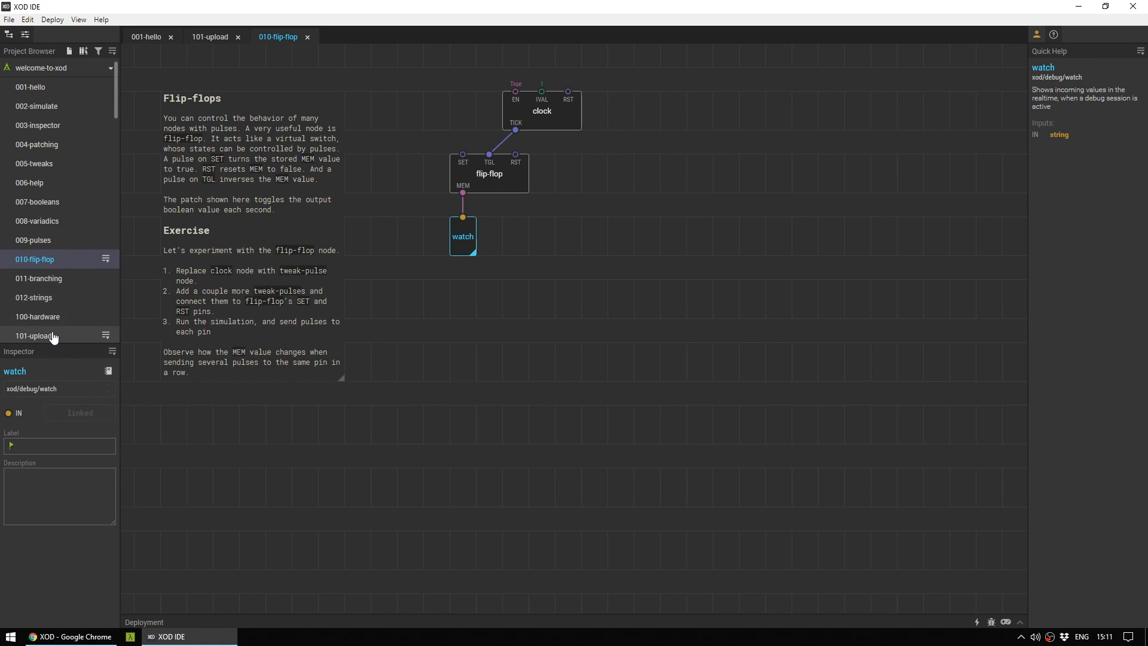
left_click(211, 36)
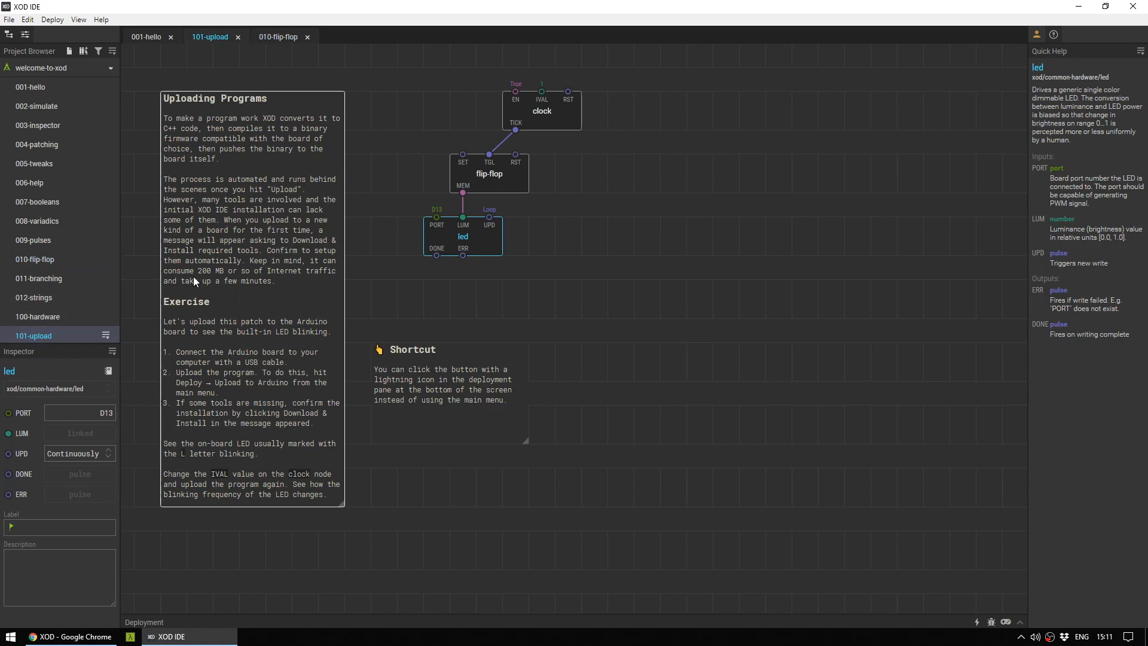
left_click(541, 110)
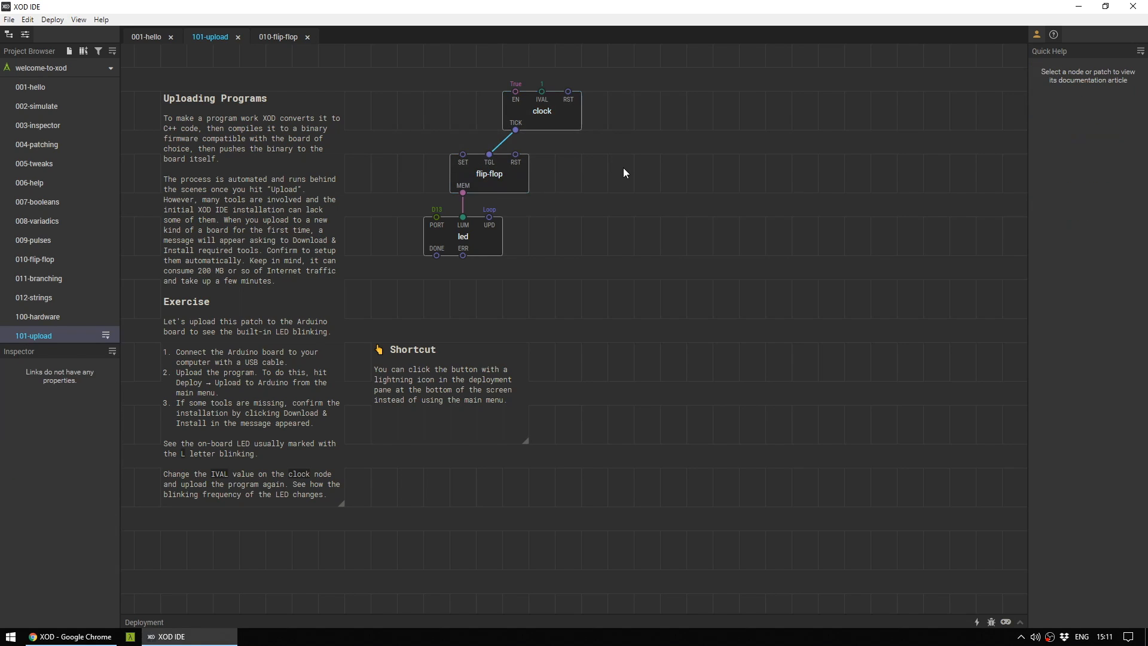
left_click(463, 236)
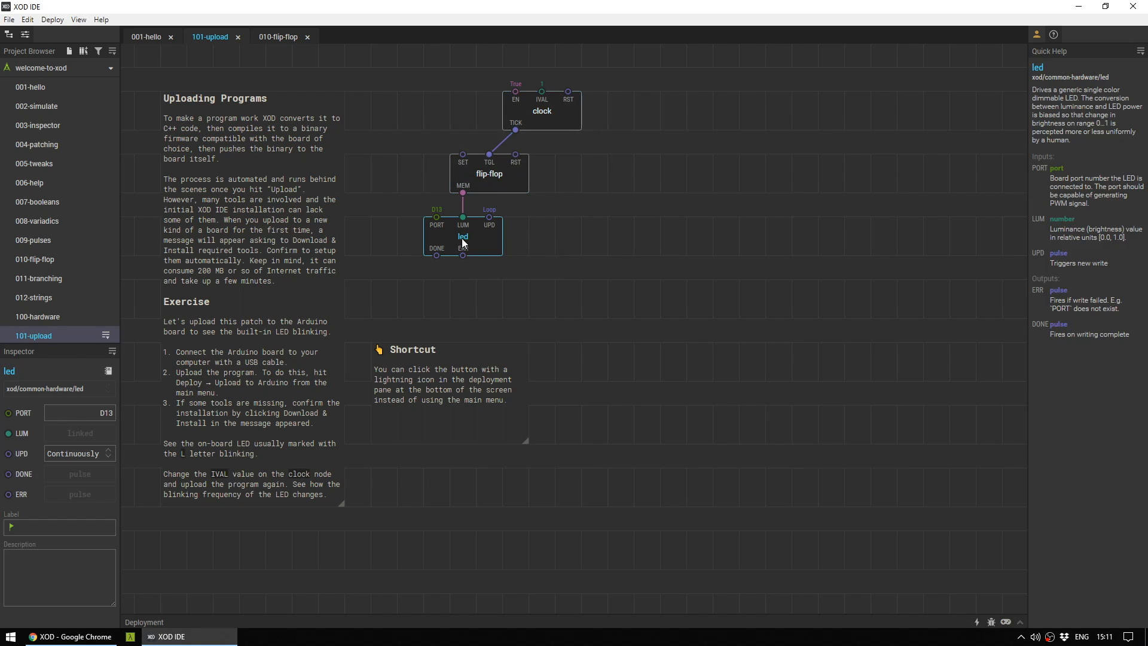
mouse_move(467, 244)
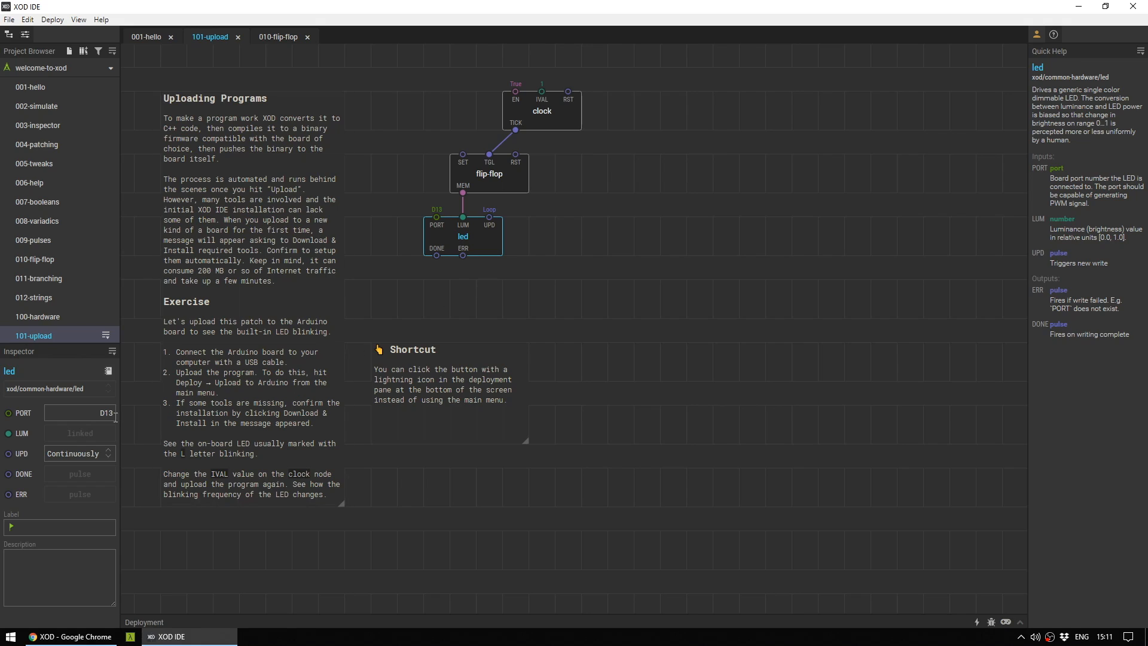
left_click(79, 412)
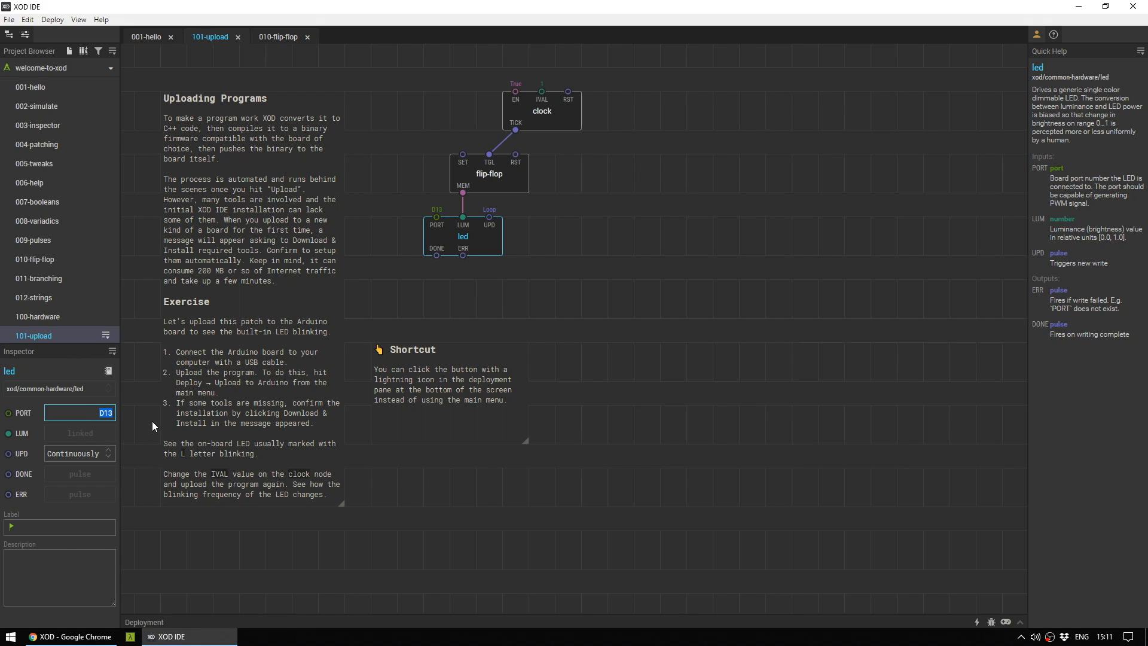
mouse_move(544, 218)
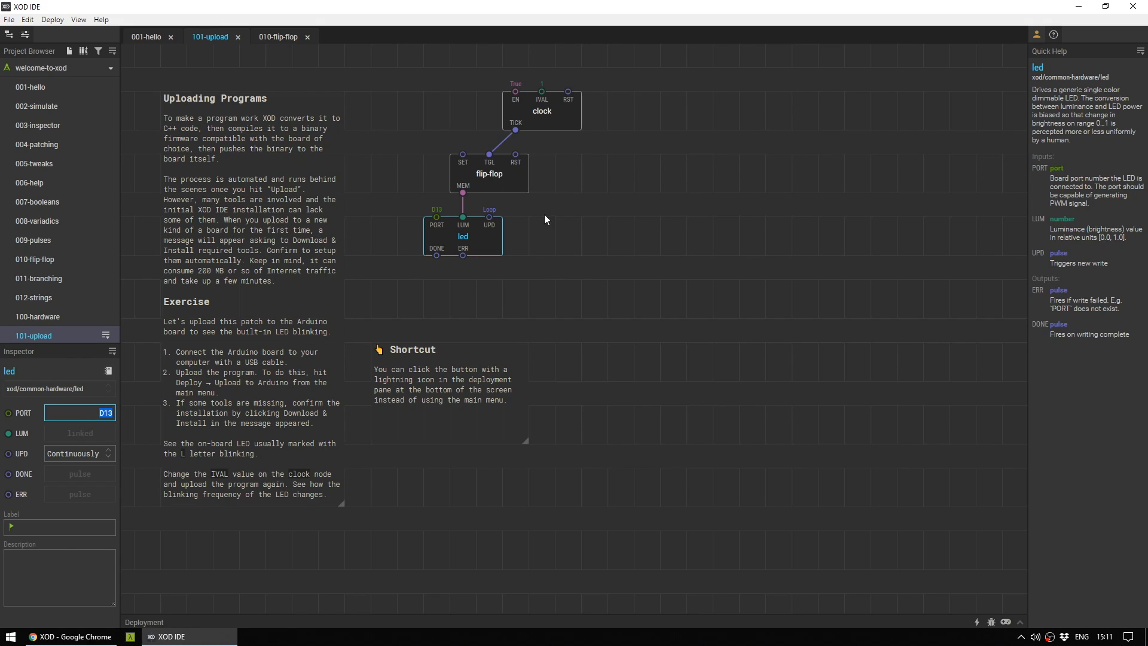
mouse_move(502, 179)
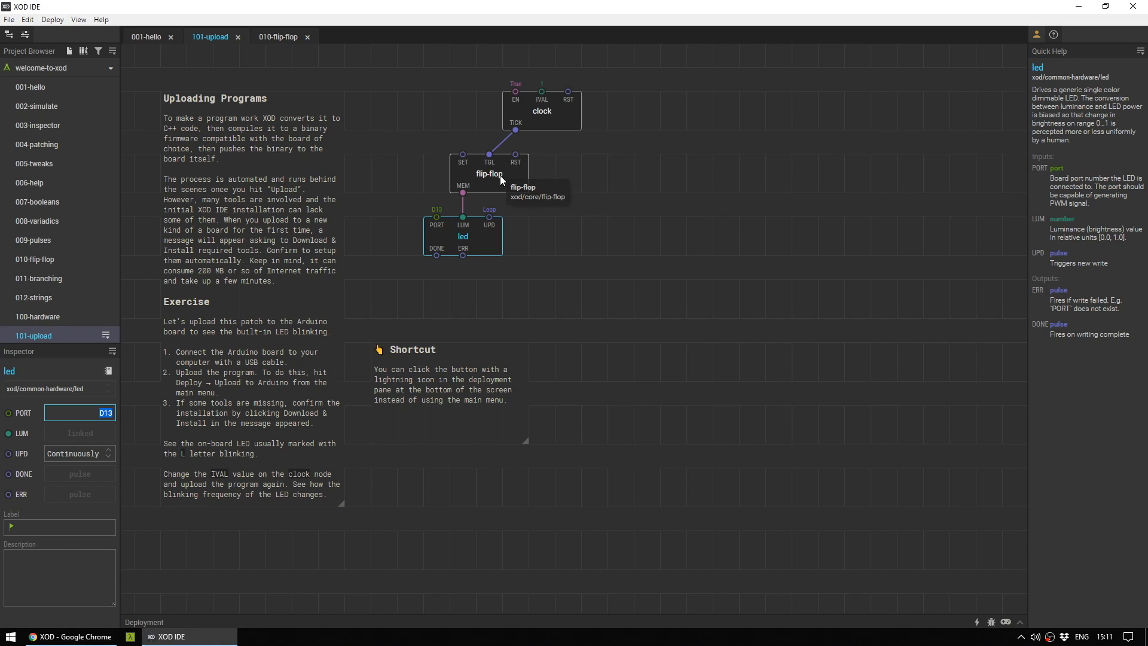
Inspect the clock, flip-flop and led nodes in turn
left_click(541, 111)
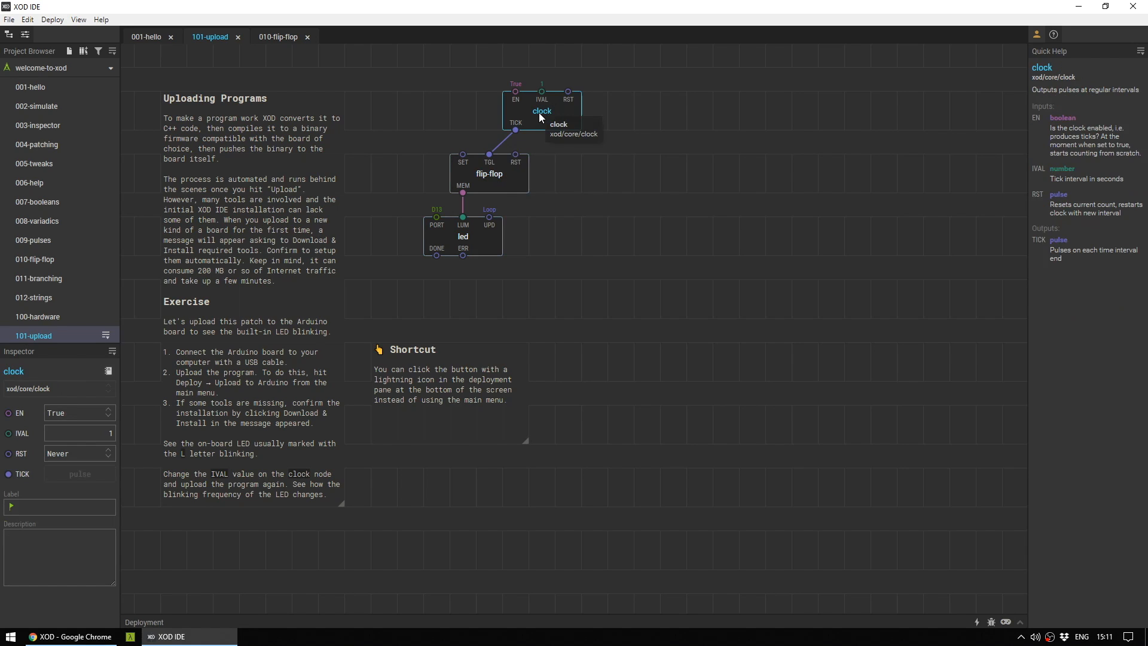
left_click(489, 173)
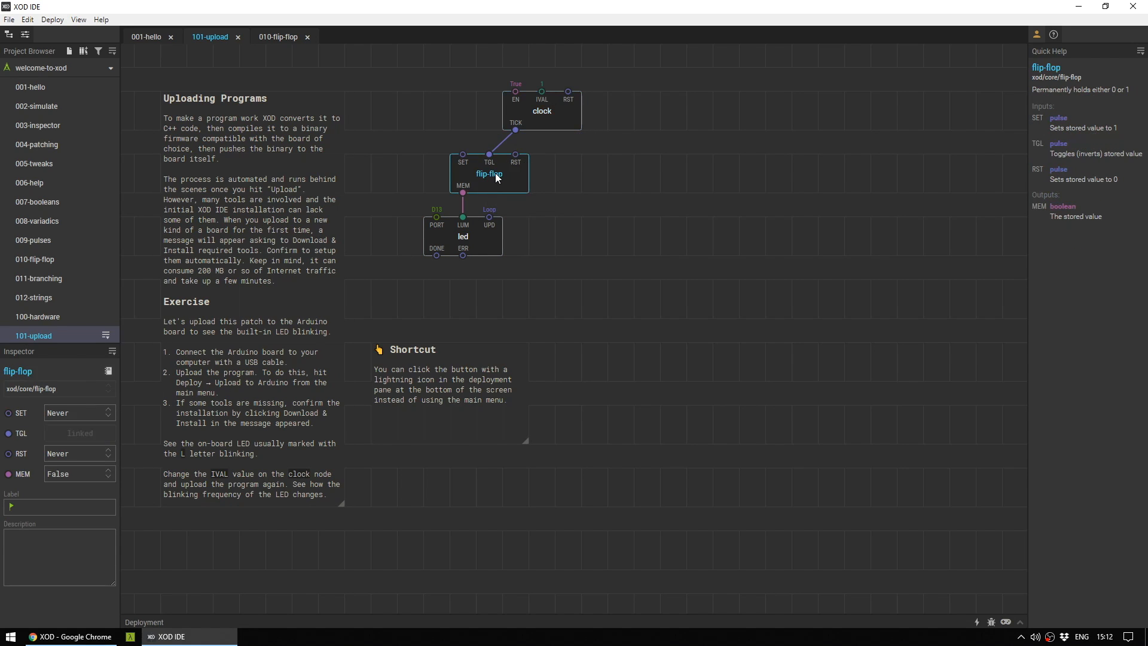
left_click(462, 236)
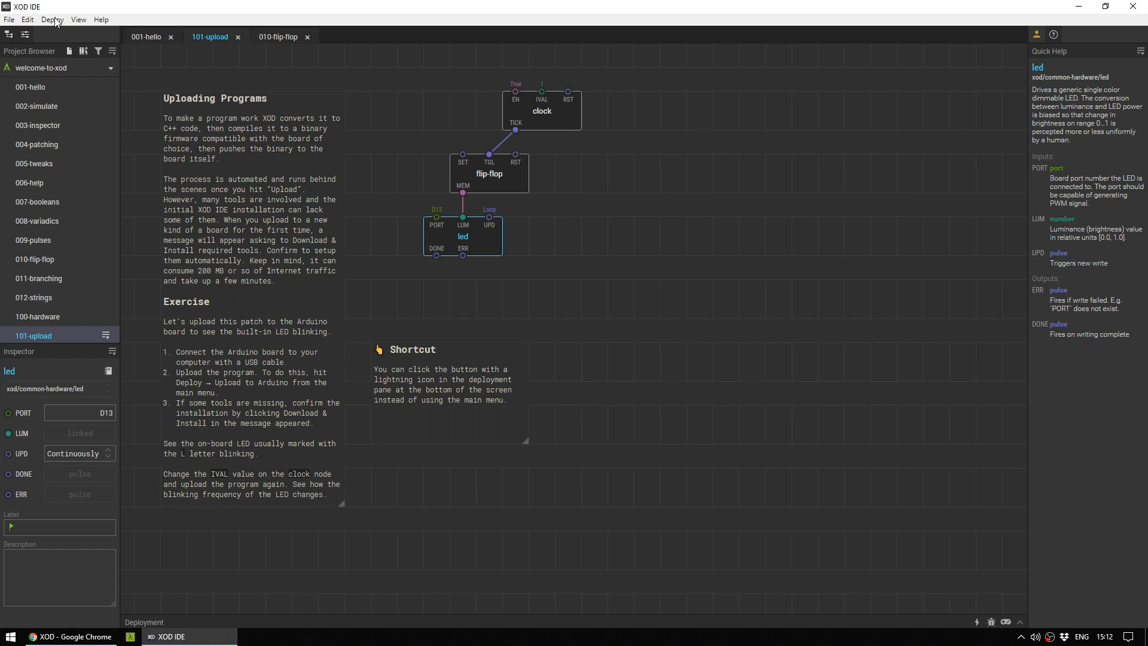
Upload the patch to an Arduino/Genuino Uno on COM10
left_click(52, 19)
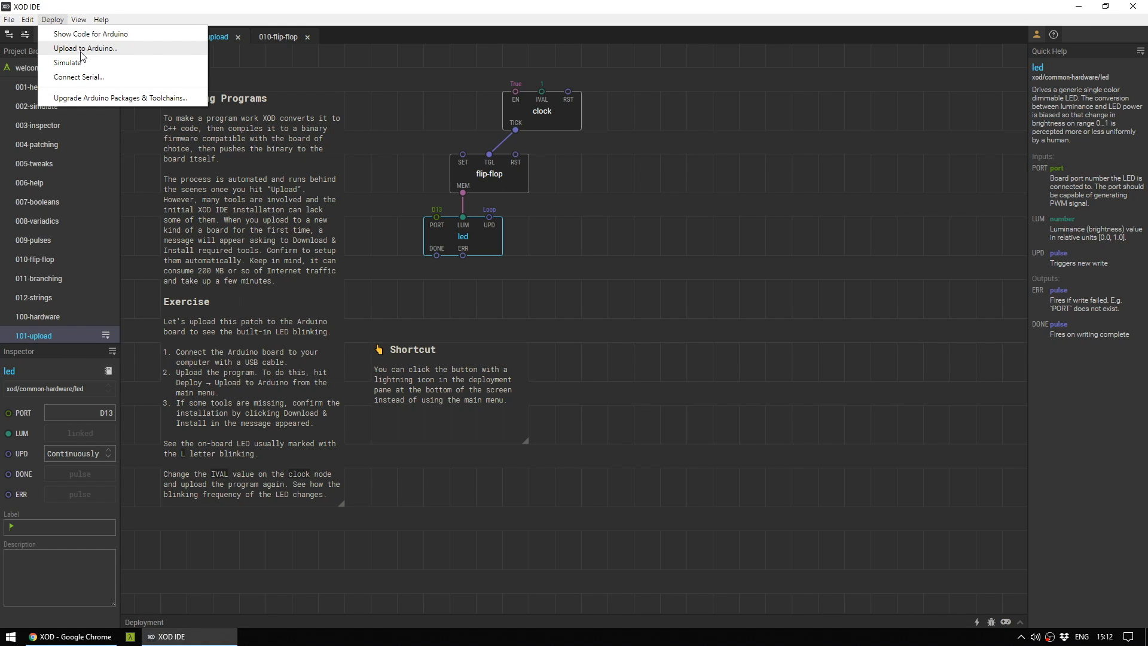
left_click(85, 49)
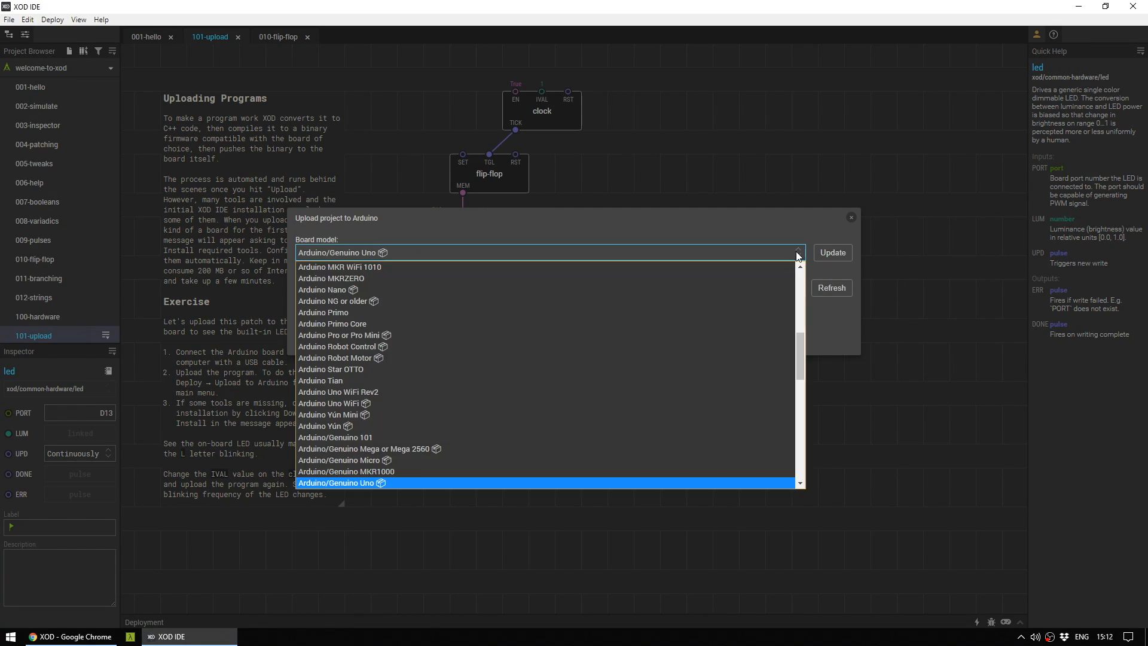
scroll("down", 3)
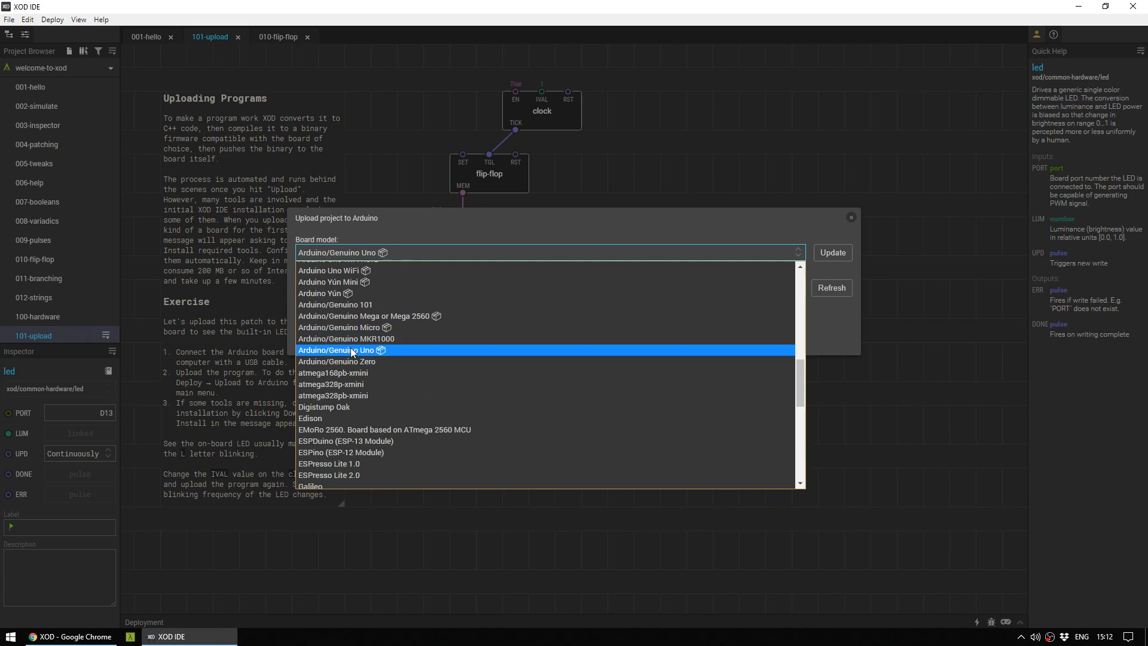
left_click(340, 350)
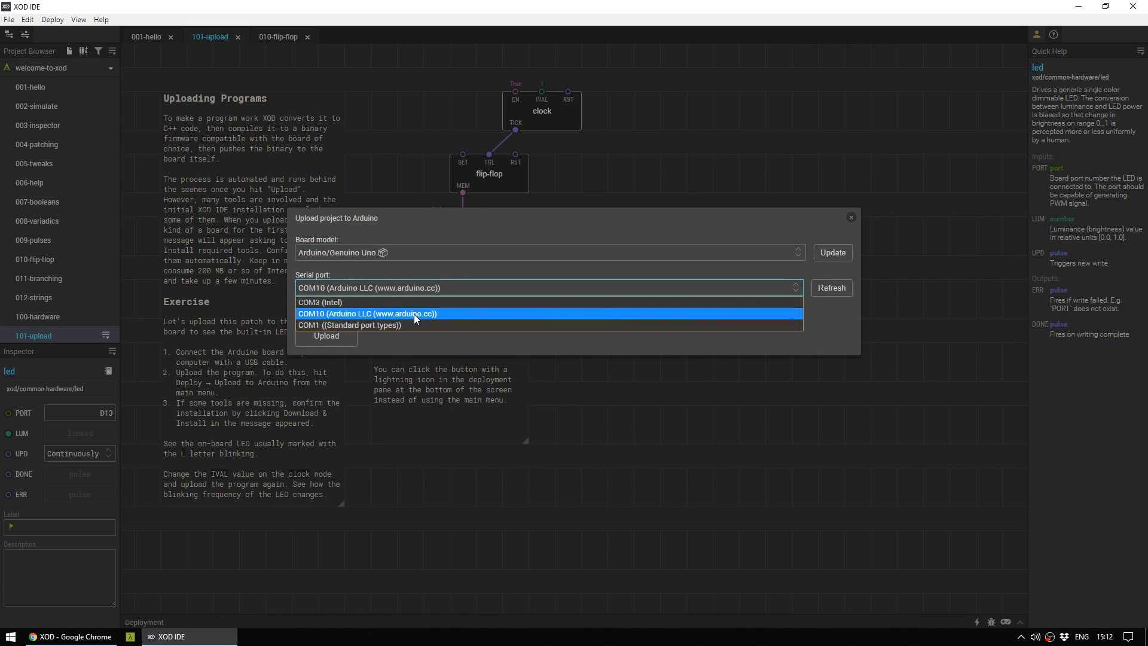
mouse_move(437, 319)
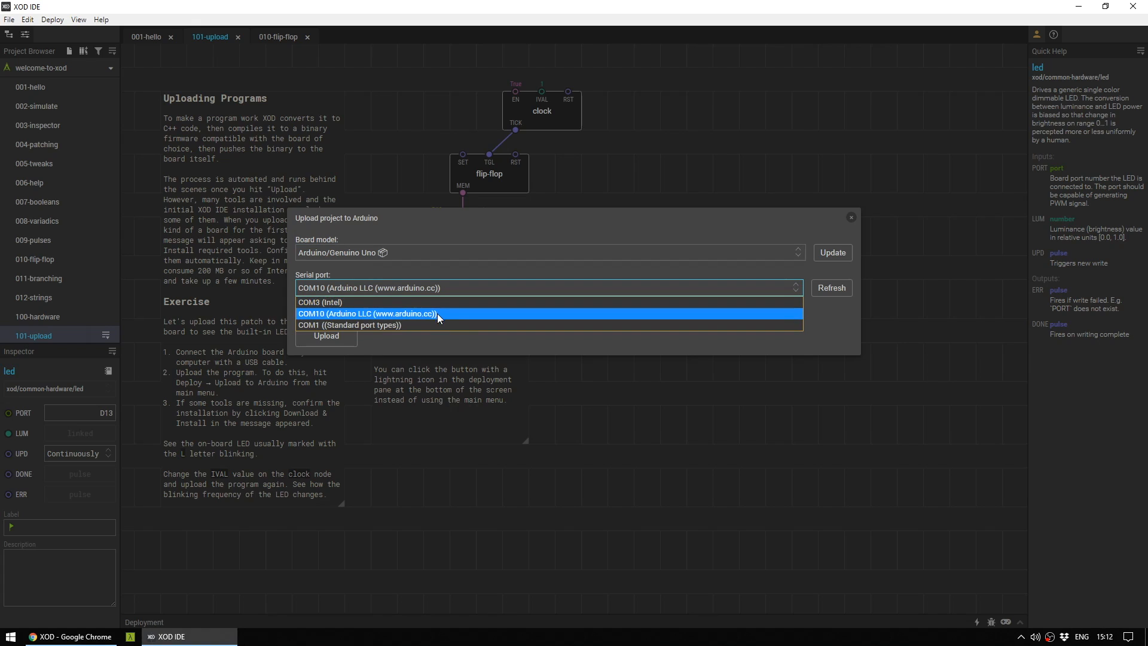
left_click(369, 314)
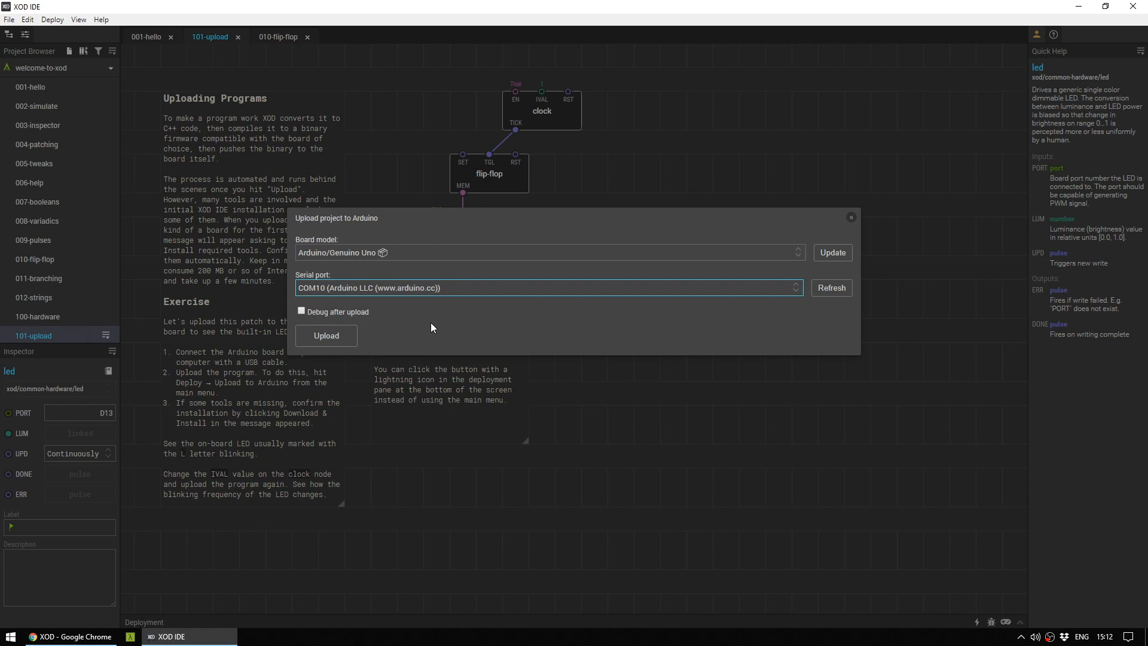
left_click(326, 336)
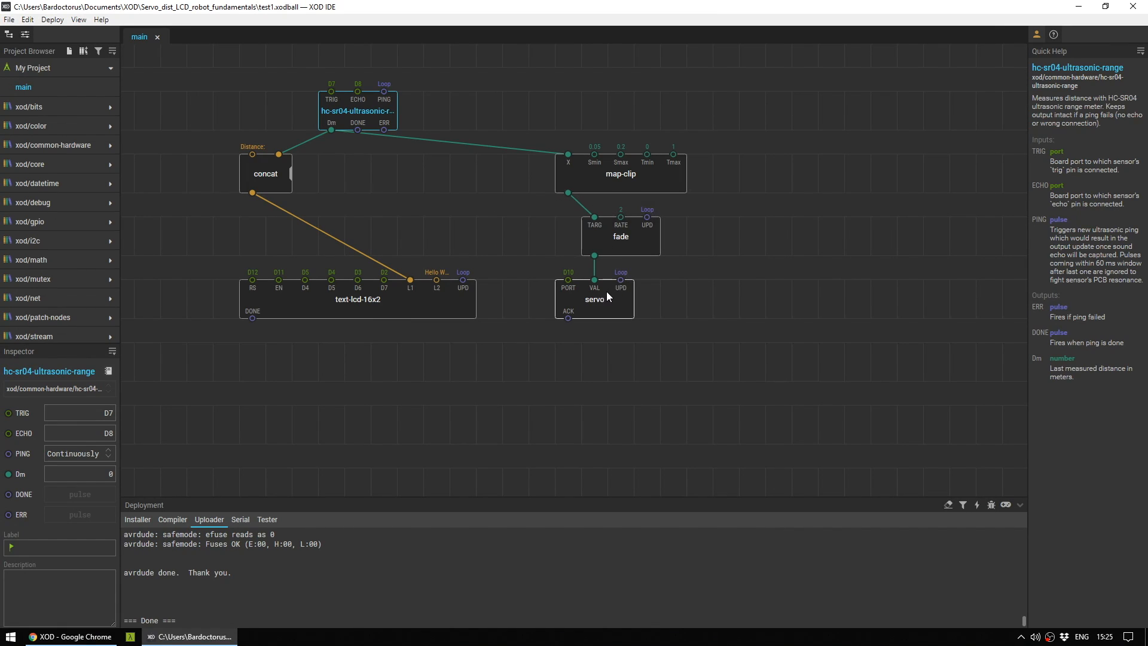
left_click(595, 298)
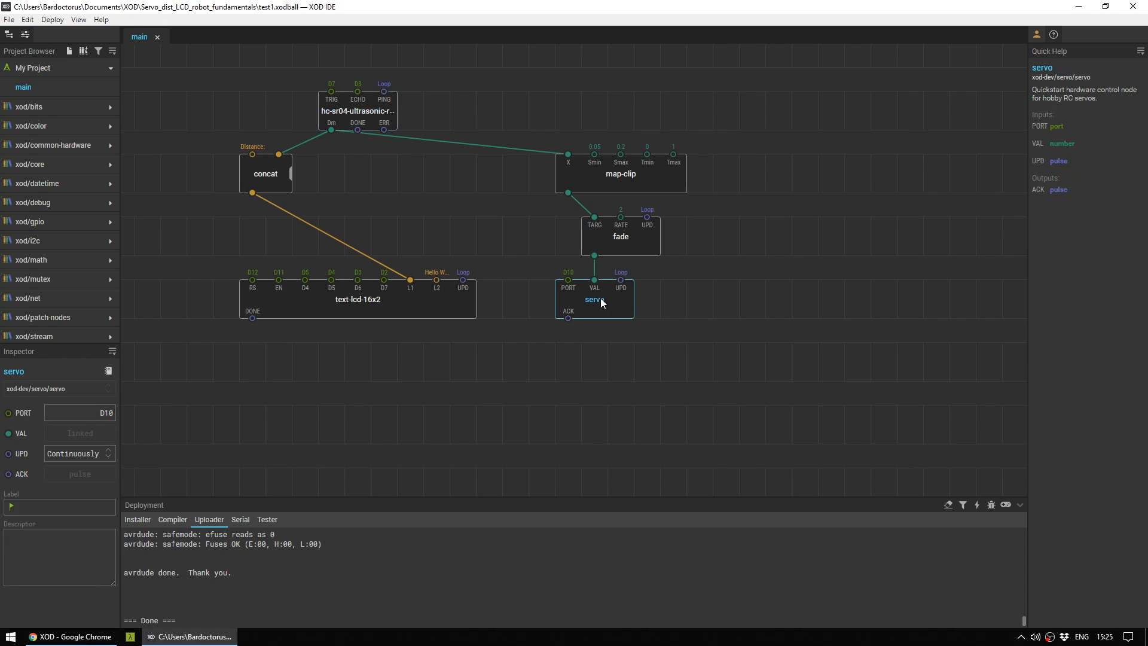
left_click(358, 110)
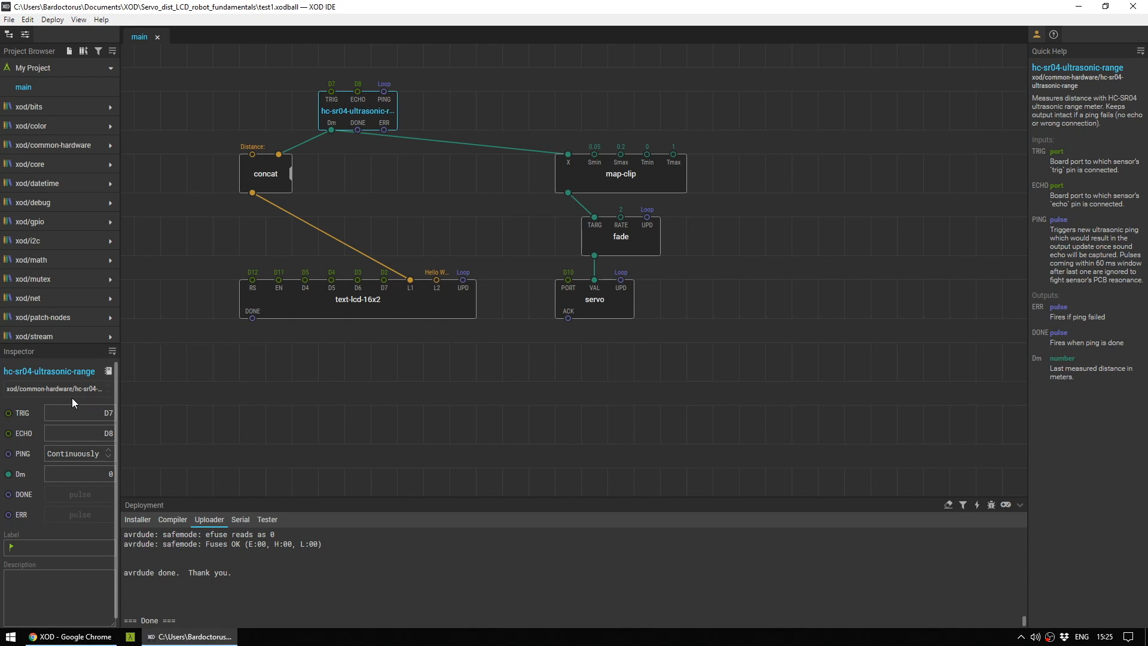
mouse_move(167, 303)
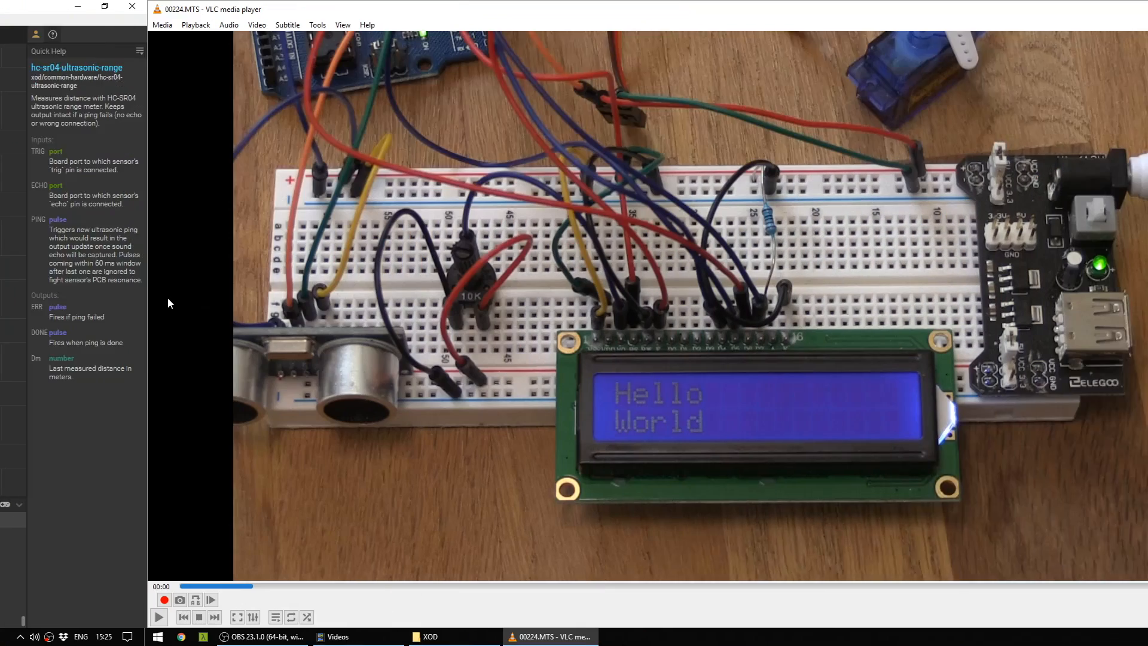
Play the VLC clip of the breadboard LCD showing 'Hello World'
left_click(165, 636)
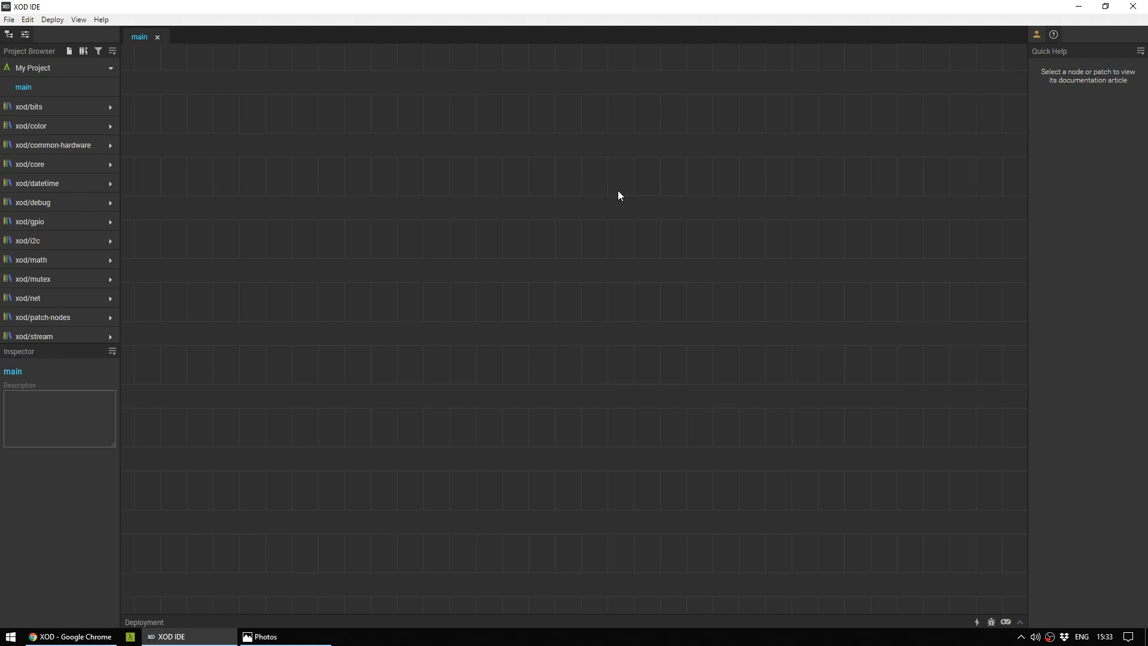
mouse_move(469, 279)
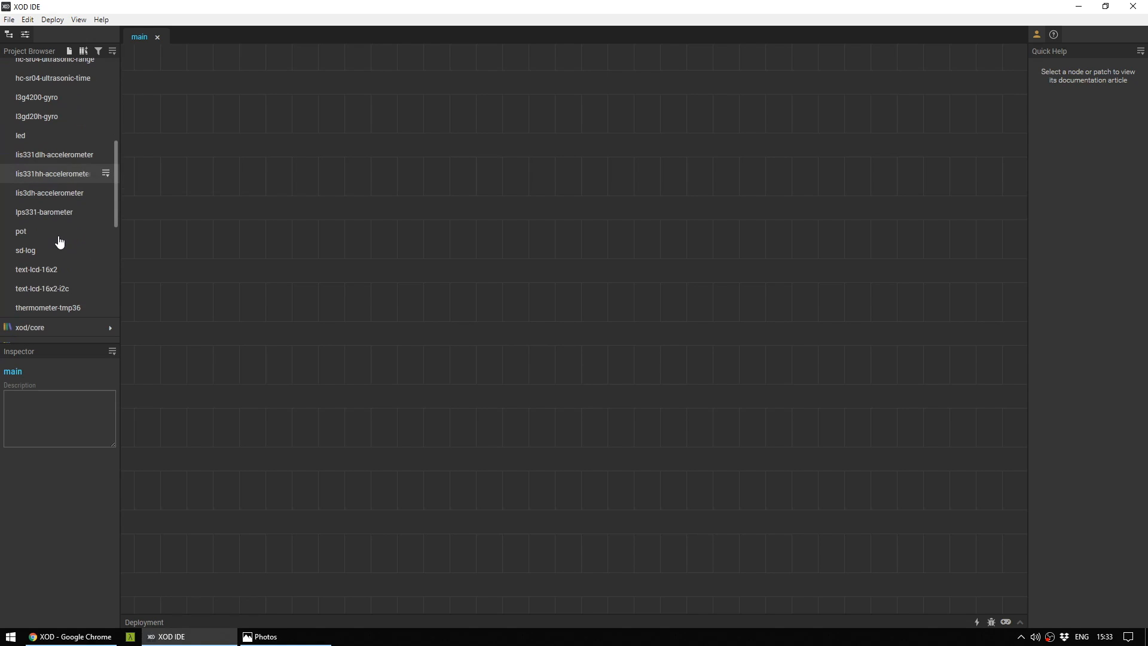
Scroll the xod/common-hardware library down to text-lcd-16x2
scroll("down", 3)
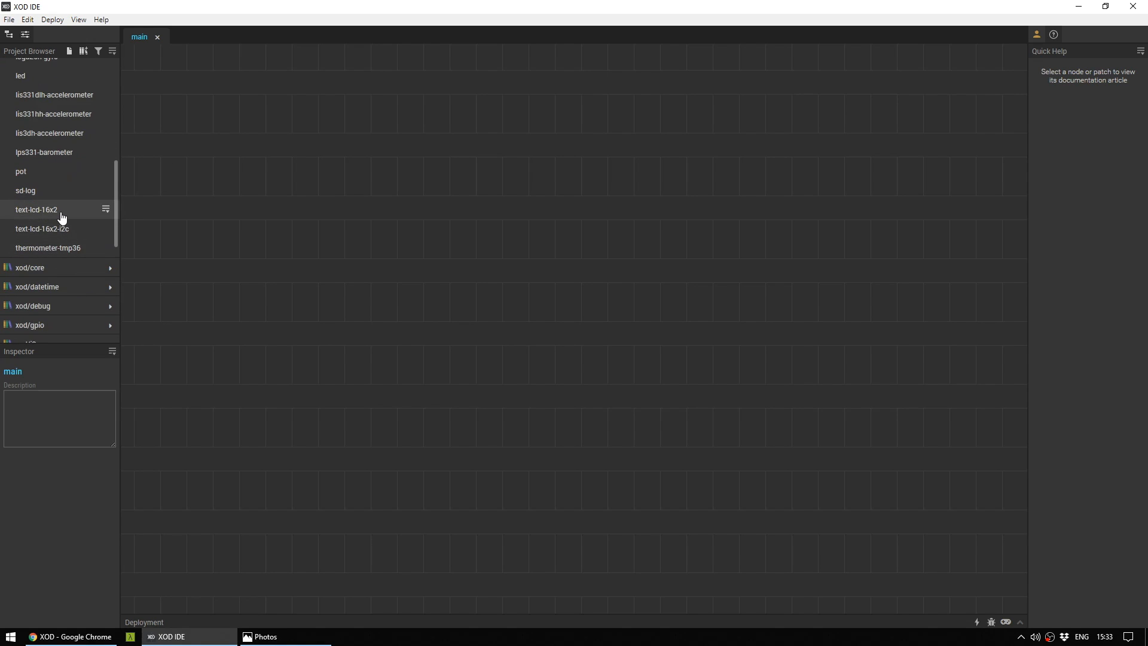
mouse_move(41, 213)
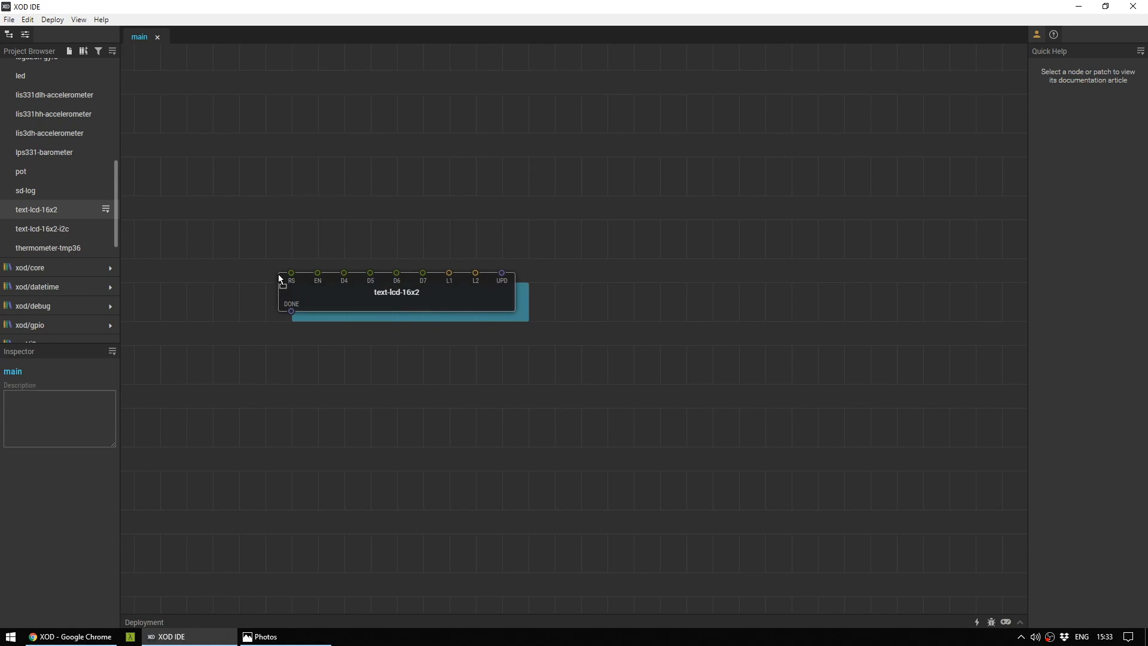
Drop a text-lcd-16x2 node onto the blank main patch
left_click(395, 292)
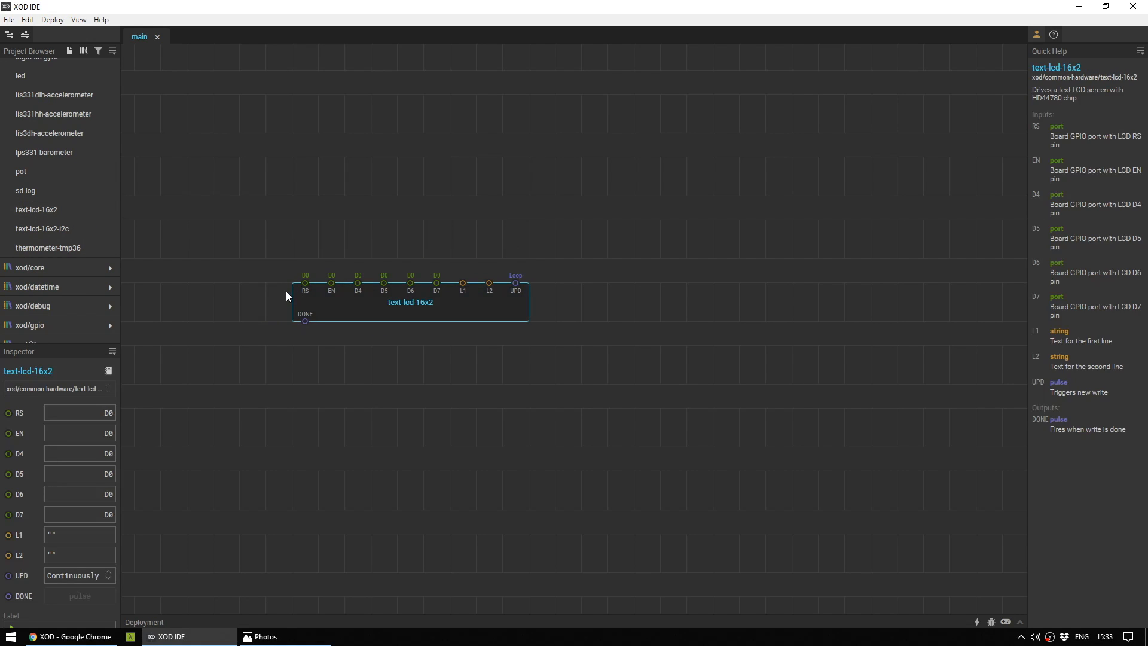
mouse_move(427, 307)
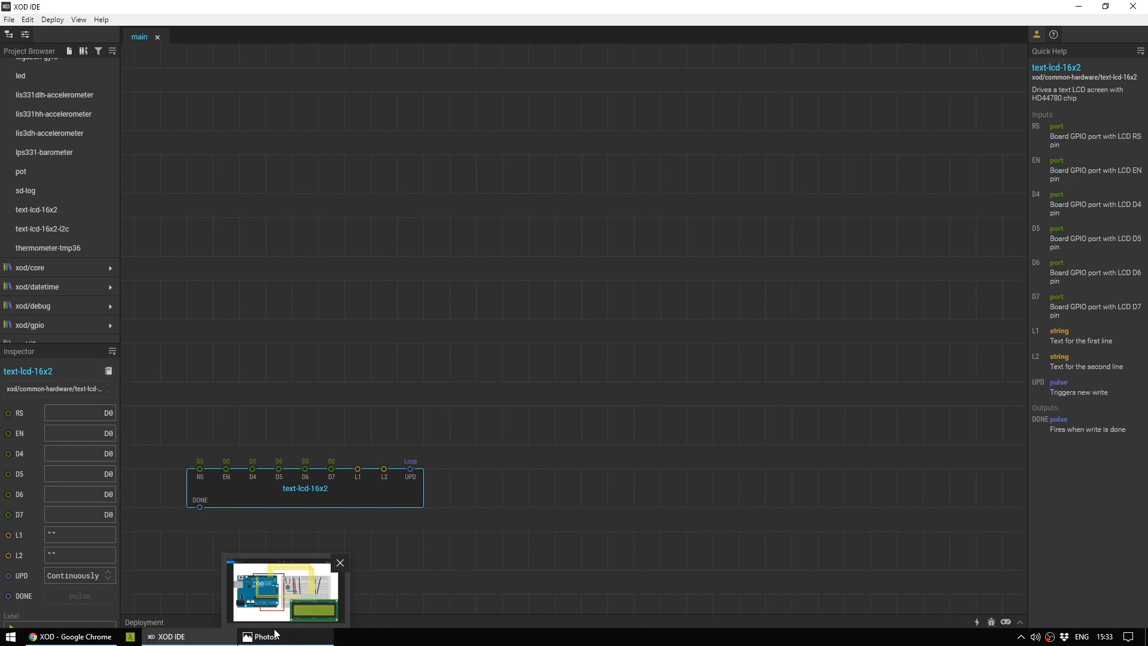
View the fritz.png Arduino Uno, breadboard and LCD wiring diagram in Photos
left_click(266, 636)
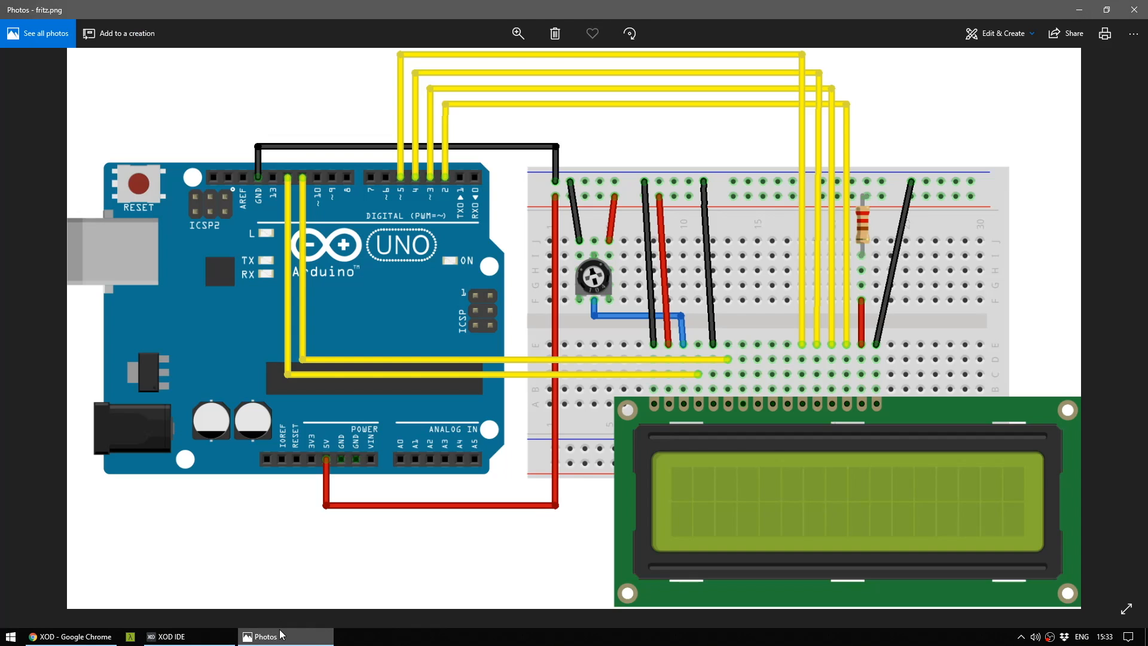
mouse_move(352, 406)
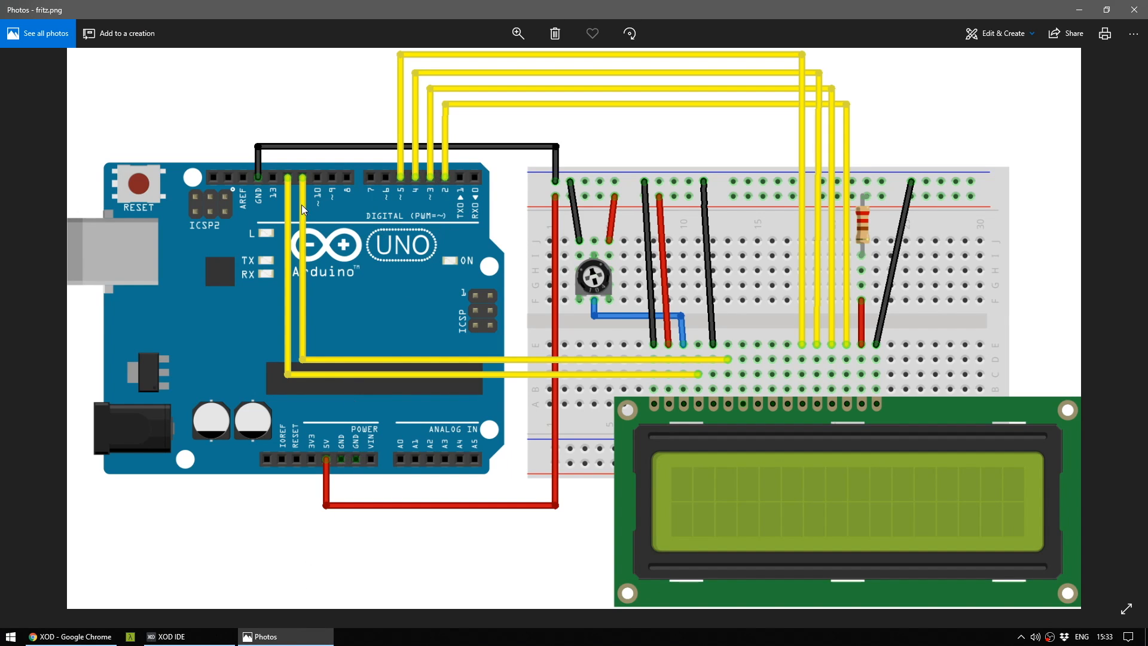
mouse_move(423, 185)
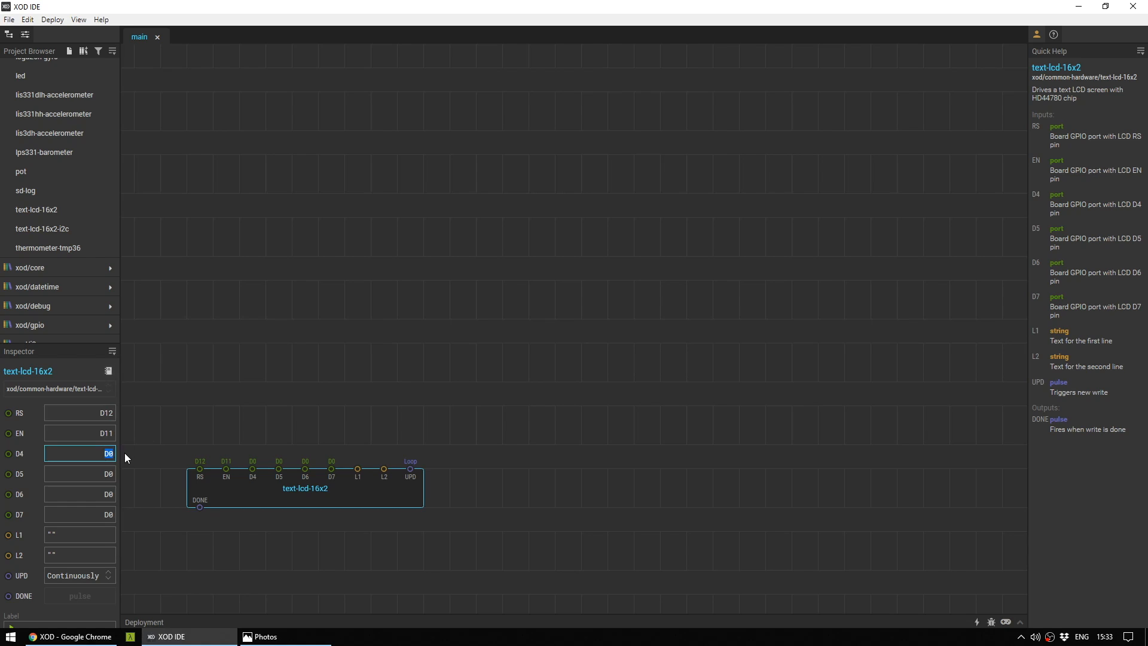
Set the LCD's last data pin to D2 and its first line L1 to 'Hello'
left_click(79, 493)
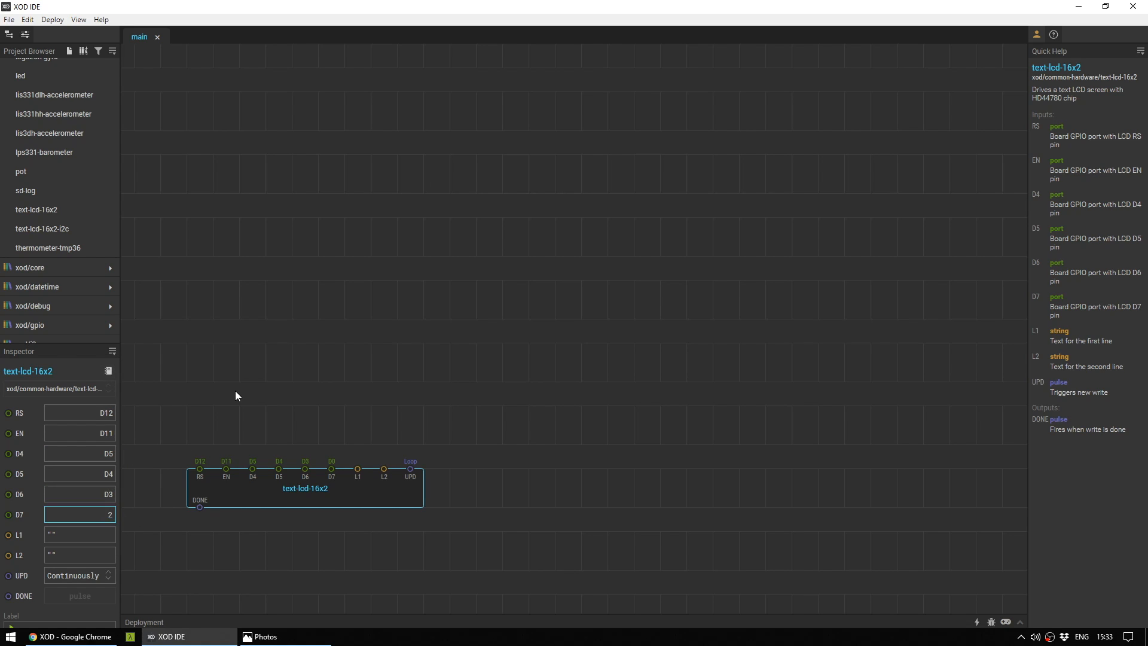
type("D2")
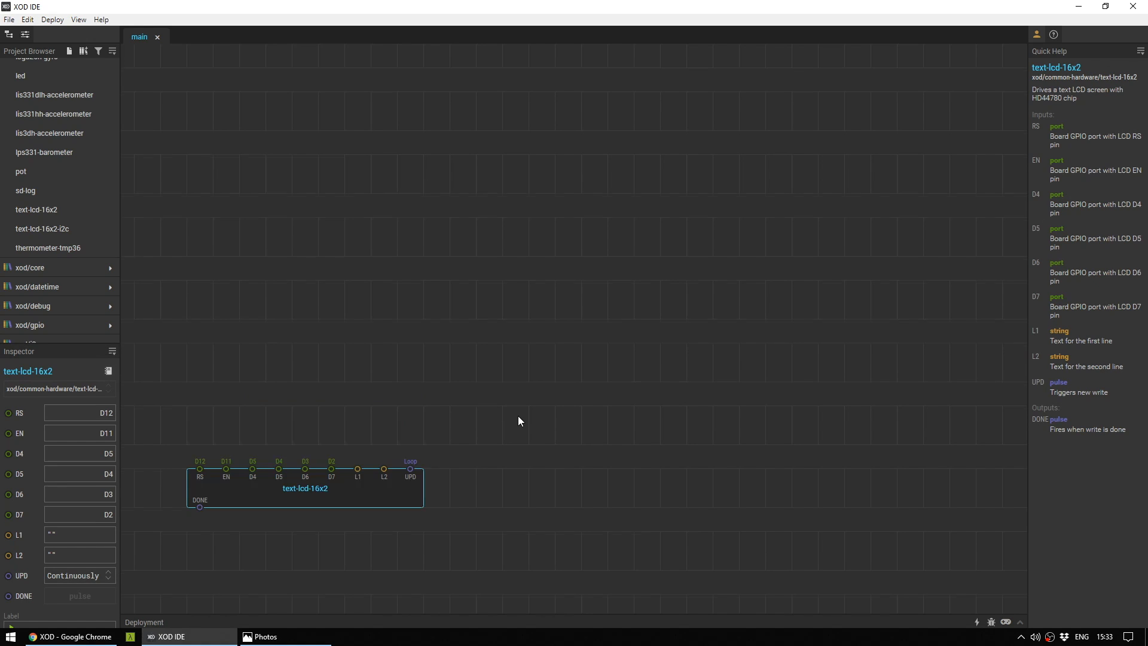
mouse_move(303, 500)
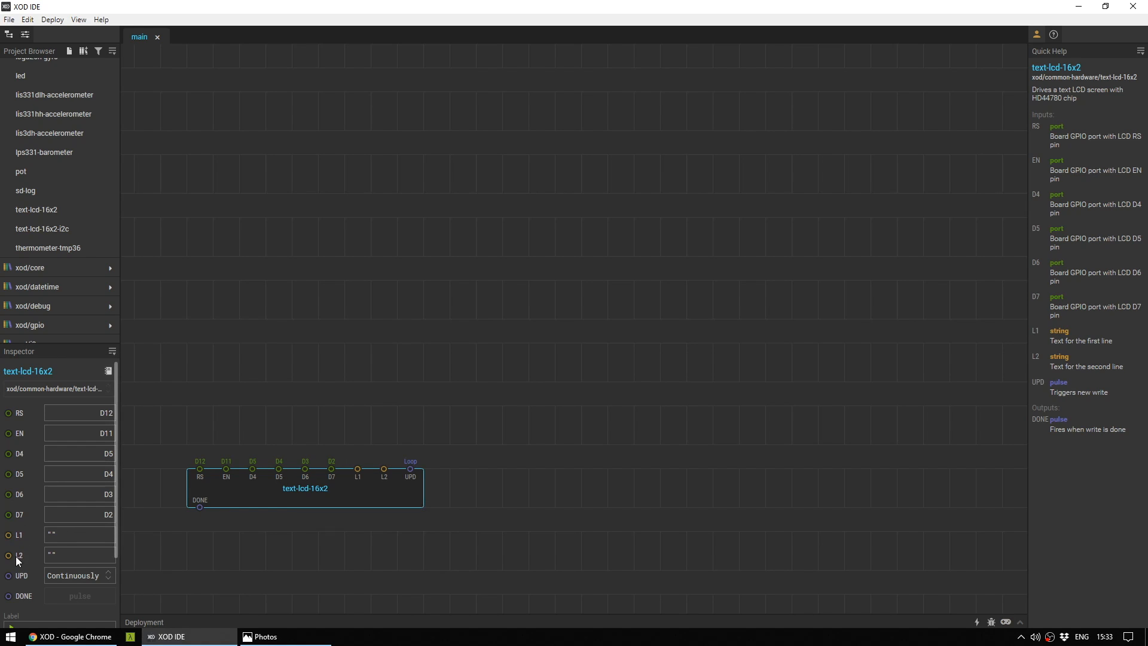
left_click(79, 535)
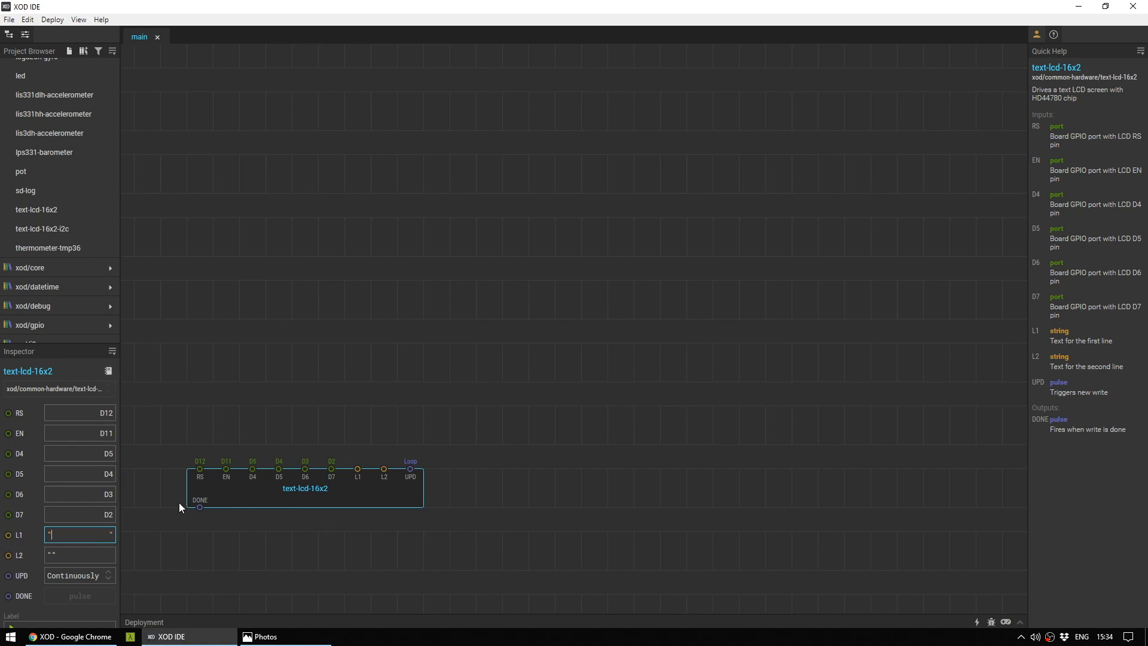
type("Hello")
left_click(80, 555)
type("World!")
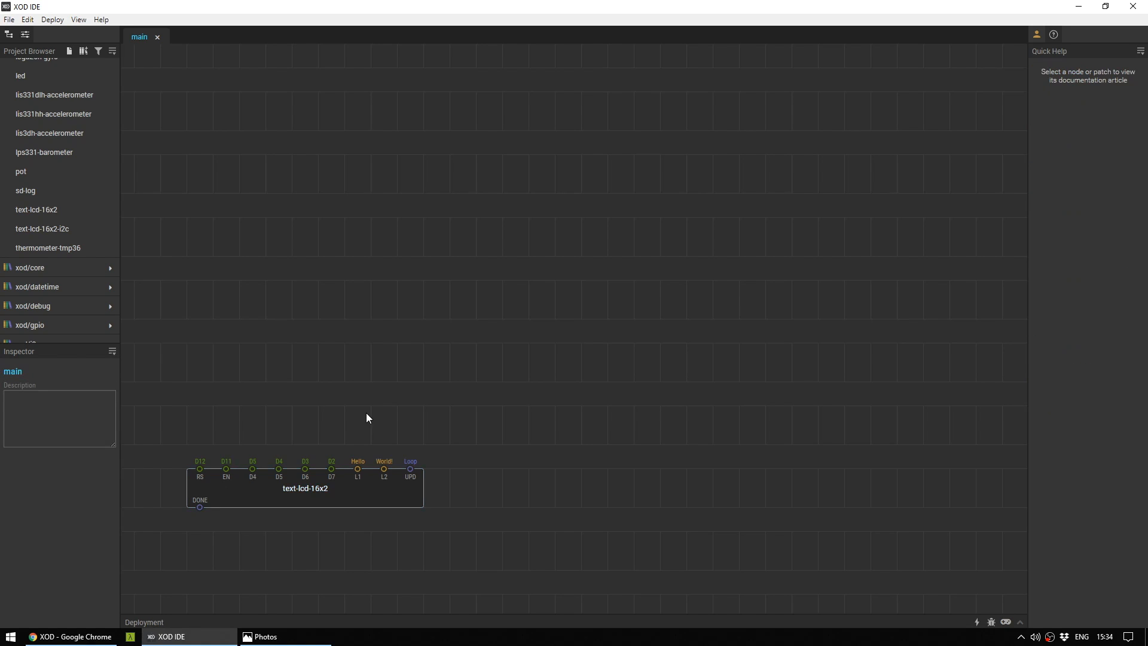
left_click(304, 488)
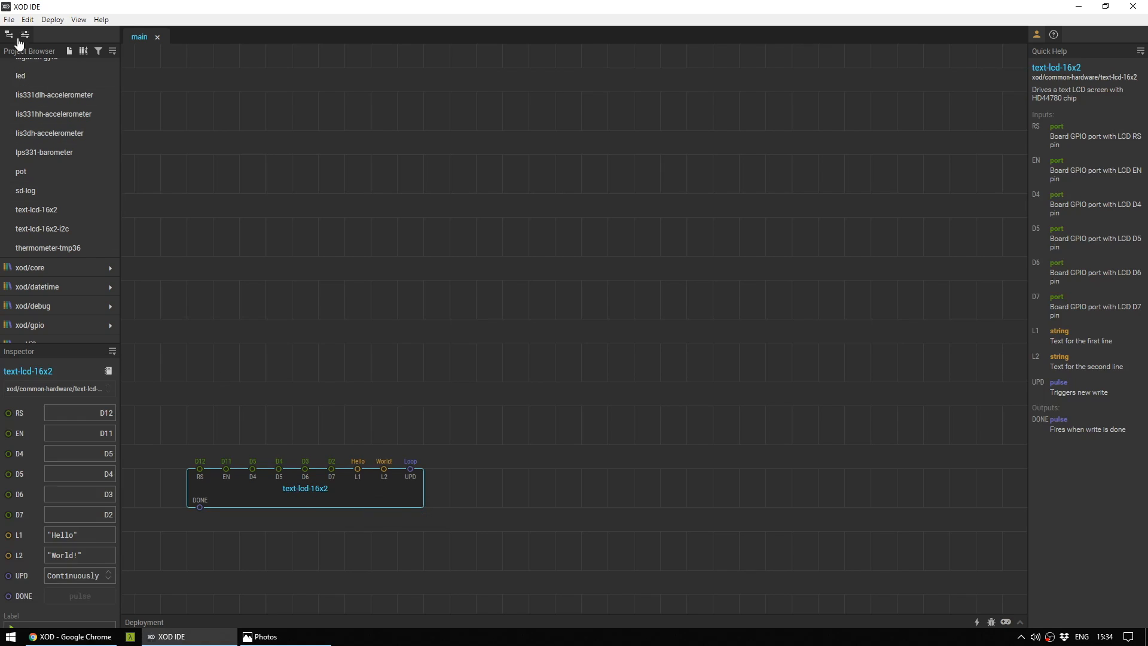
mouse_move(57, 40)
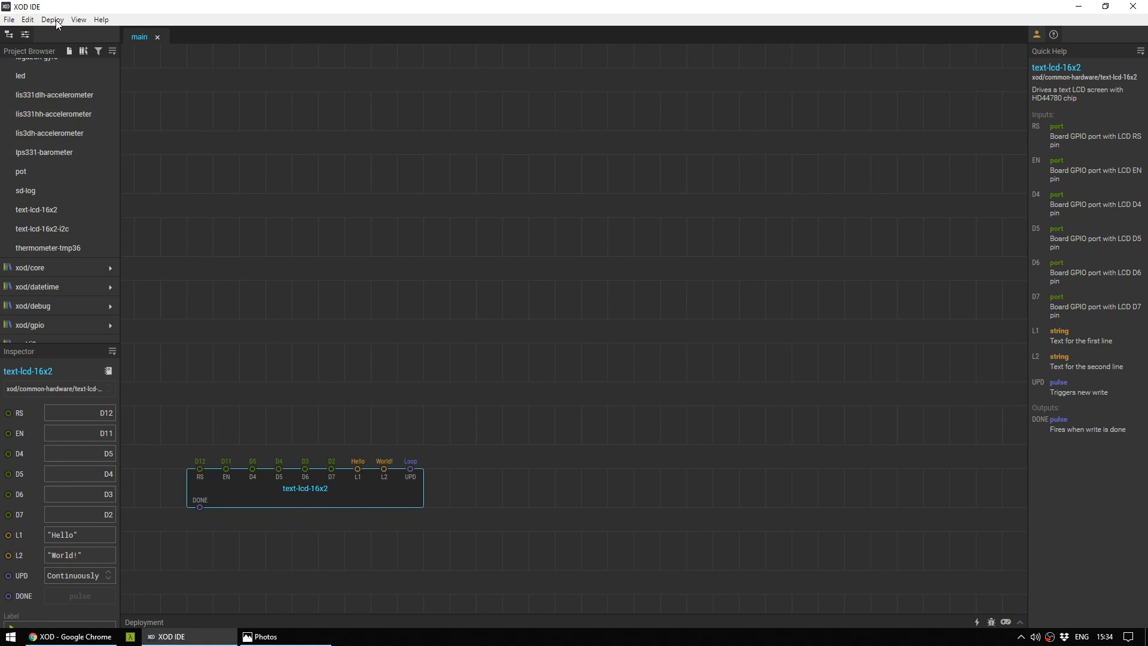
Upload the patch to the Arduino/Genuino Uno on COM10
left_click(52, 20)
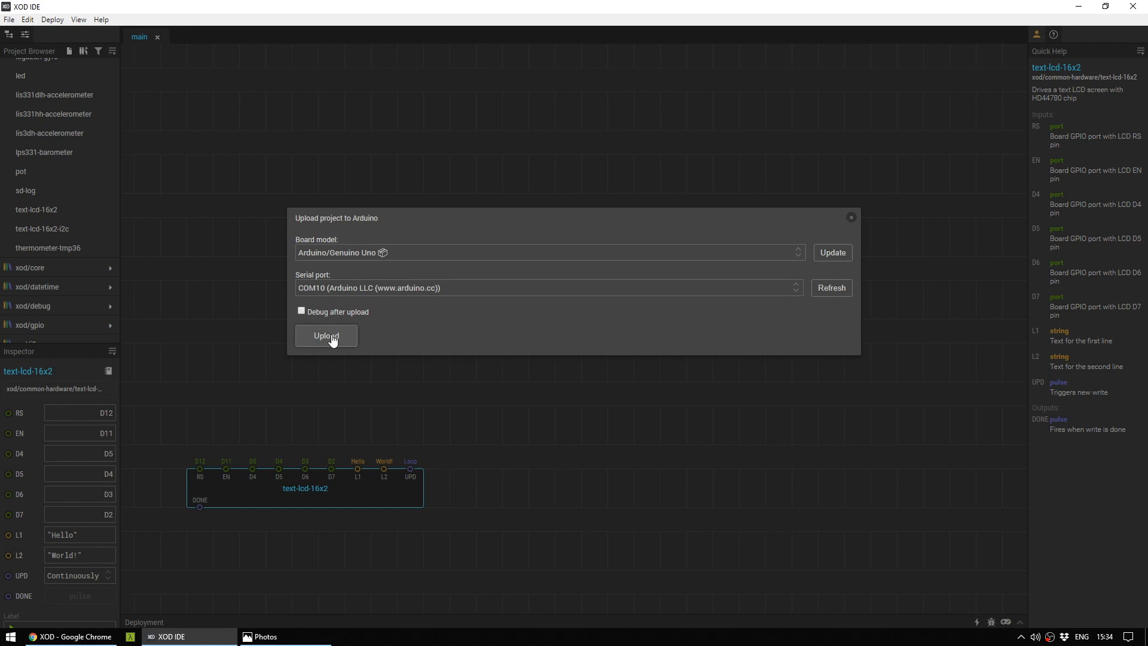
left_click(326, 336)
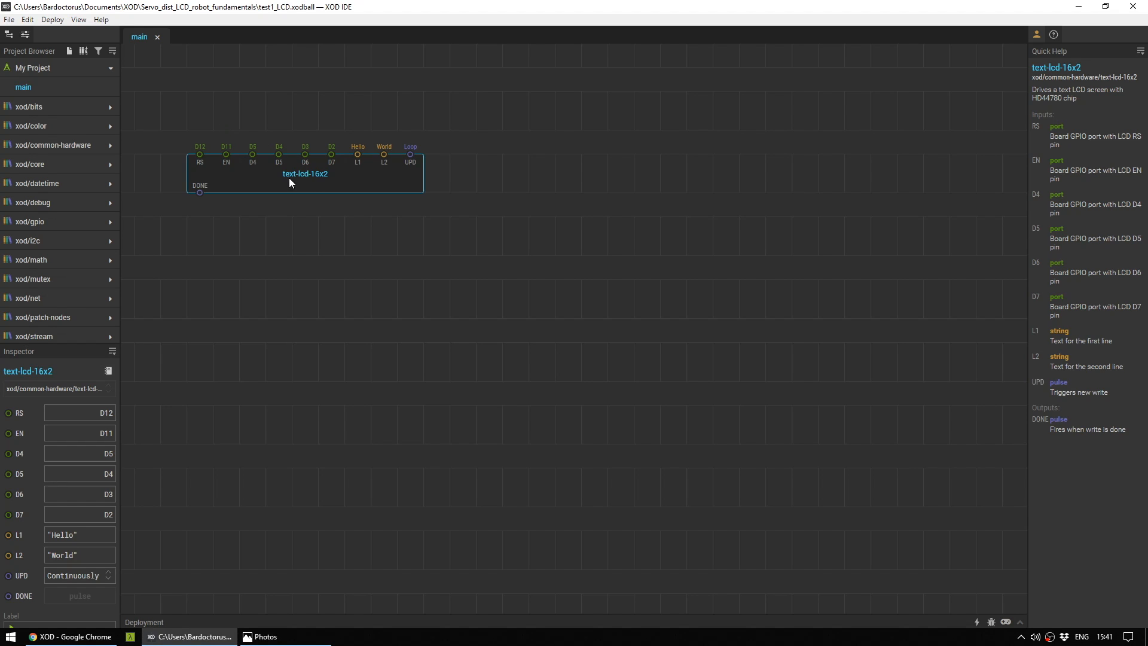
Move the LCD down, add an hc-sr04 sensor node, and set TRIG to D7, ECHO to D8
left_click_drag(304, 173, 331, 299)
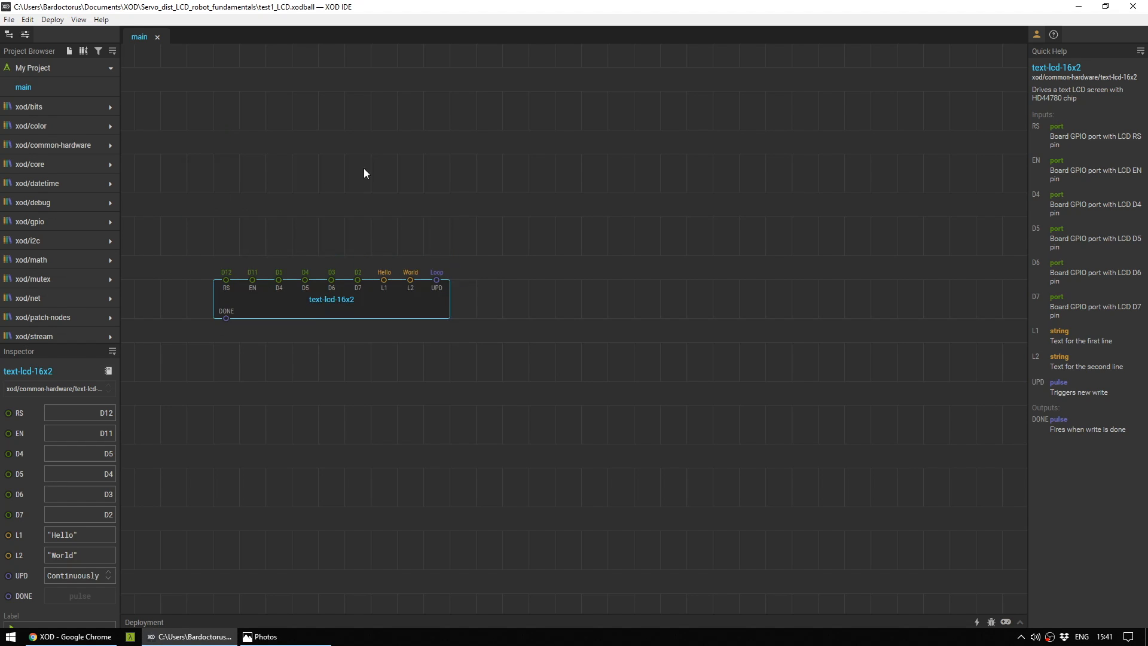
left_click(53, 144)
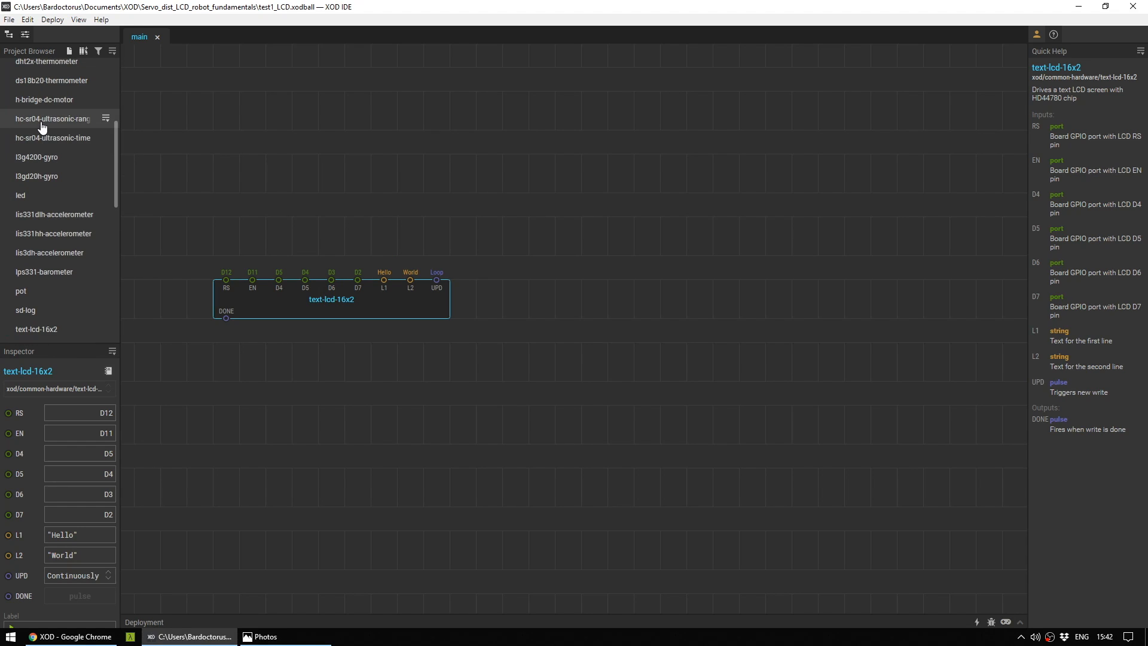
mouse_move(76, 125)
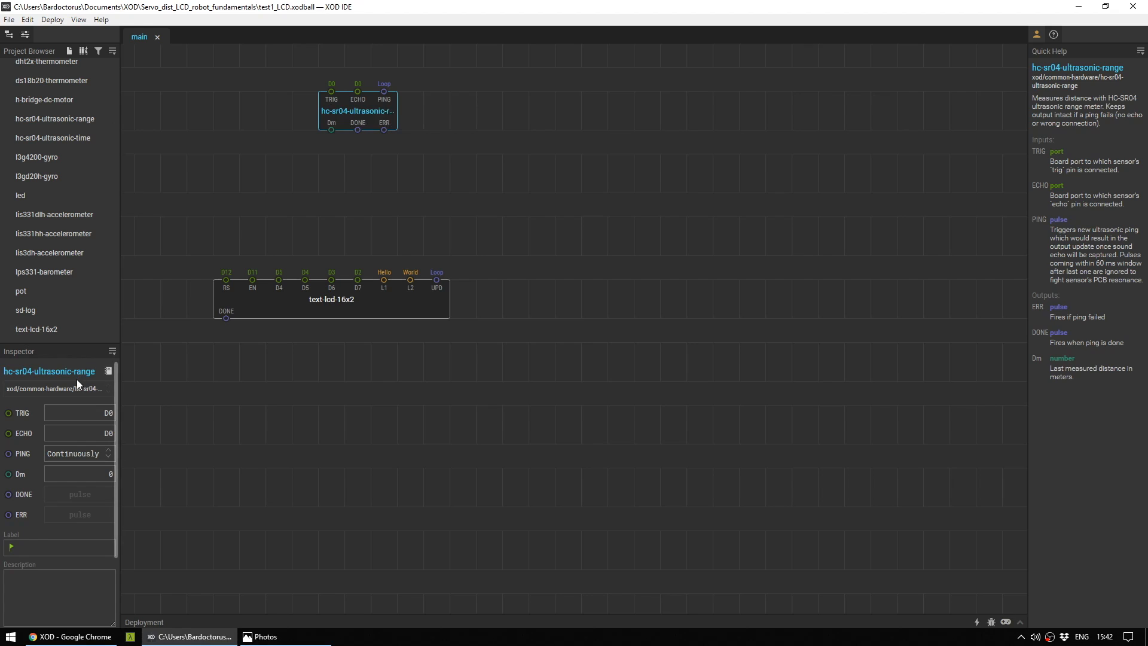
left_click(79, 412)
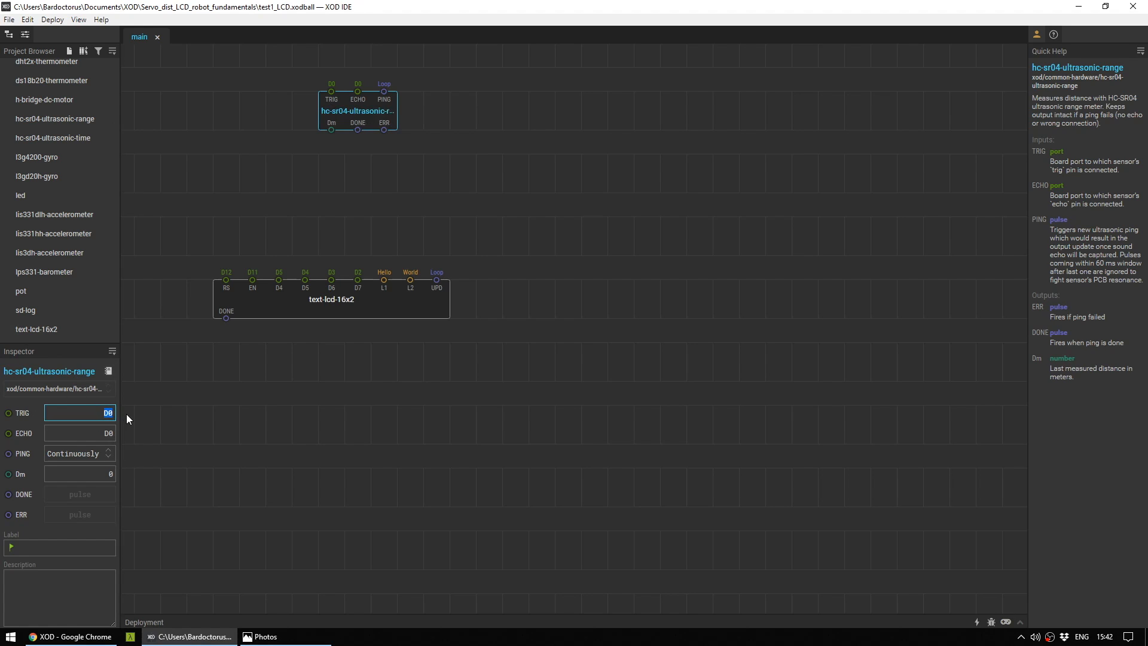
type("7")
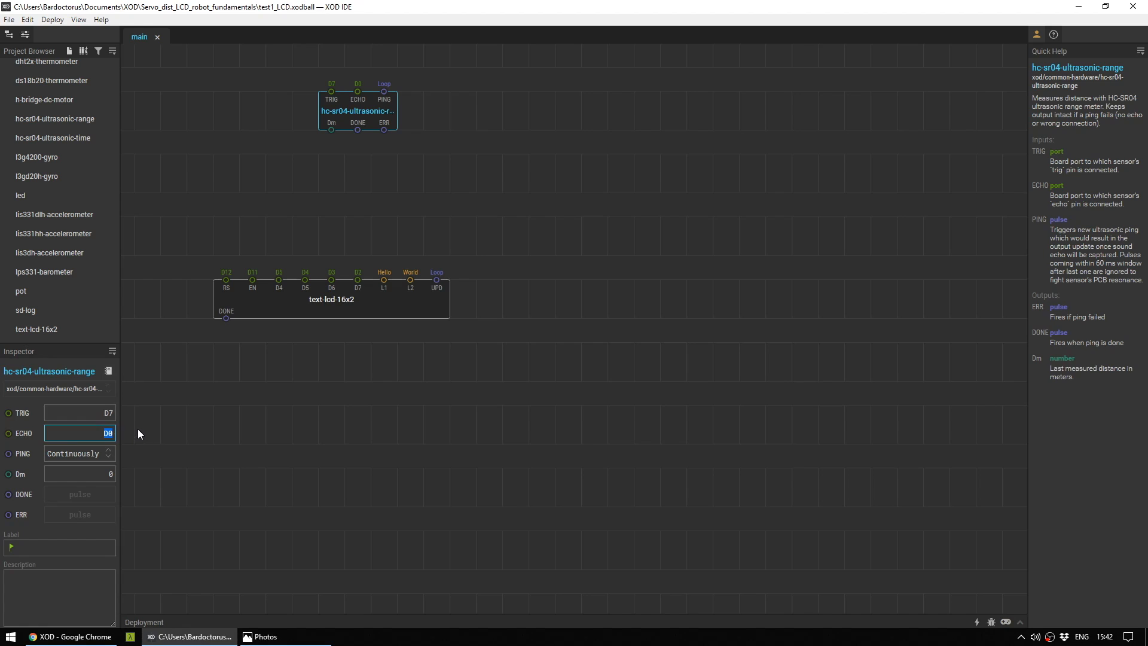
type("D8")
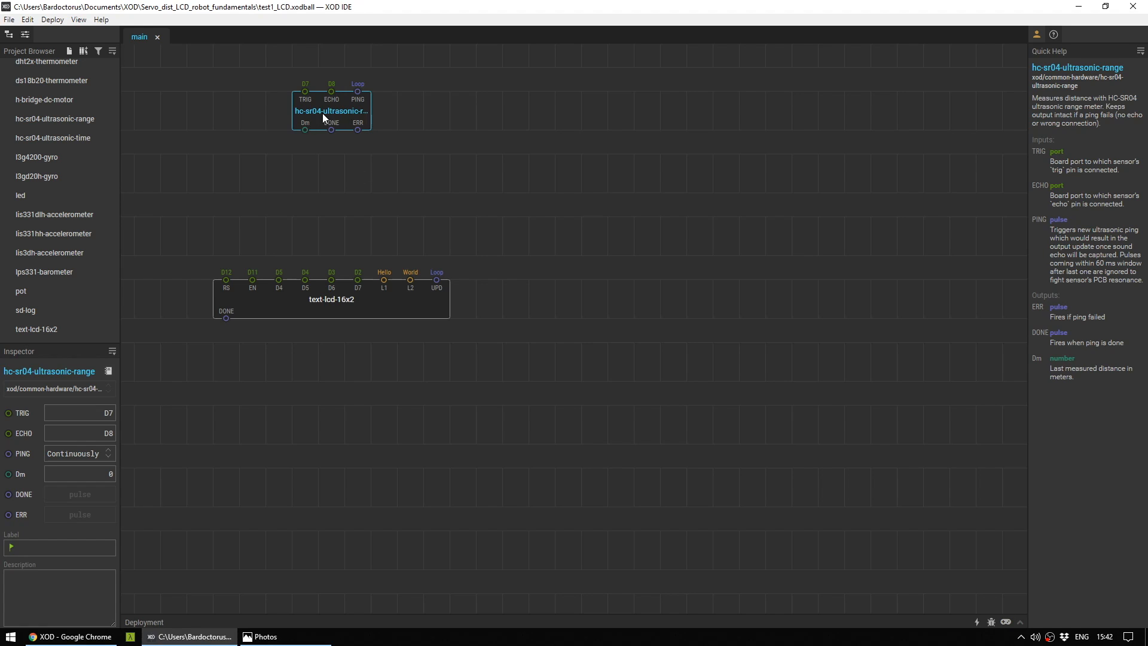
mouse_move(293, 146)
type("\"Hello World ")
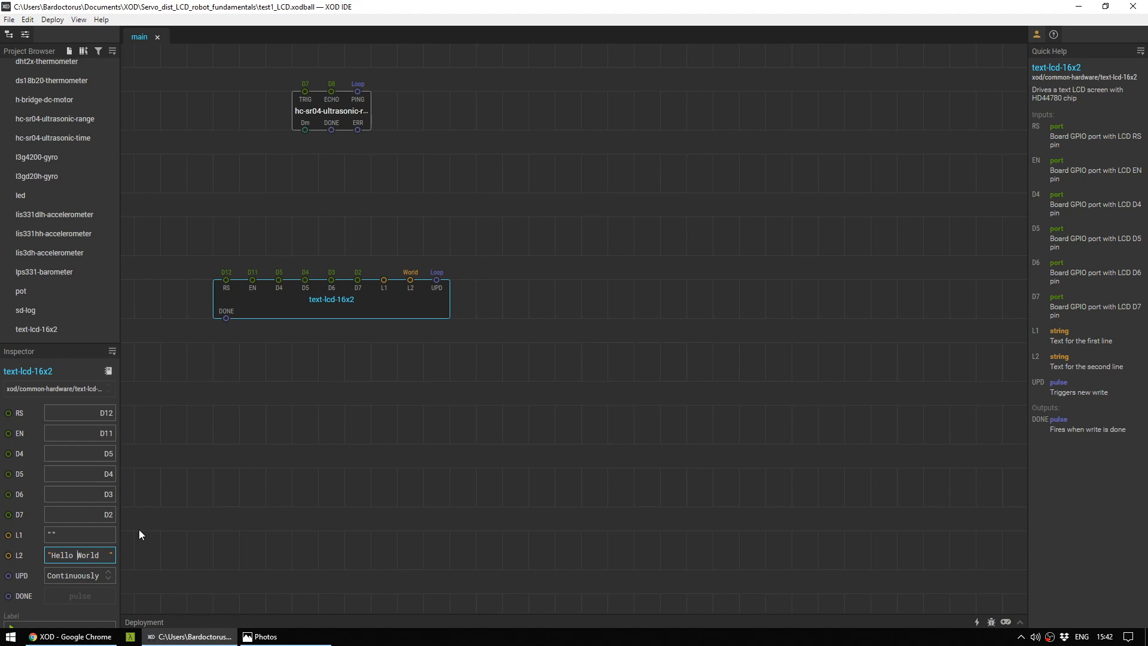
Finish line L2 as 'Hello World!' and link the sensor's distance output to L1
type("!")
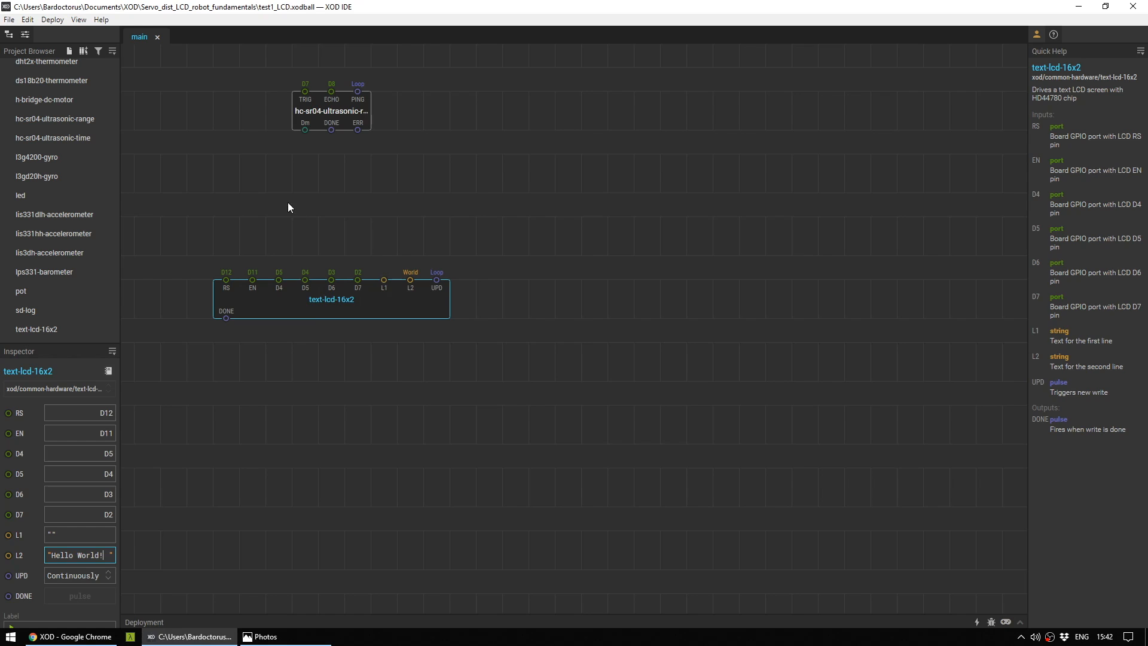
left_click_drag(304, 130, 367, 248)
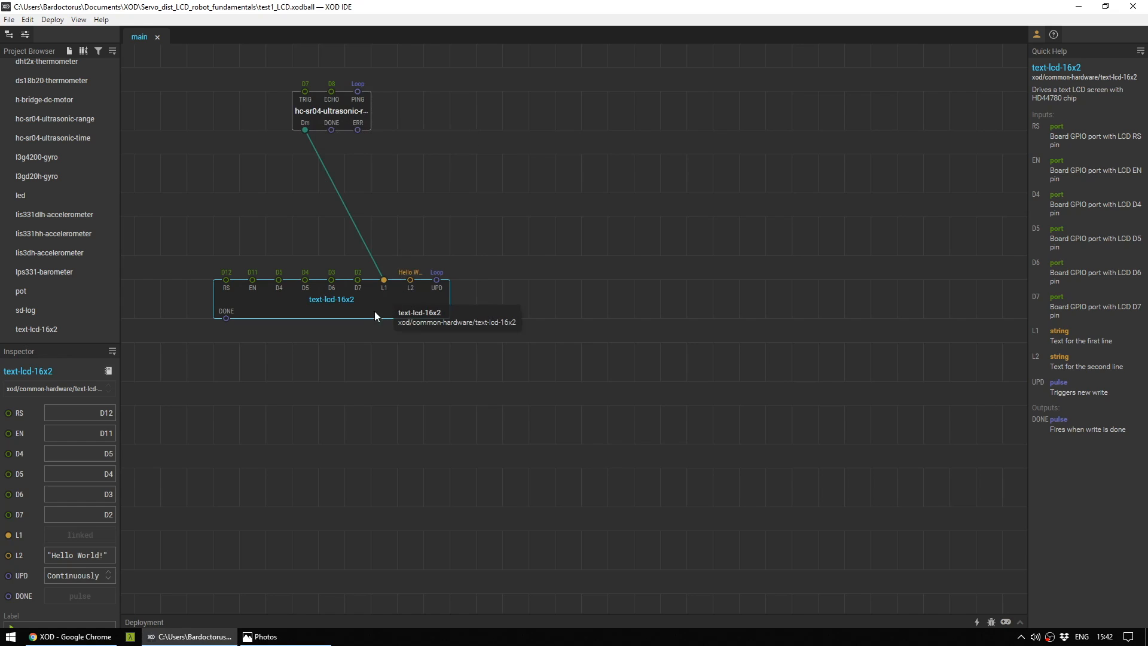
mouse_move(306, 214)
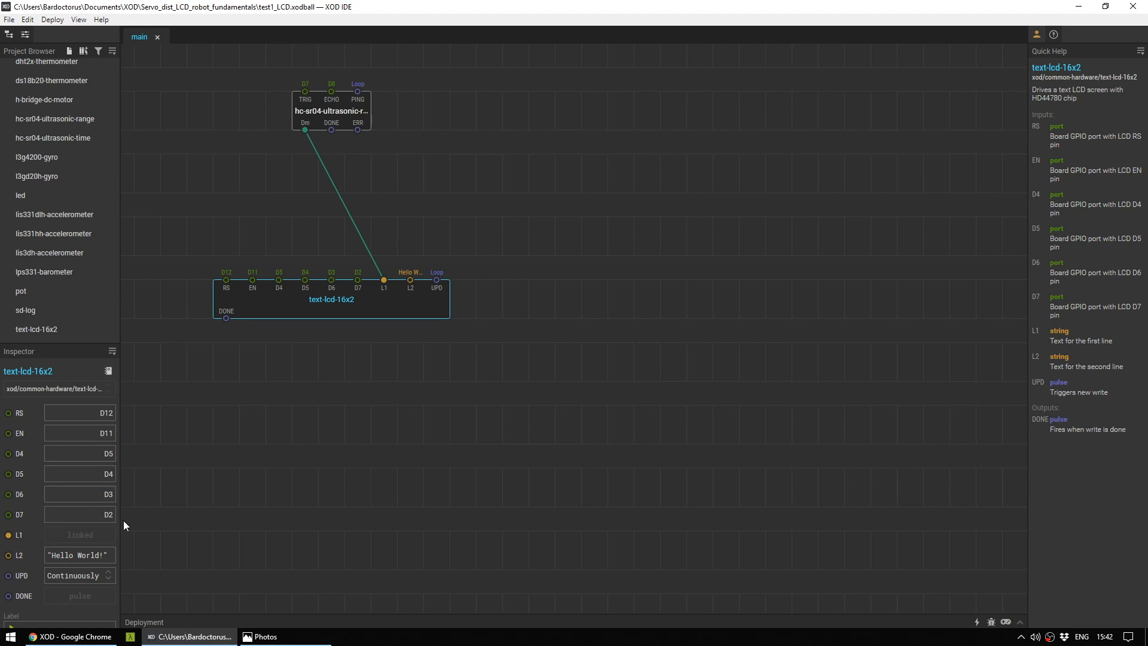
mouse_move(318, 166)
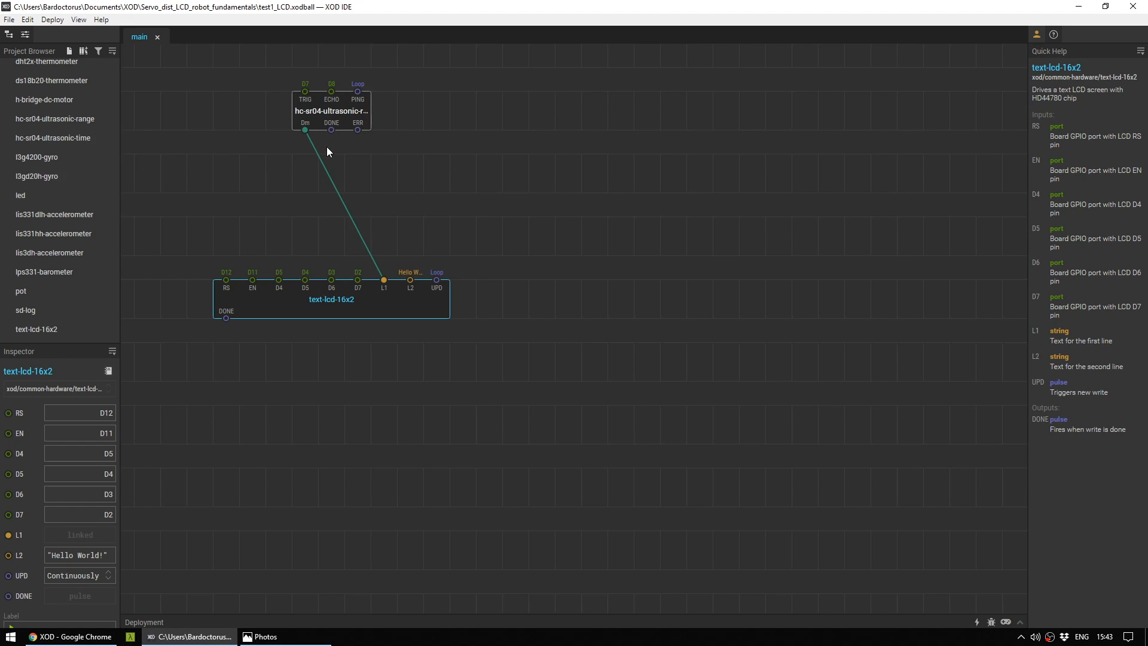
mouse_move(312, 232)
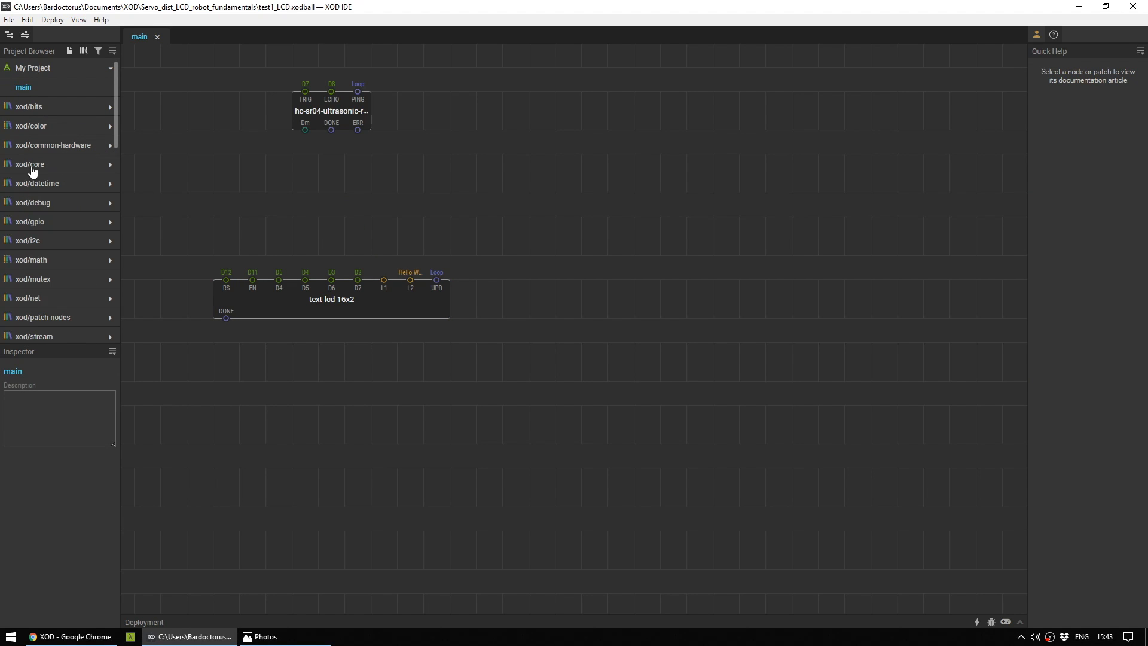
Add a concat node from xod/core, feed it the distance, and link its output to L1
left_click(30, 164)
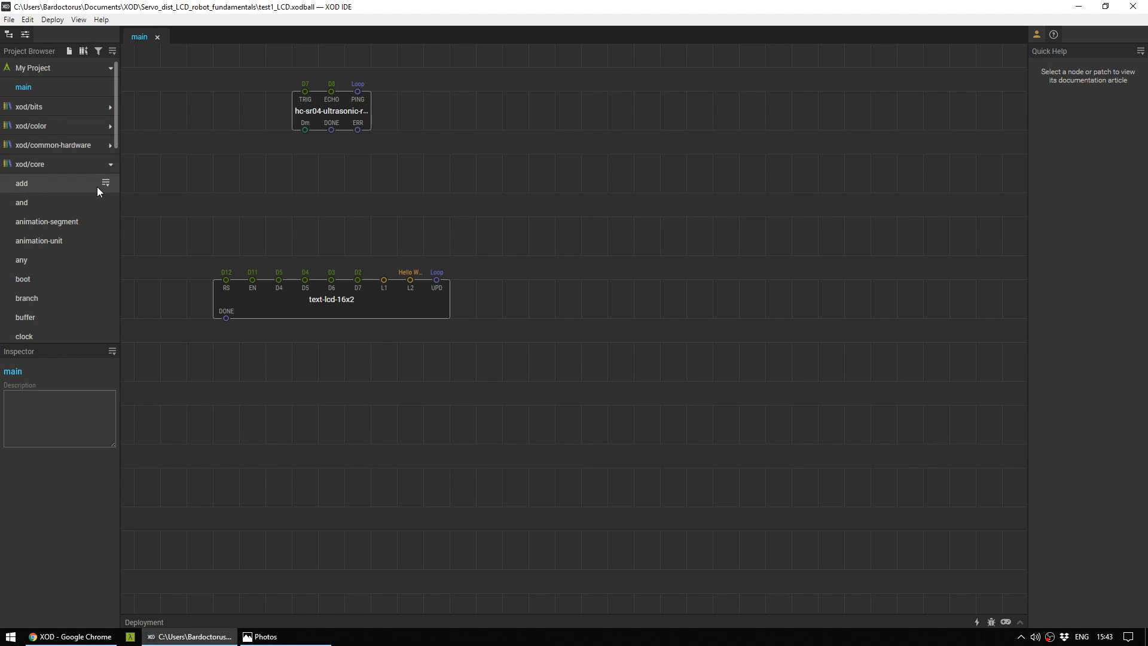
scroll("down", 3)
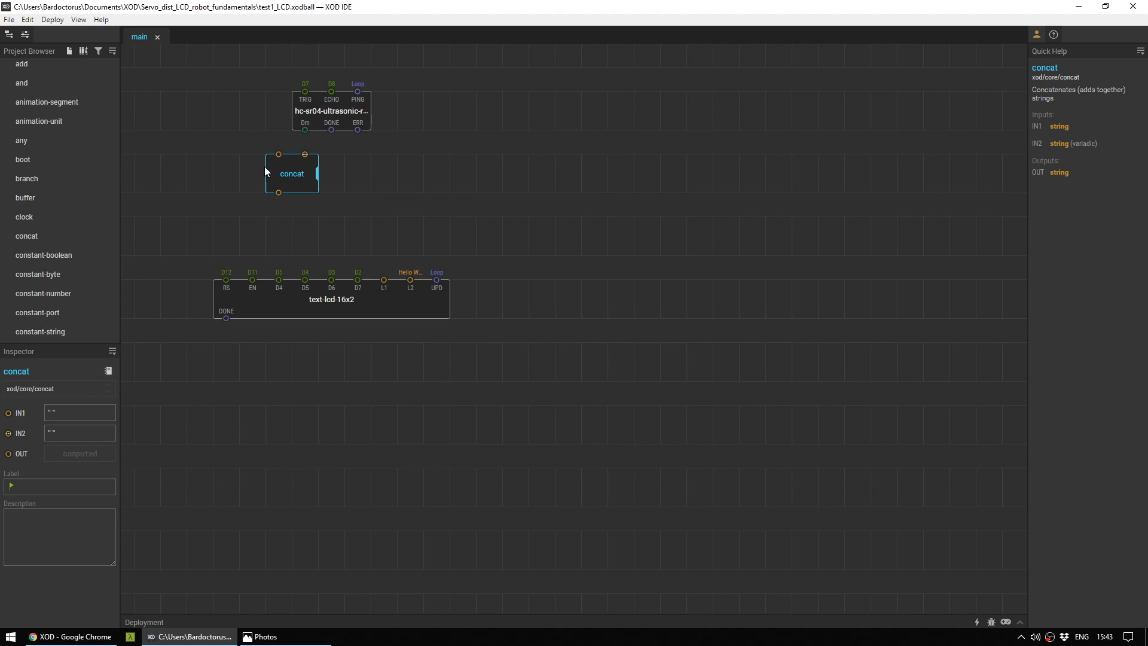
mouse_move(304, 130)
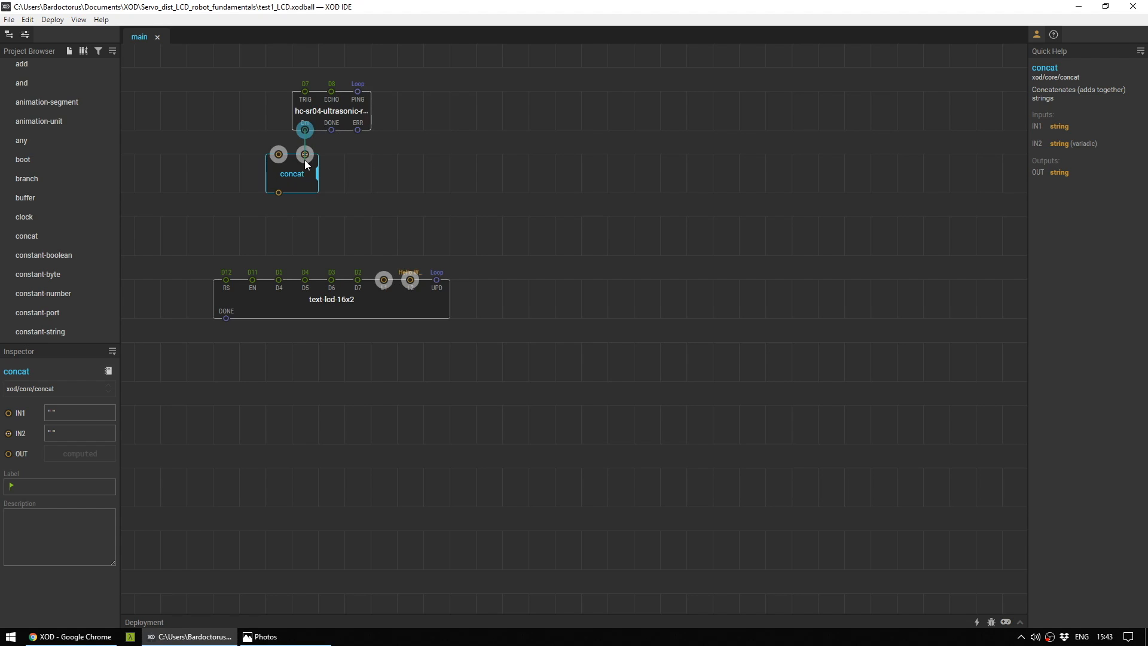
left_click_drag(305, 130, 304, 154)
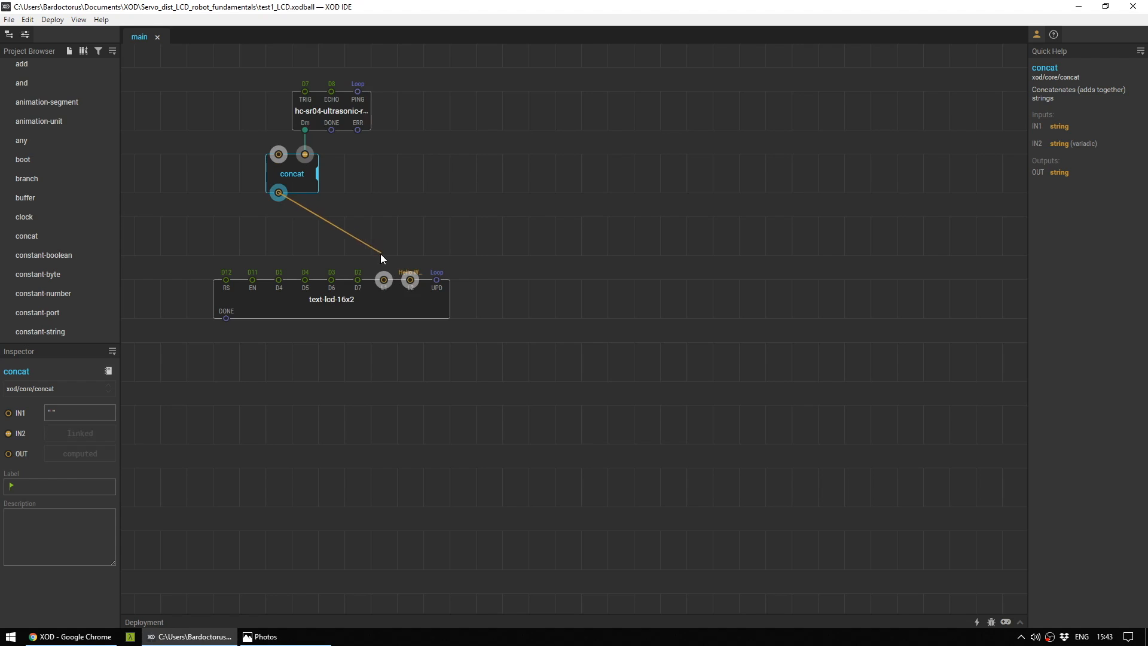
left_click_drag(278, 192, 384, 280)
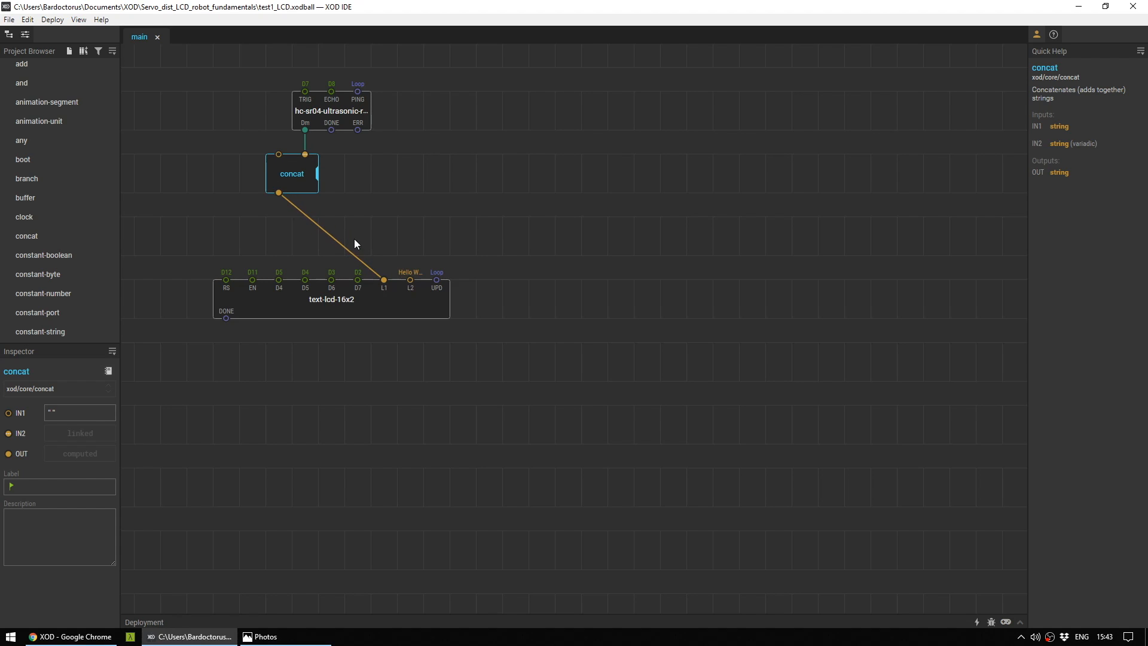
mouse_move(307, 228)
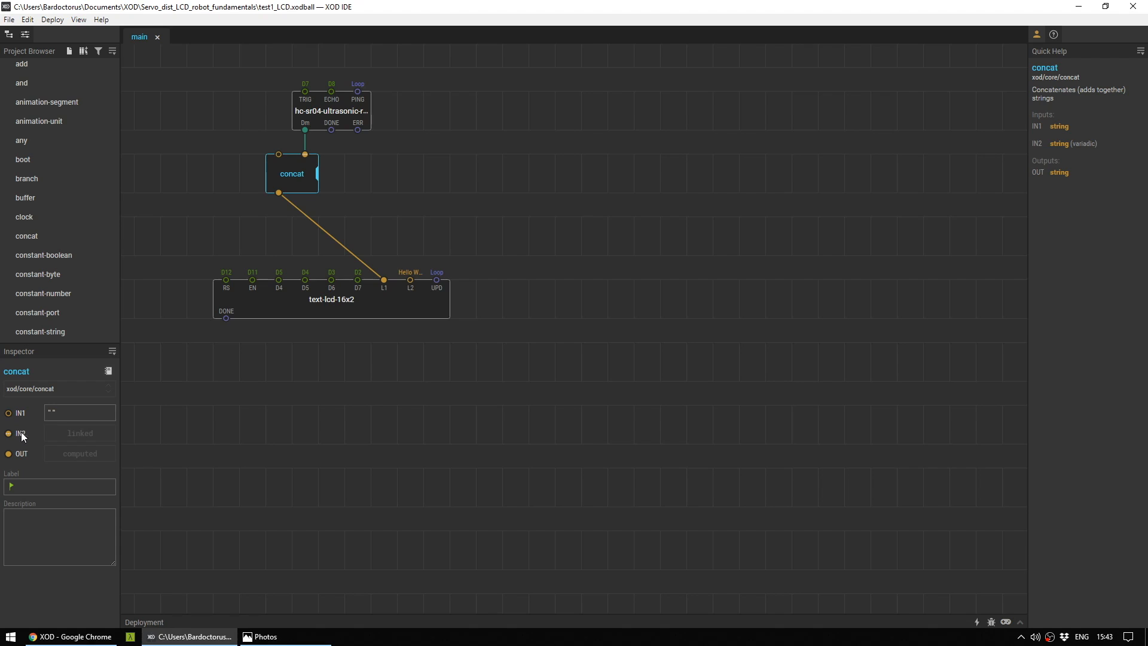
Type 'Distance:' into the concat node's first text input
left_click(79, 412)
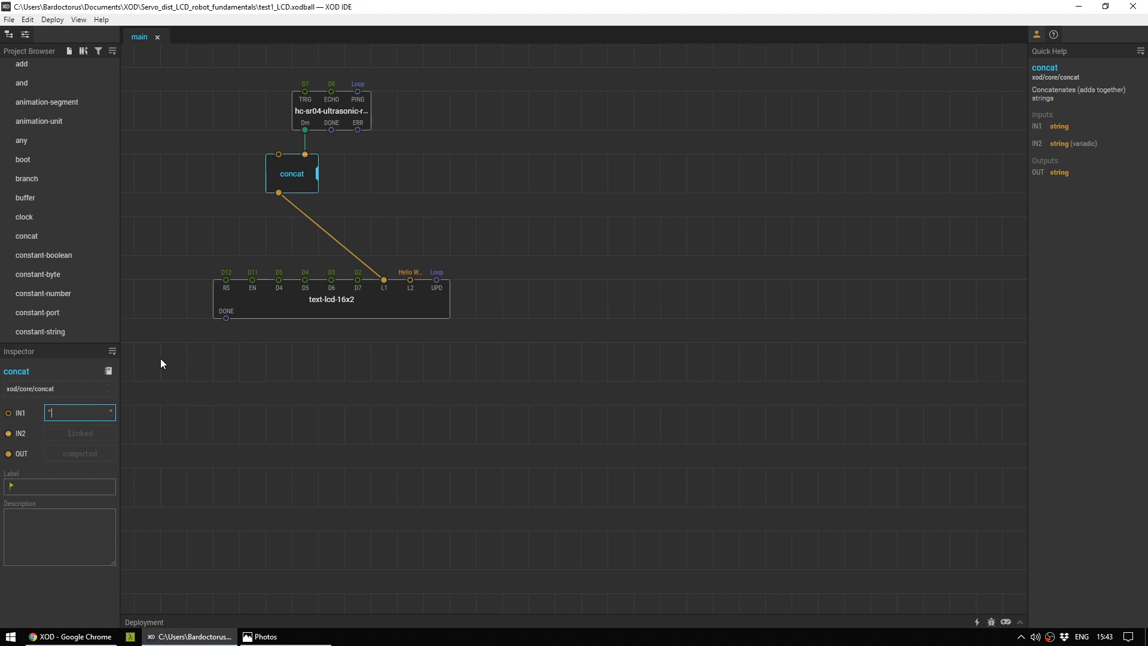
type("Distance")
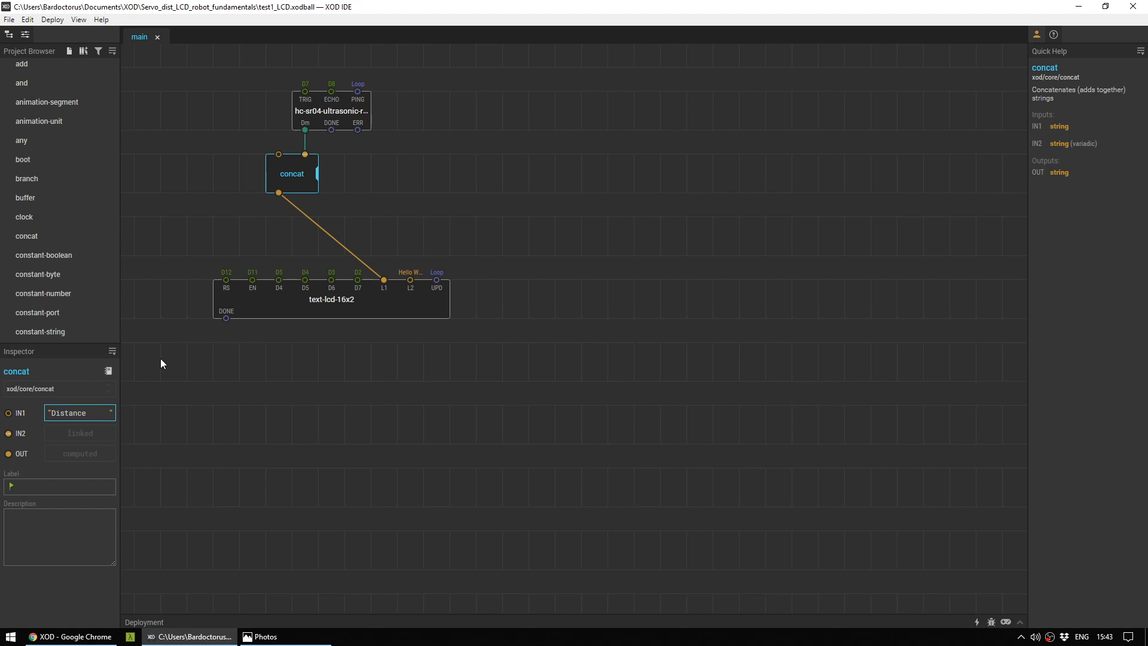
type(":")
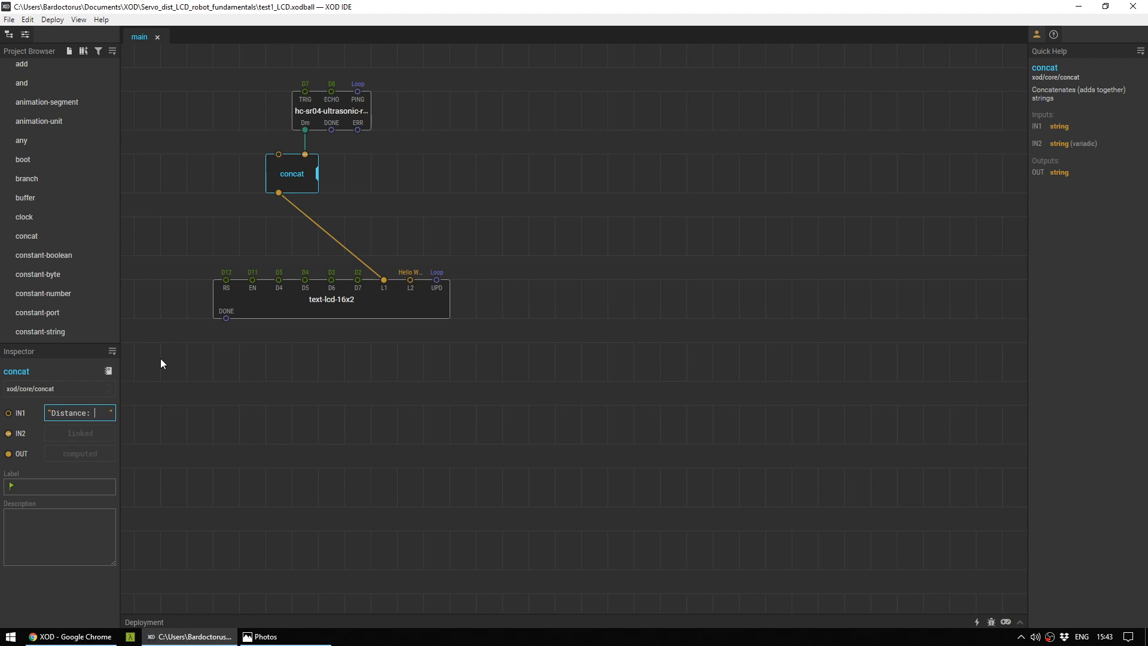
mouse_move(403, 333)
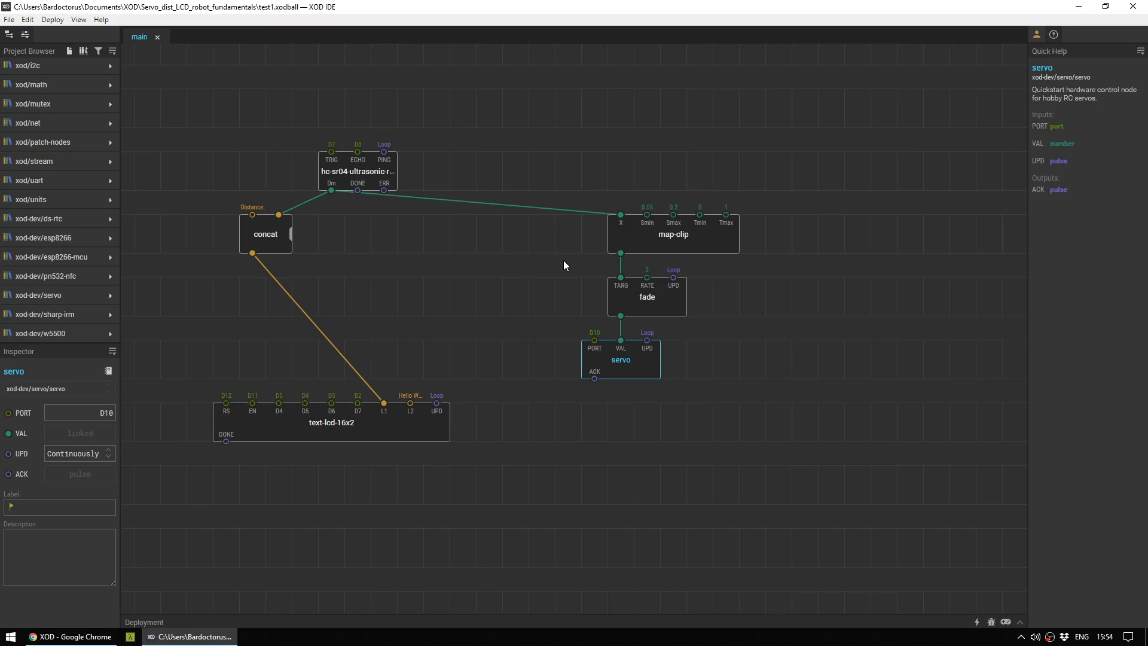
mouse_move(619, 344)
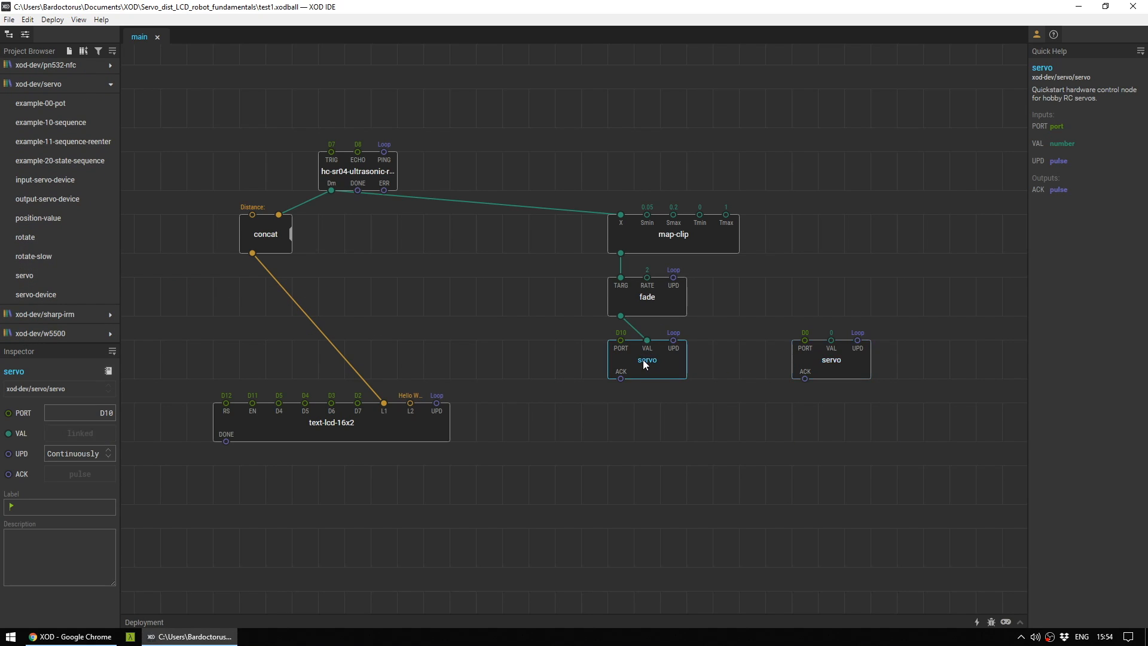
mouse_move(33, 340)
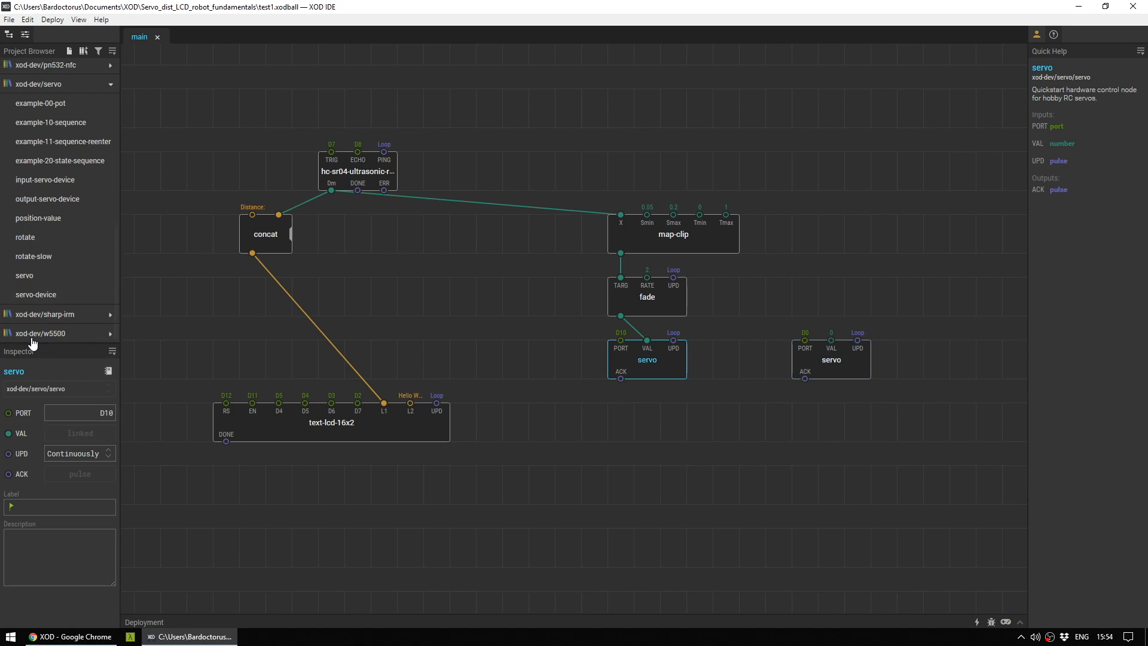
Edit the servo's port value and place a second servo node beside it
left_click(79, 412)
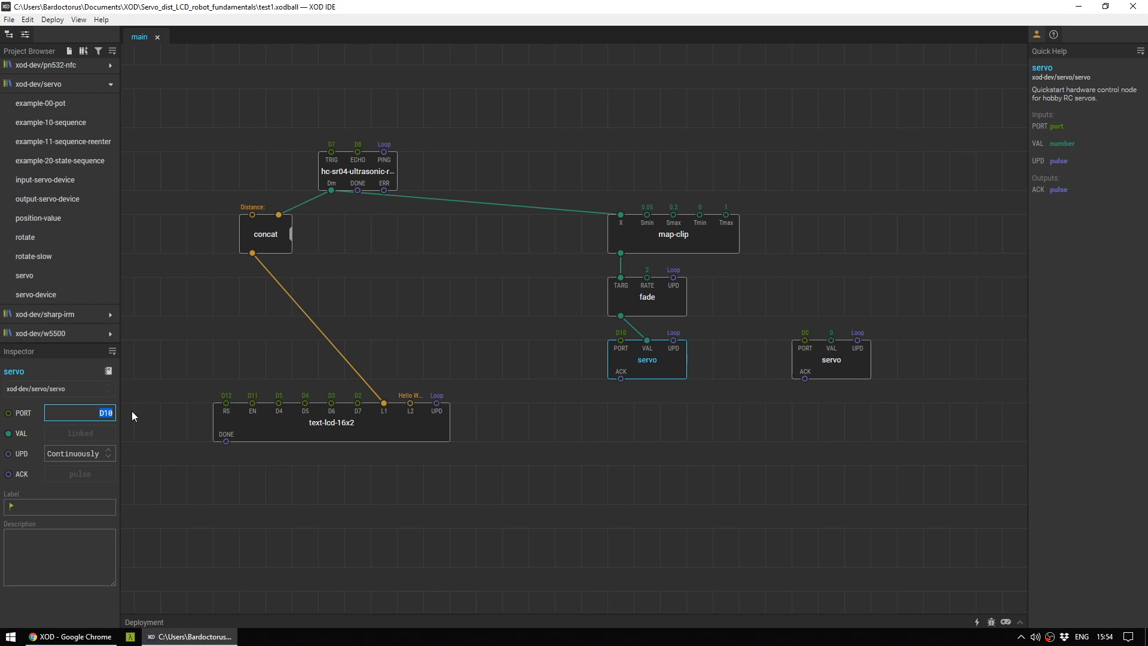
mouse_move(720, 361)
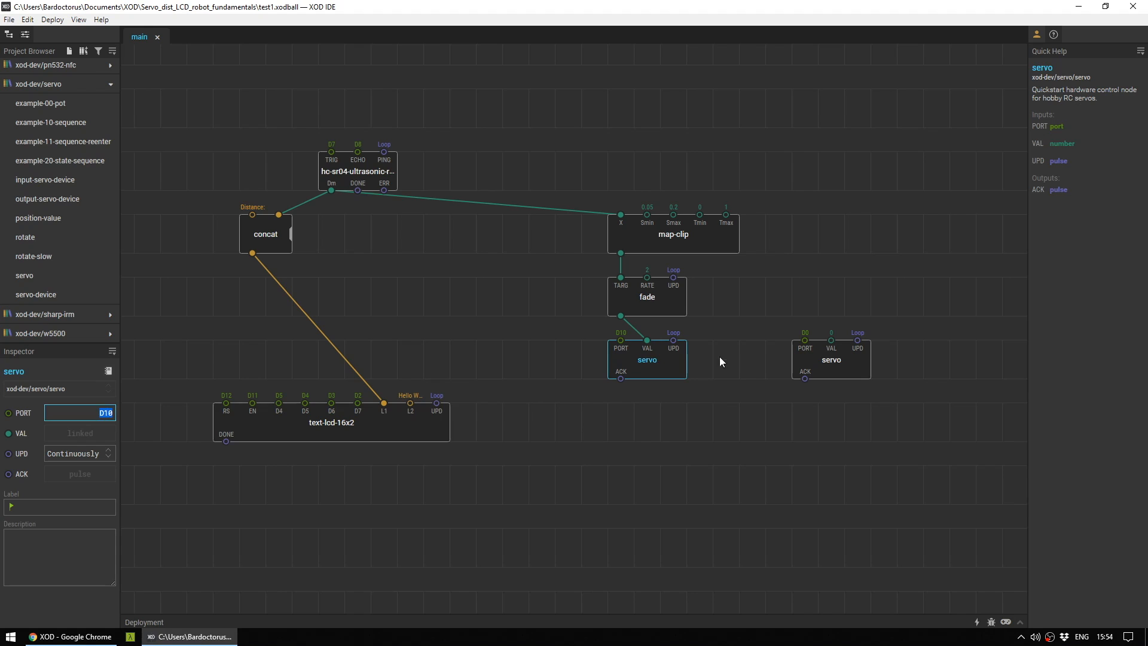
left_click(645, 296)
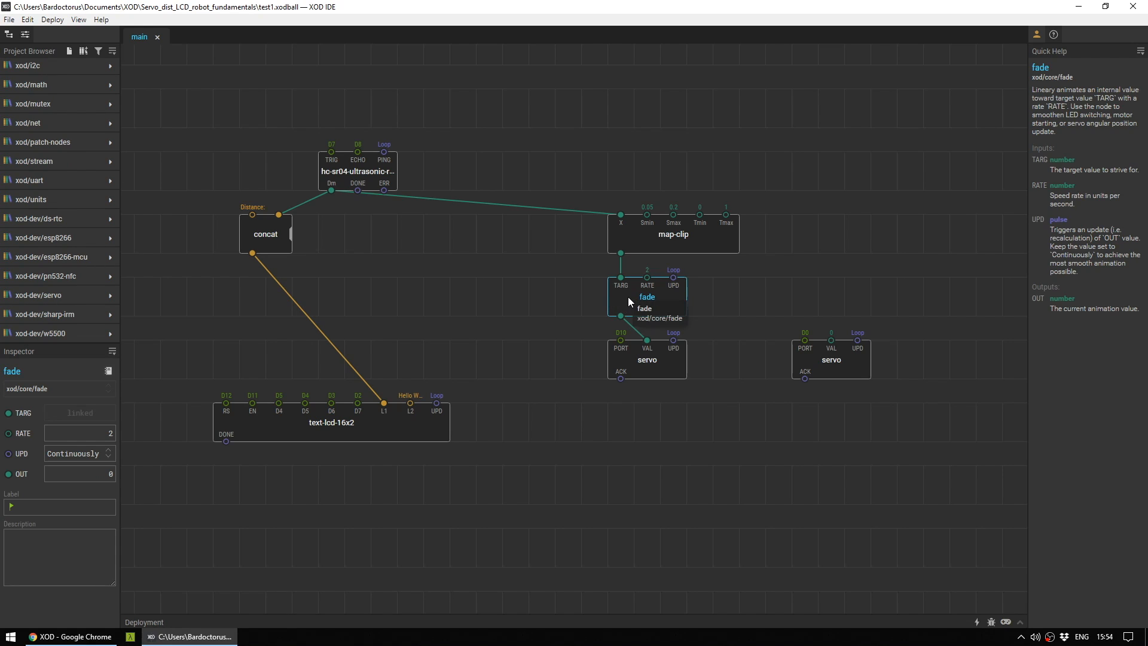
mouse_move(106, 138)
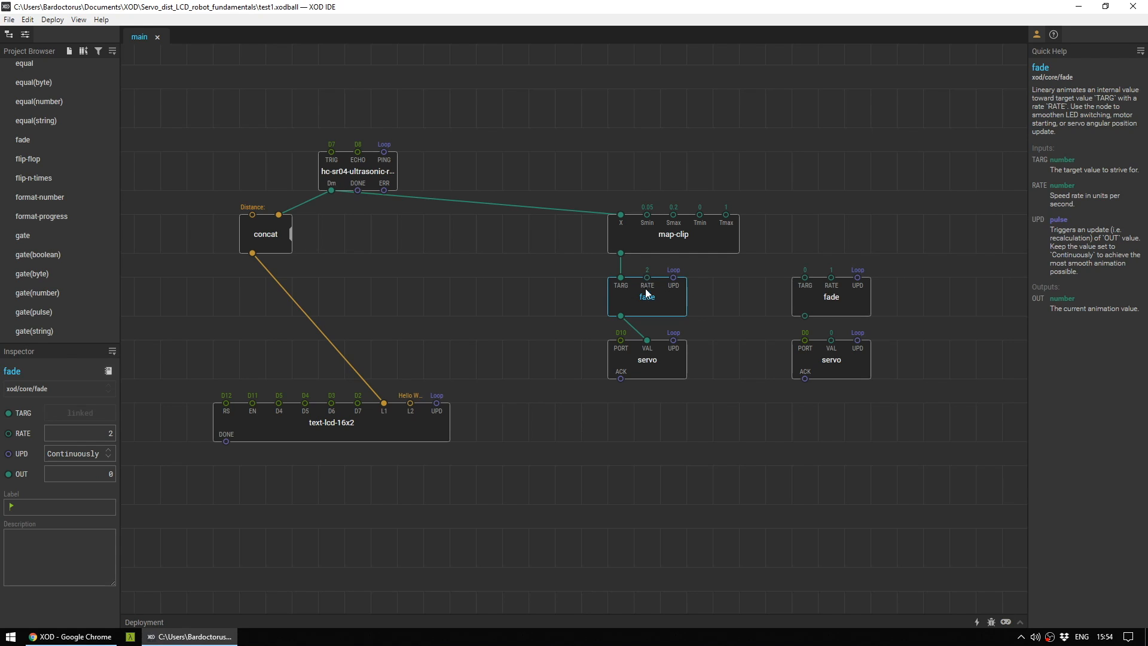
mouse_move(136, 450)
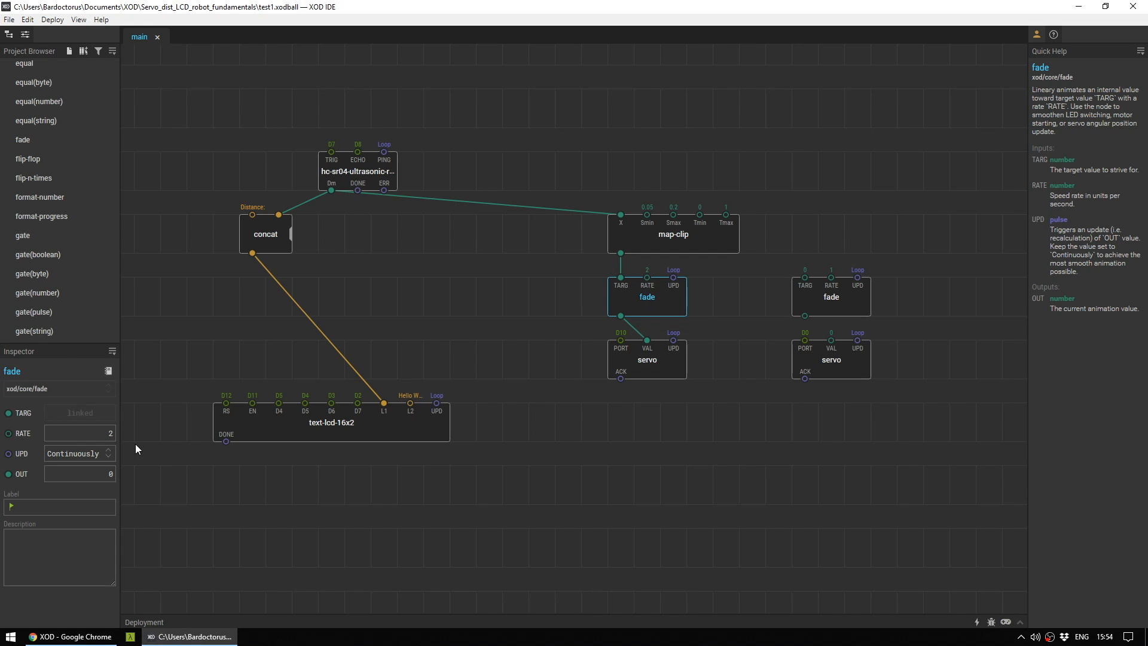
Drop a fade node from xod/core above the second servo
left_click(79, 433)
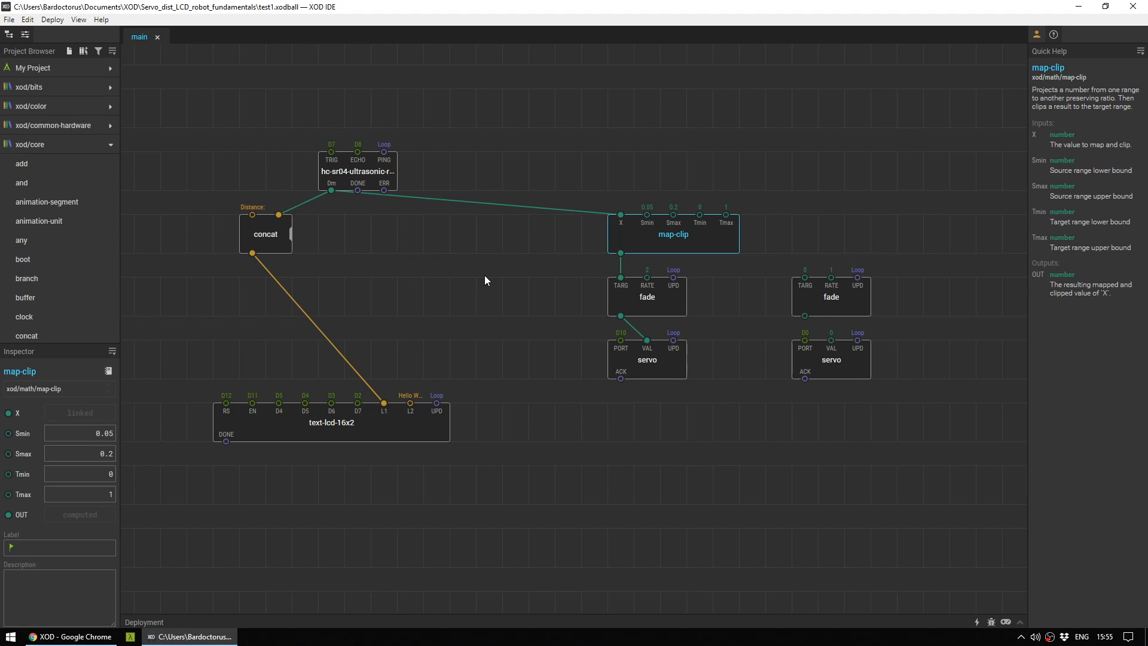
mouse_move(370, 167)
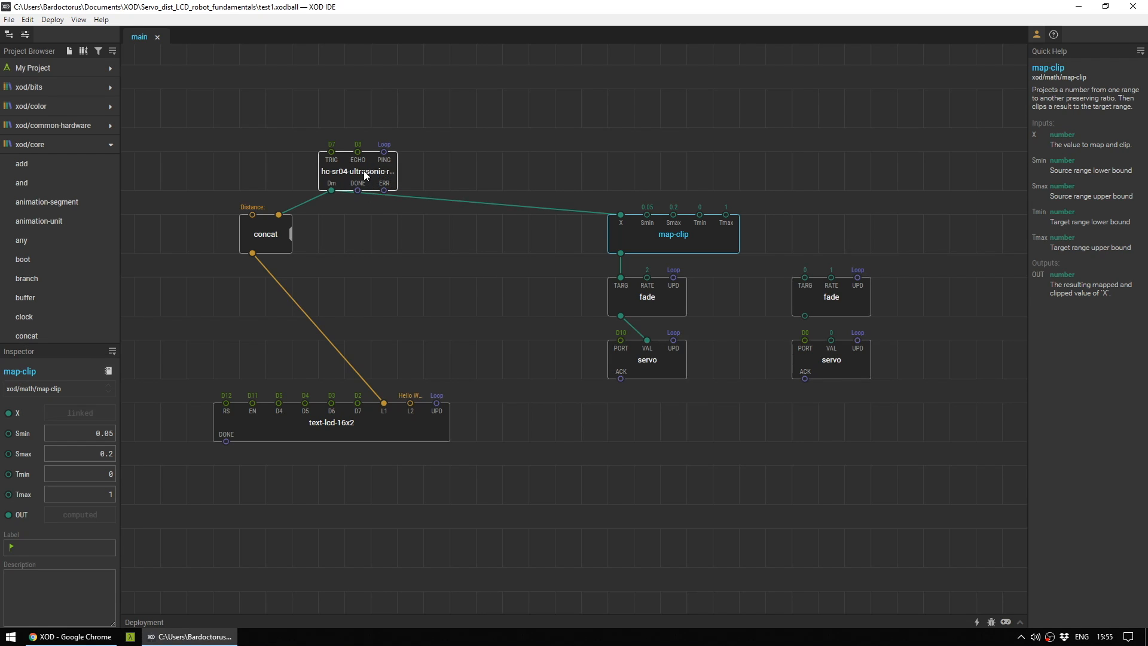
Reposition the hc-sr04 and map-clip nodes, then delete the duplicate map-clip, fade and servo nodes
left_click(358, 172)
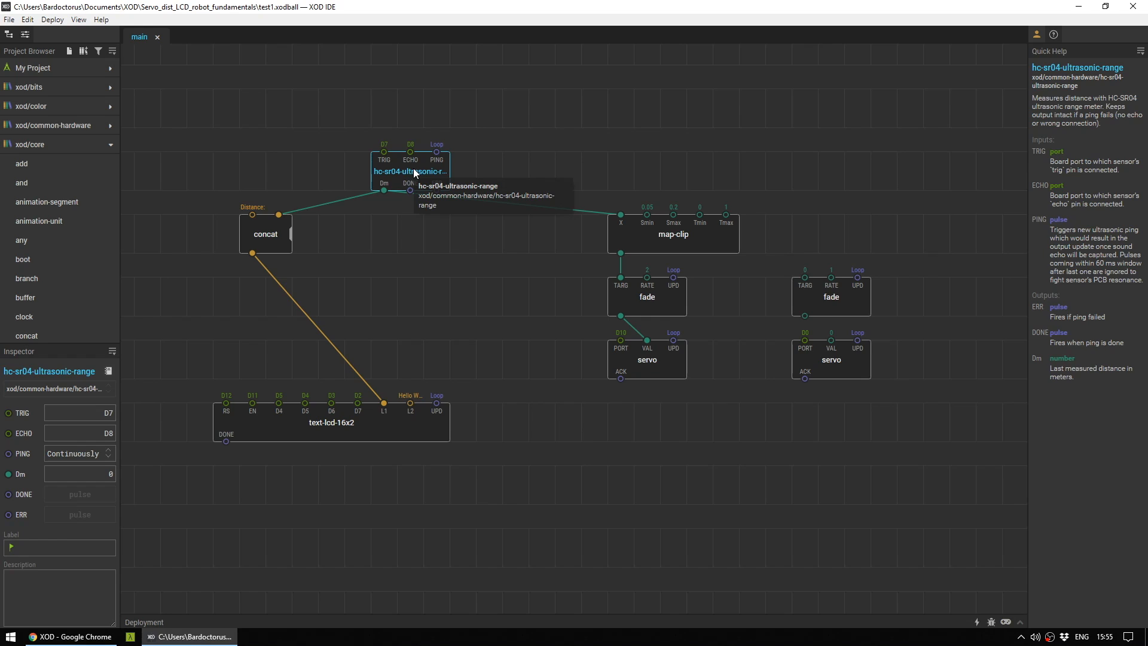
mouse_move(196, 174)
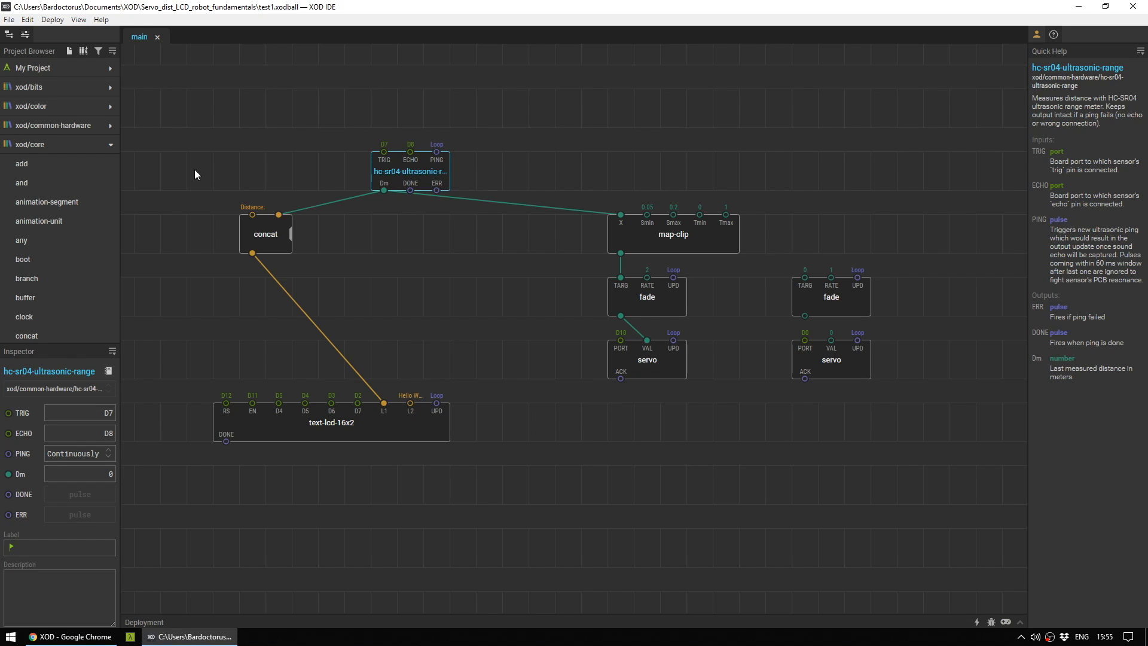
left_click(672, 234)
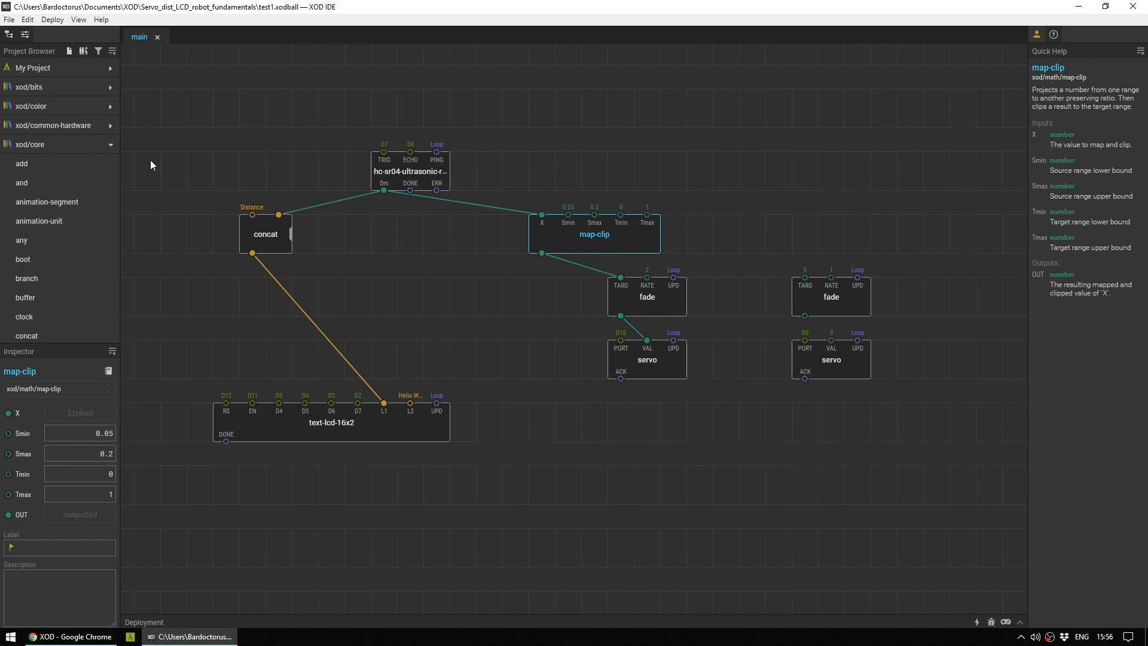
left_click(30, 144)
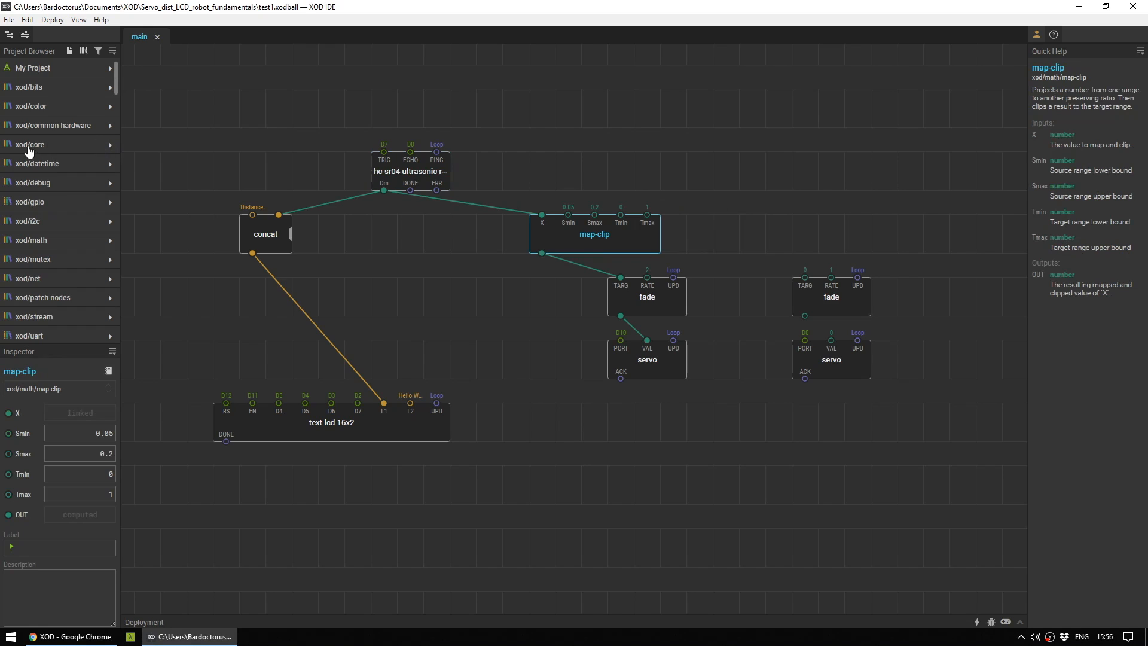
left_click(31, 239)
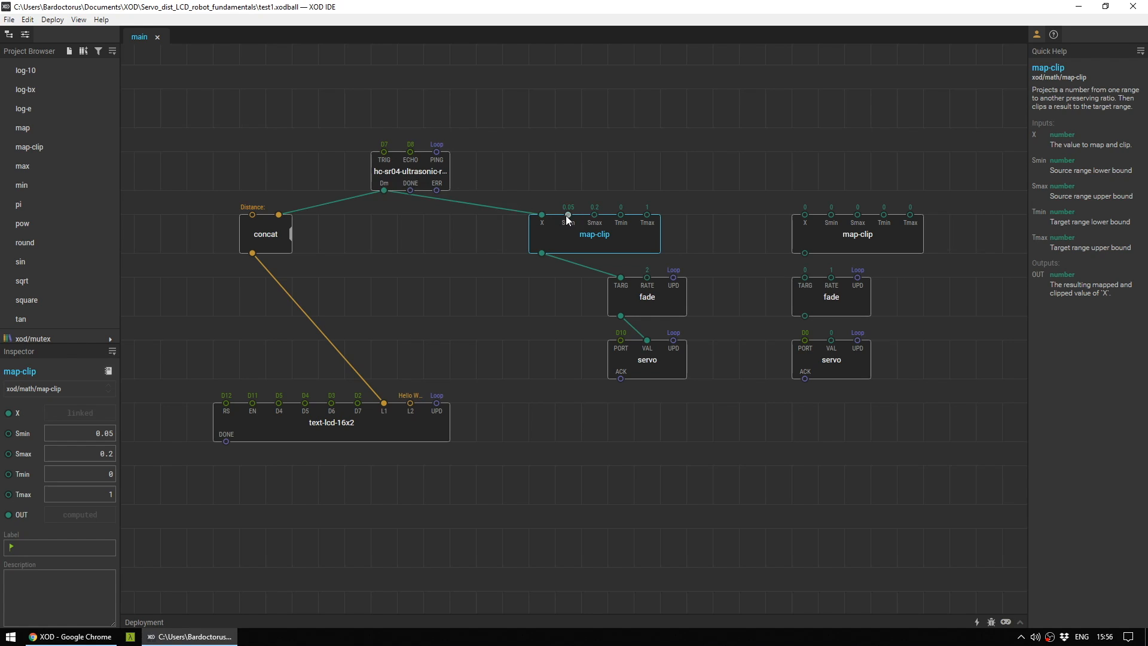
mouse_move(574, 219)
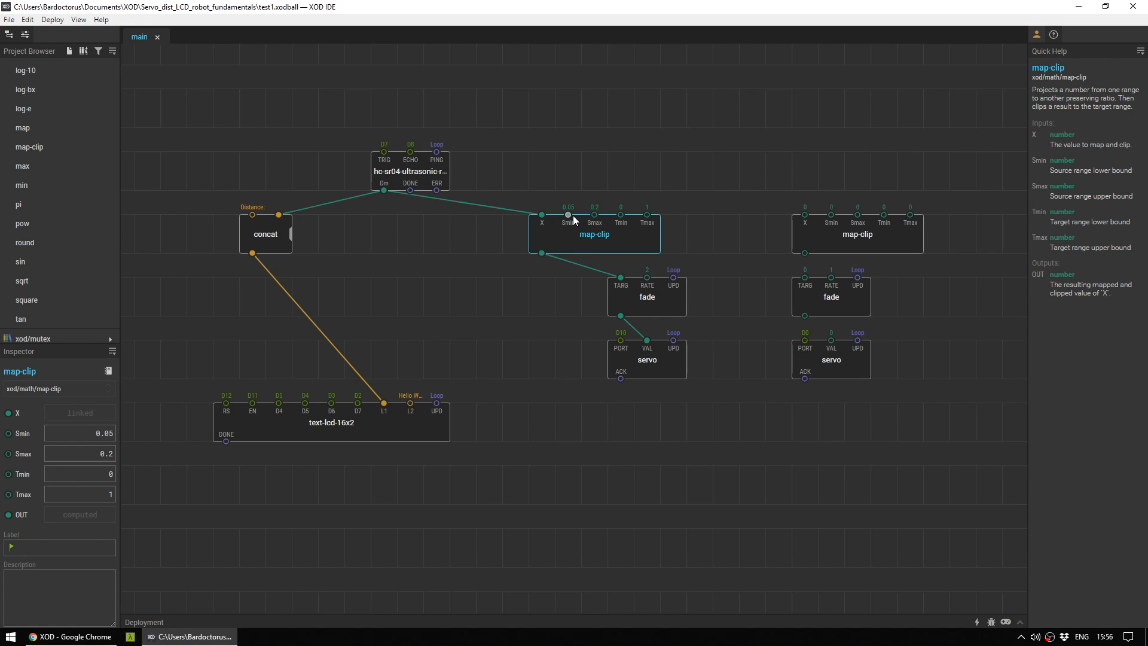
mouse_move(617, 219)
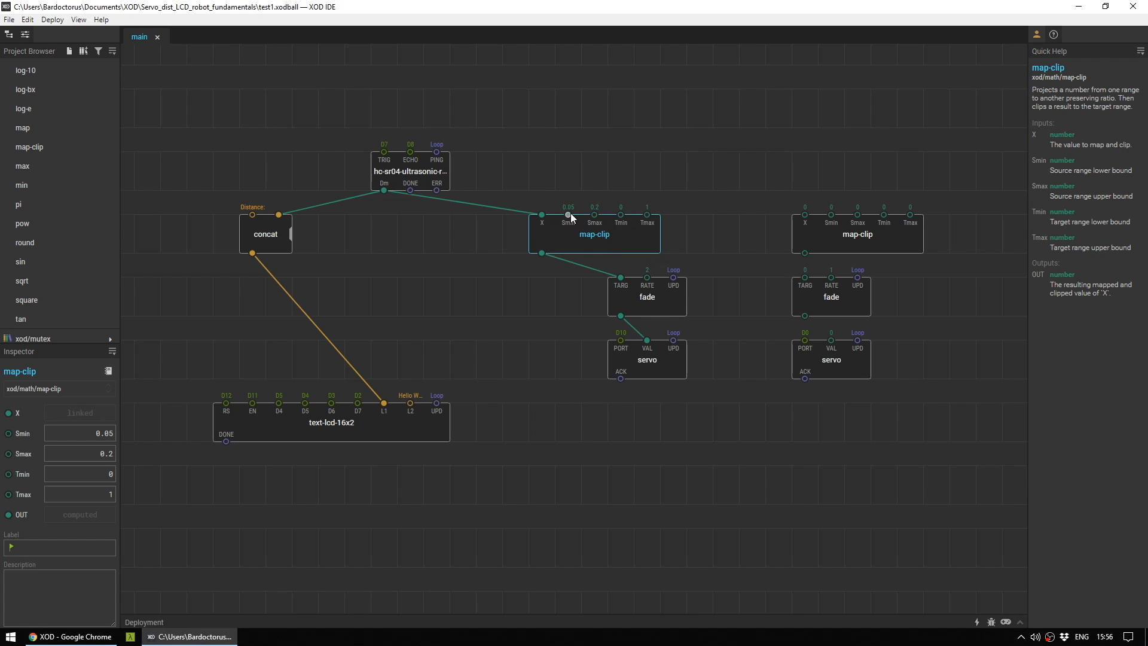
mouse_move(252, 369)
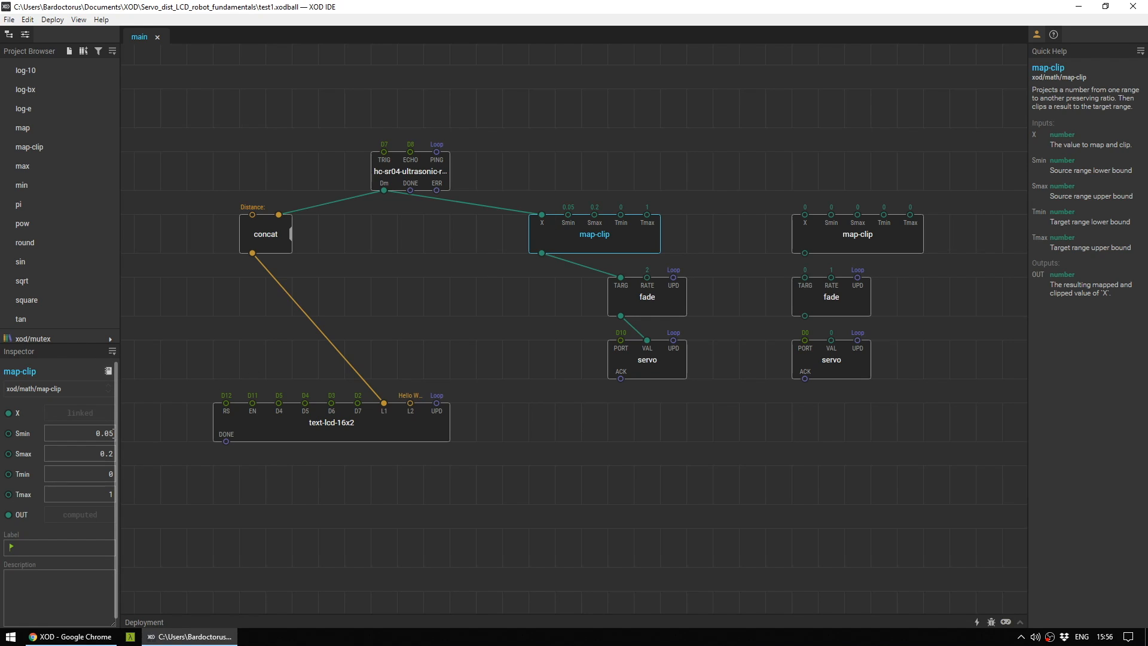
left_click(78, 474)
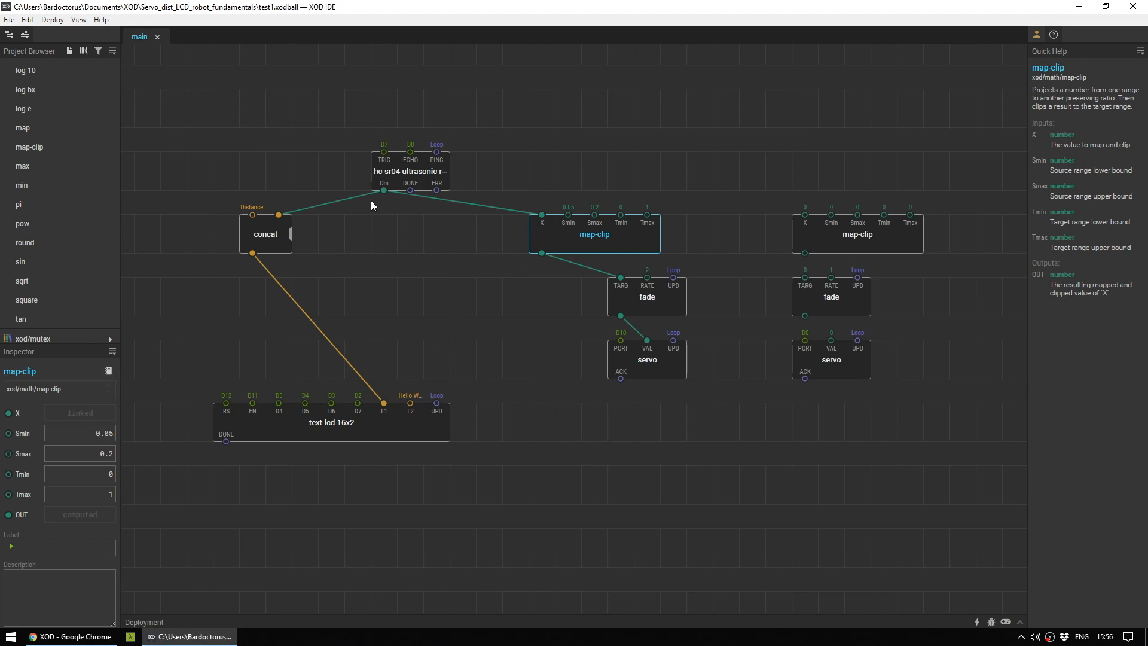
left_click(79, 453)
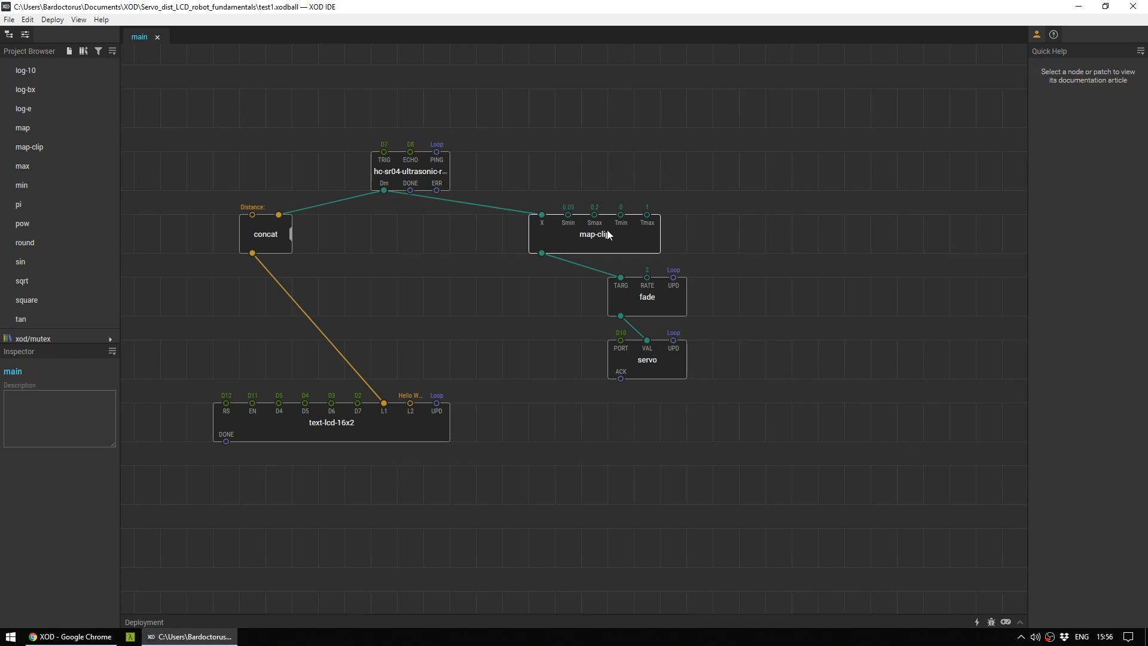
Select the fade-driven D10 servo node and open the Deploy menu
left_click(645, 360)
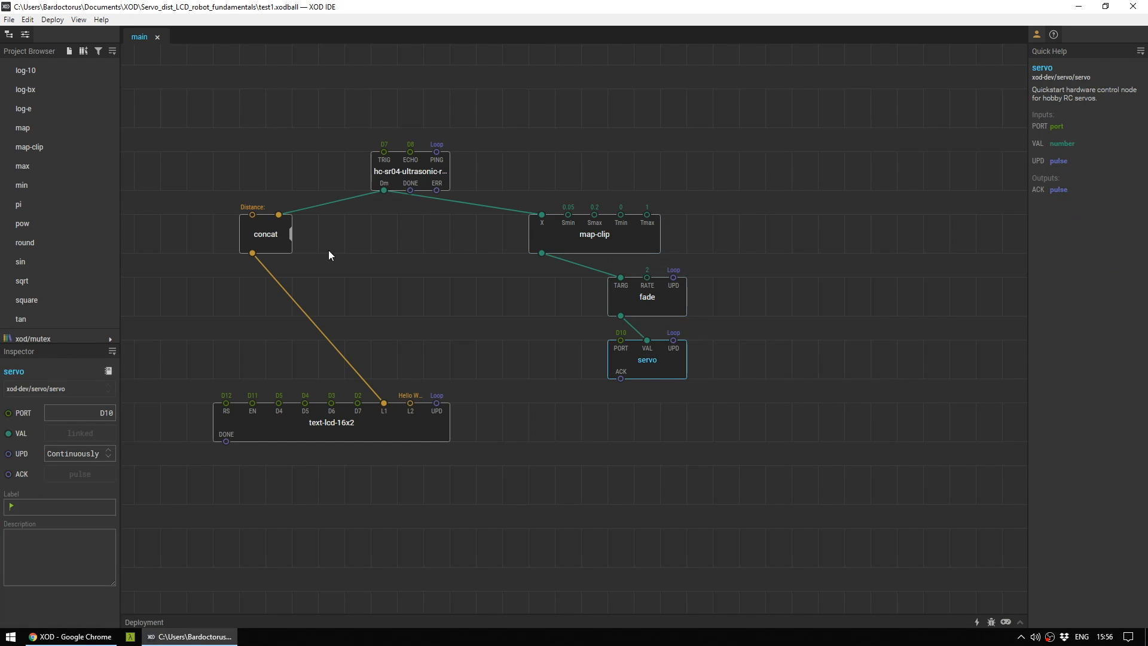
left_click(53, 20)
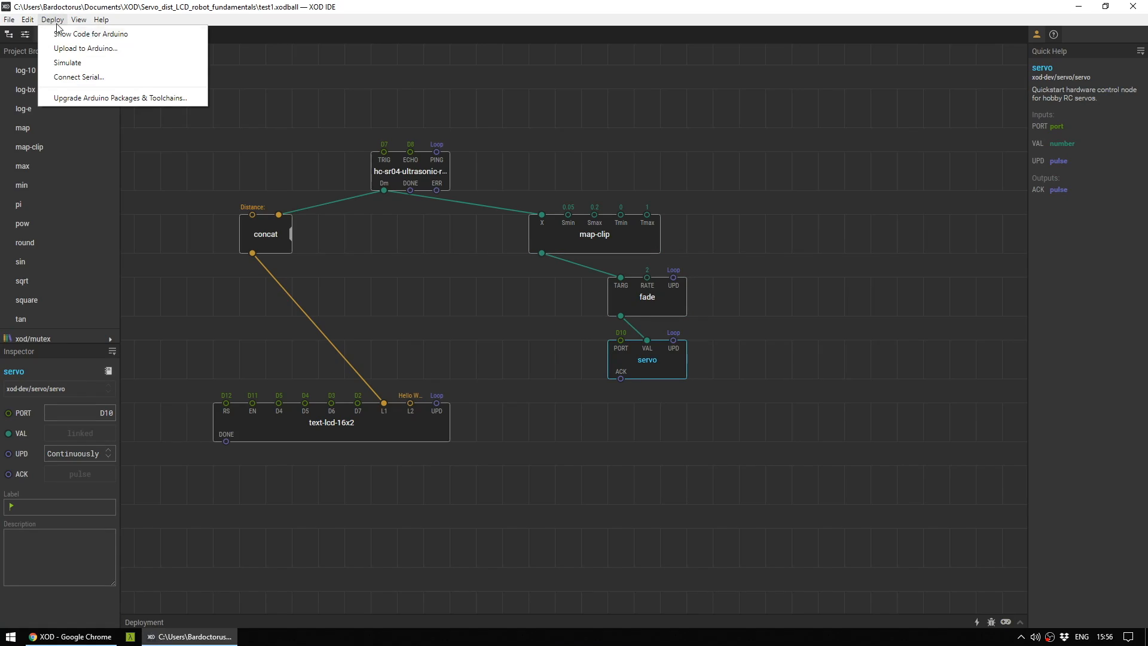